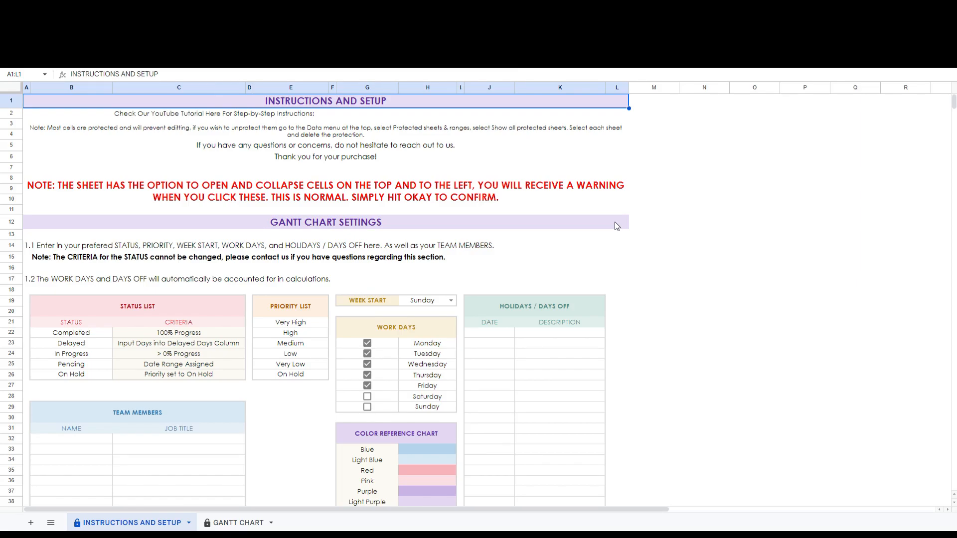
mouse_move(591, 230)
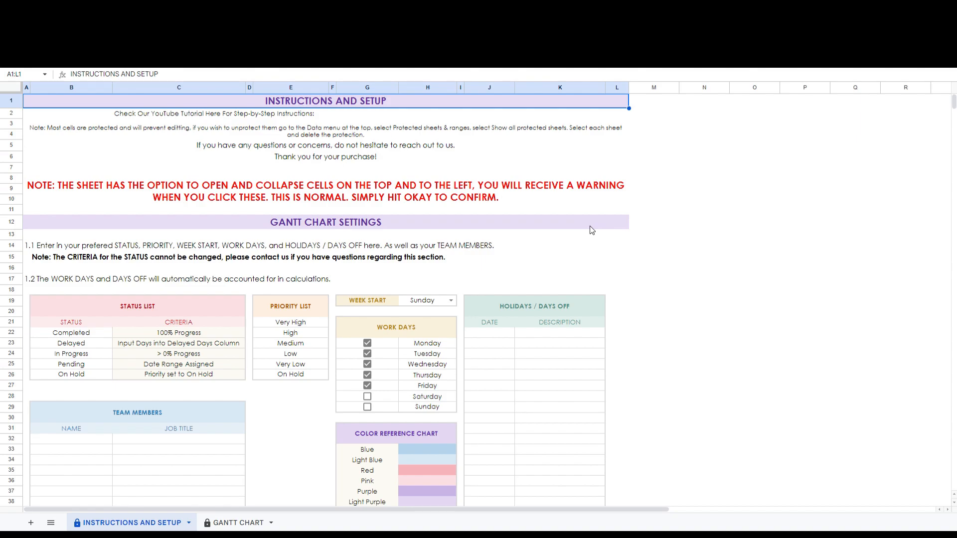
mouse_move(316, 366)
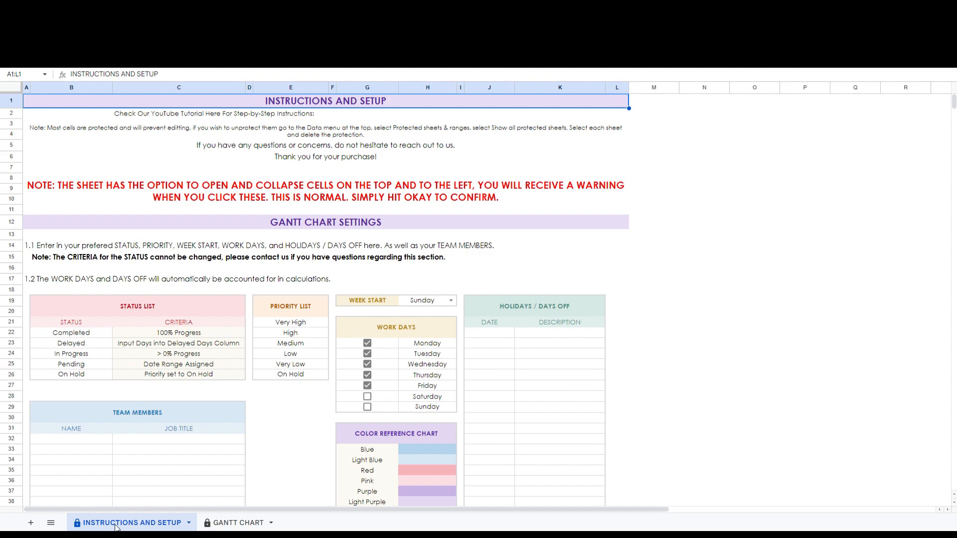
mouse_move(238, 522)
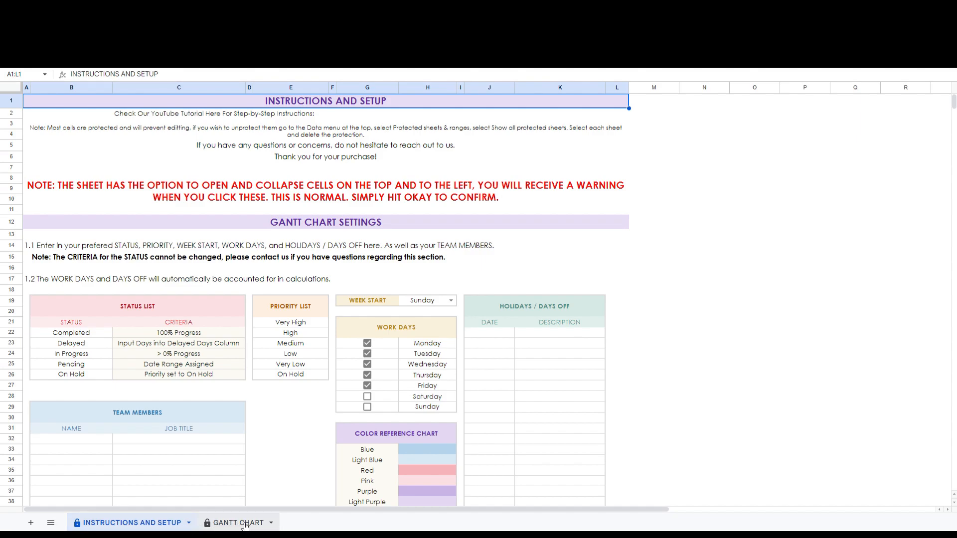
mouse_move(300, 401)
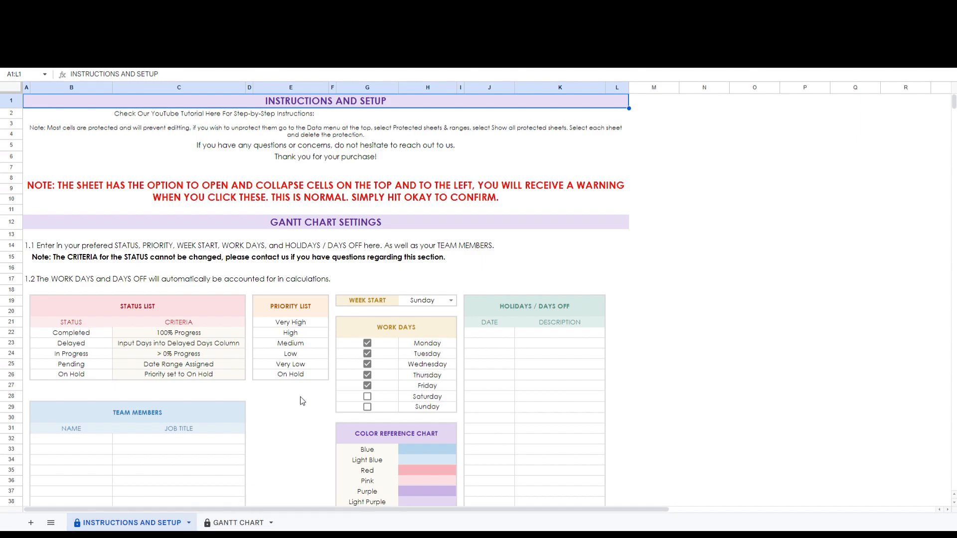
mouse_move(282, 395)
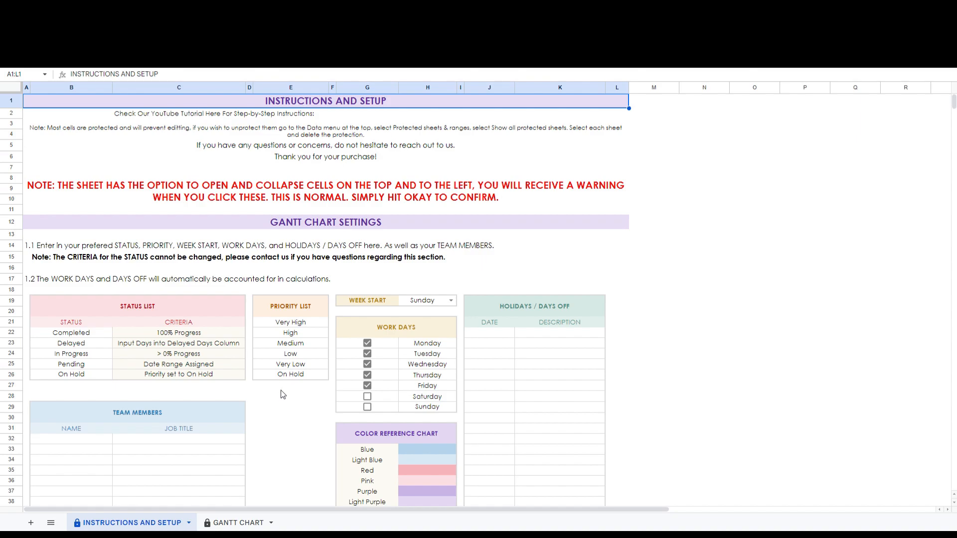
Review the status list, pointing out the In Progress and On Hold entries and their rules.
scroll(down, 3)
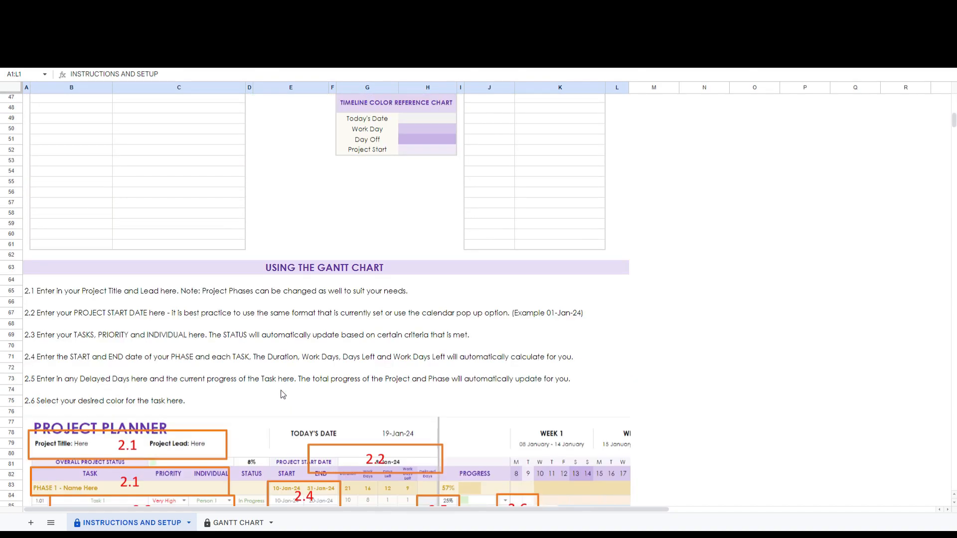
scroll(down, 3)
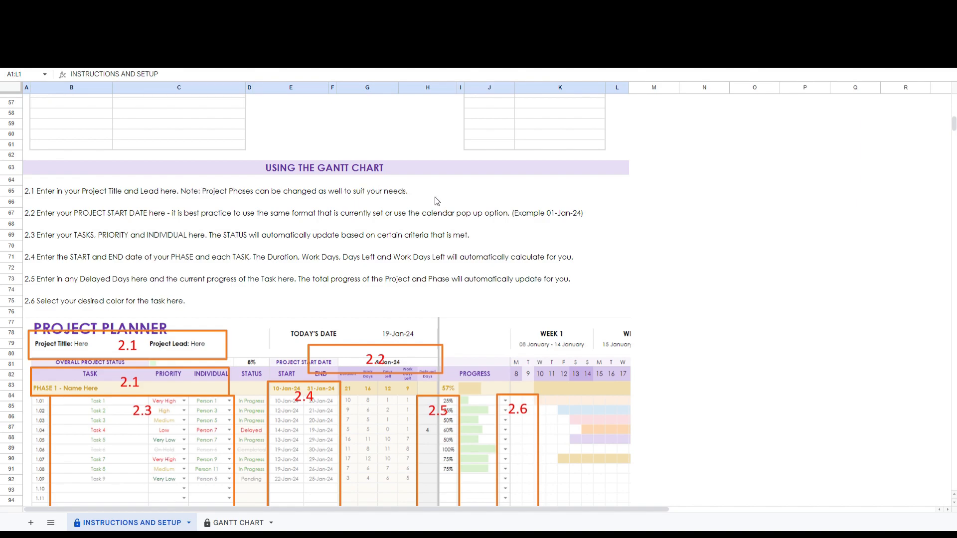
scroll(up, 3)
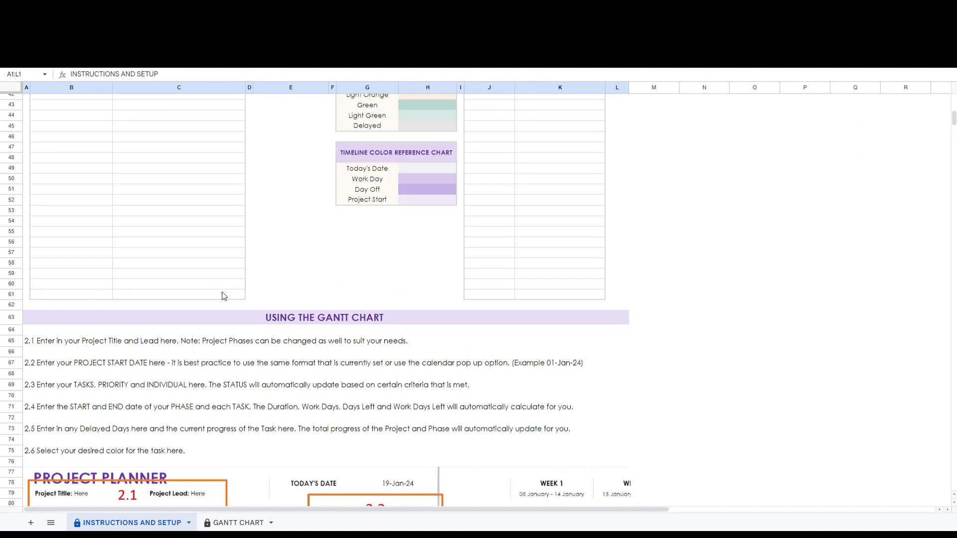
scroll(up, 3)
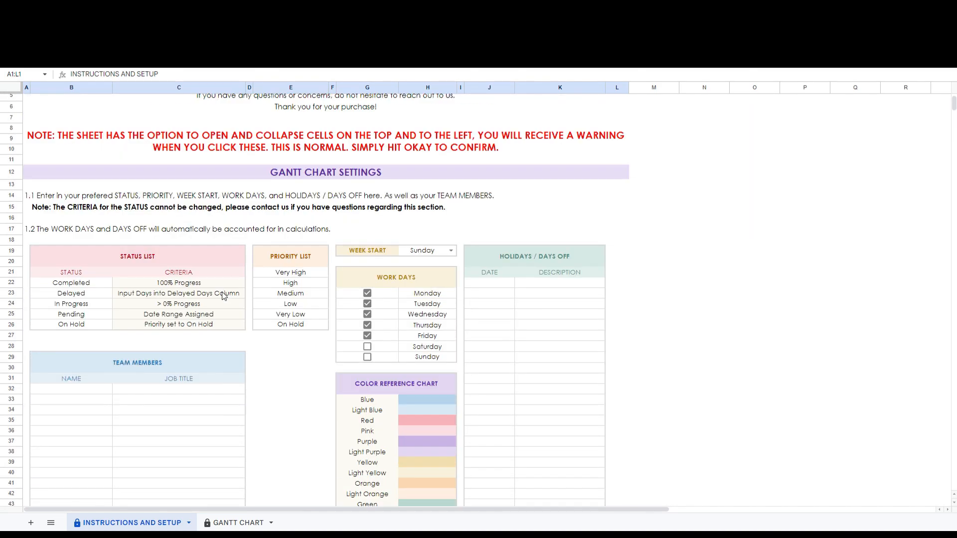
scroll(down, 3)
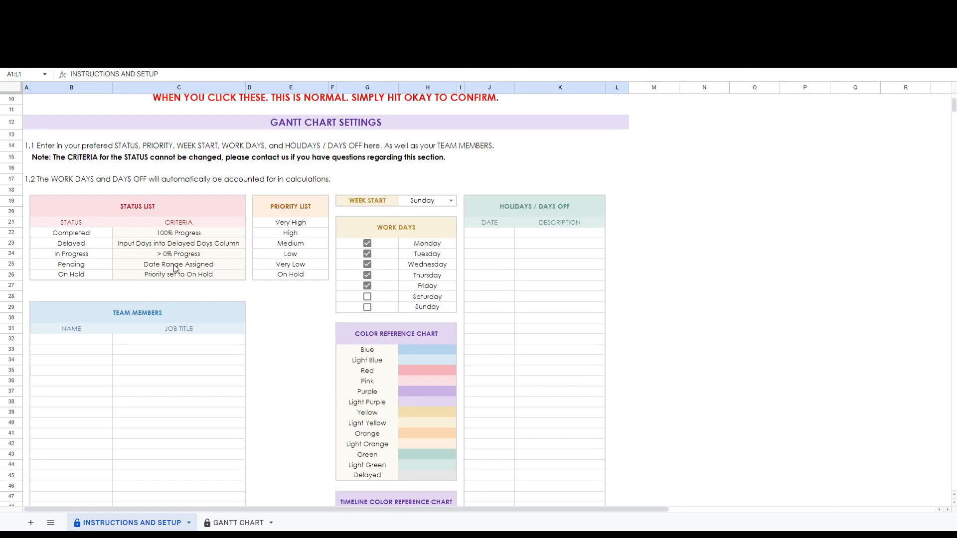
mouse_move(225, 278)
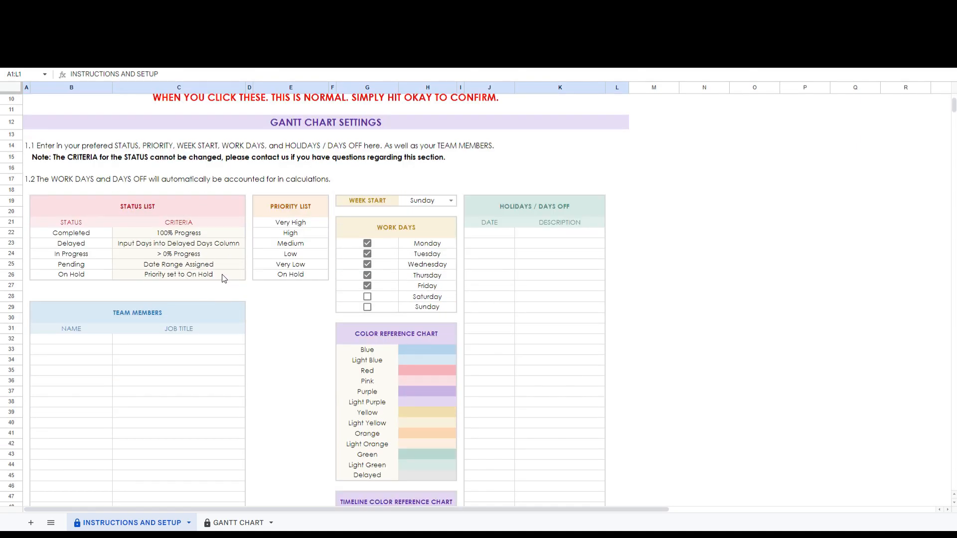
mouse_move(97, 237)
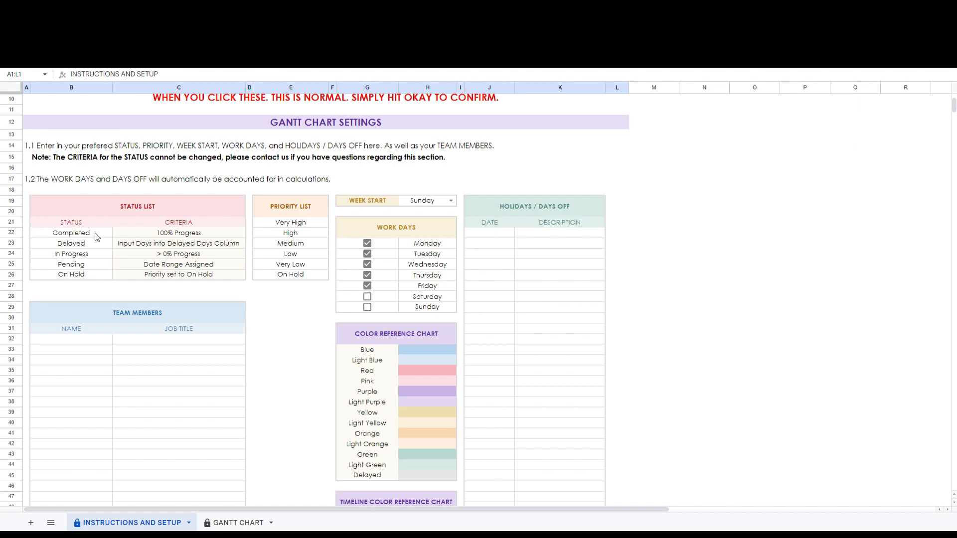
click(70, 253)
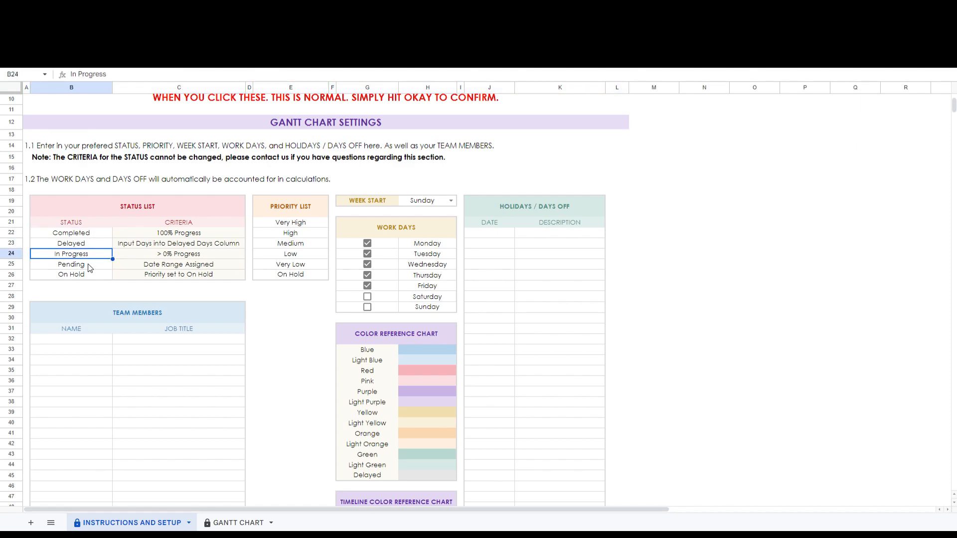
click(71, 274)
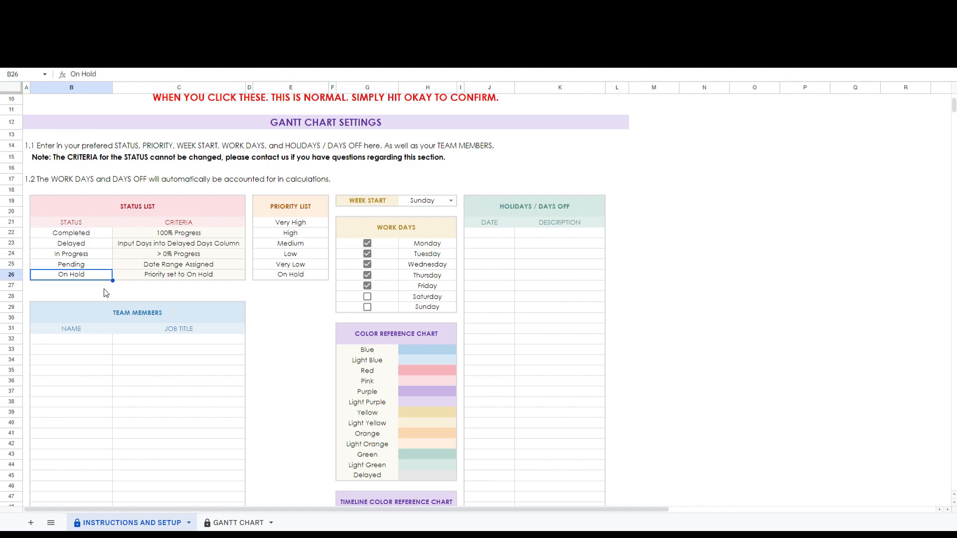
mouse_move(192, 264)
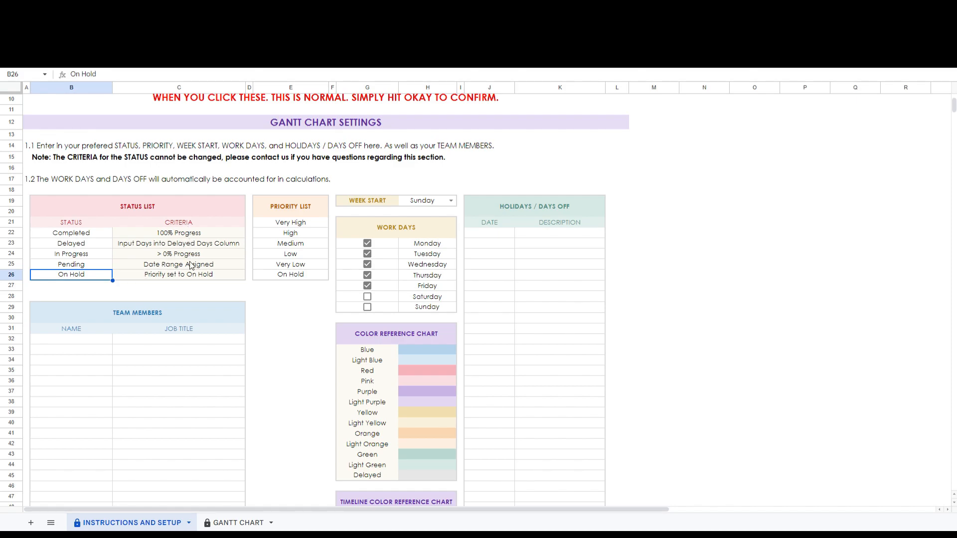
mouse_move(185, 283)
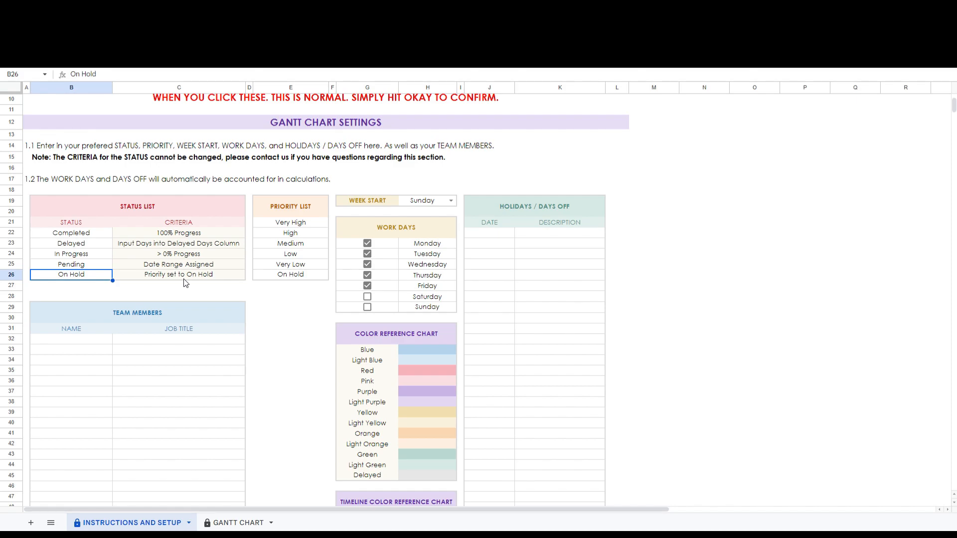
mouse_move(304, 218)
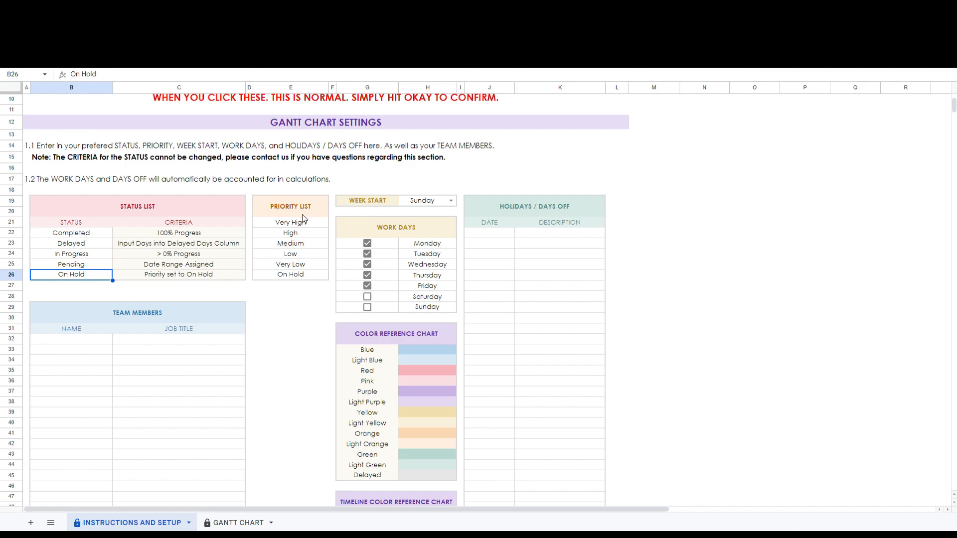
Review the priority levels (Very High, Low, On Hold) and the Sunday week-start setting.
click(290, 221)
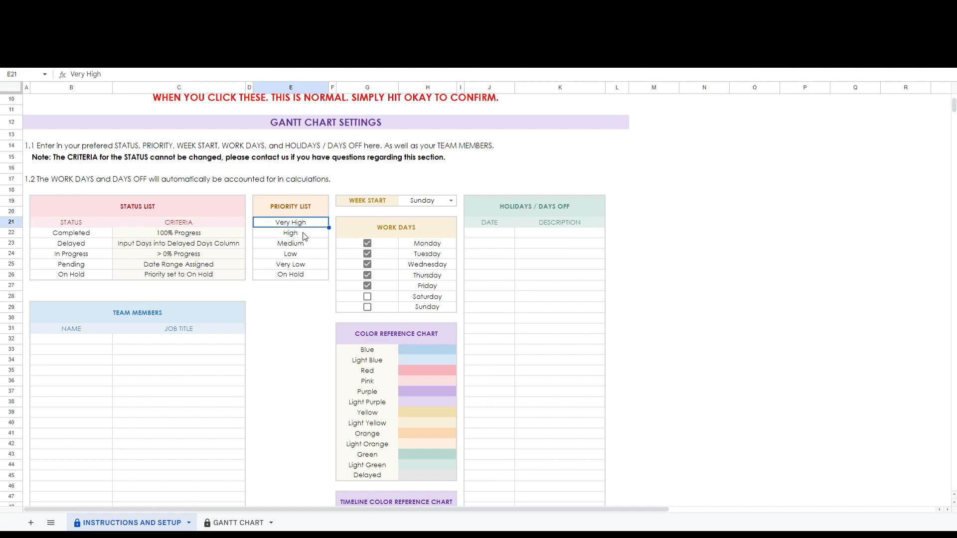
click(290, 253)
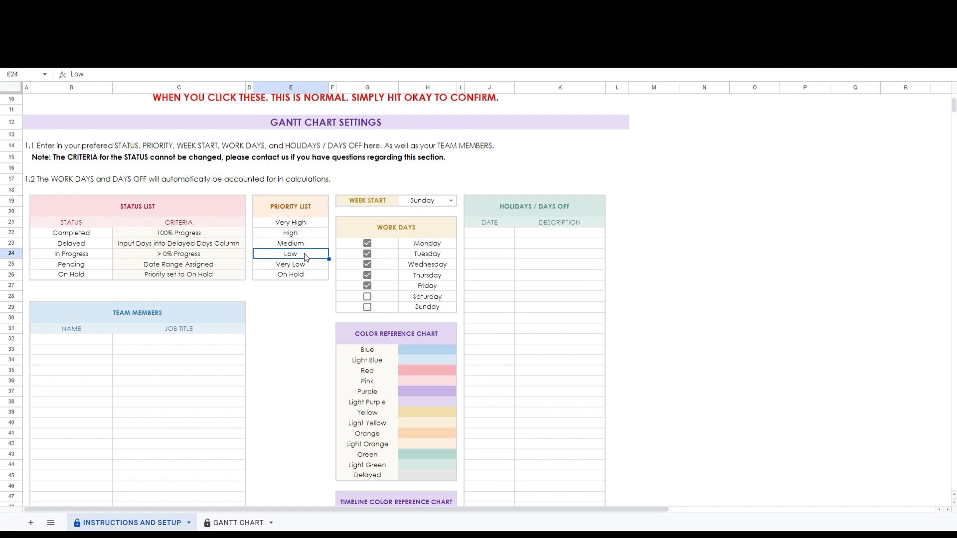
click(290, 274)
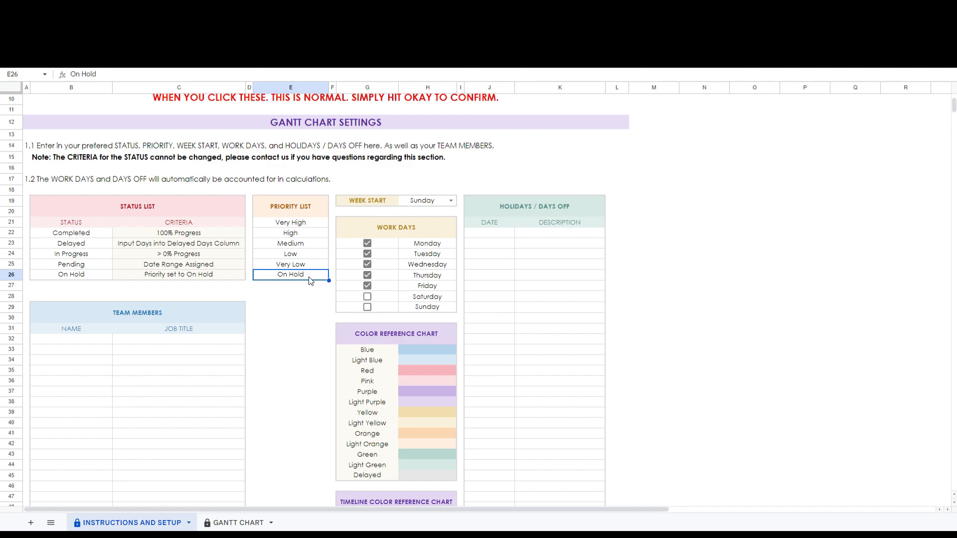
click(290, 205)
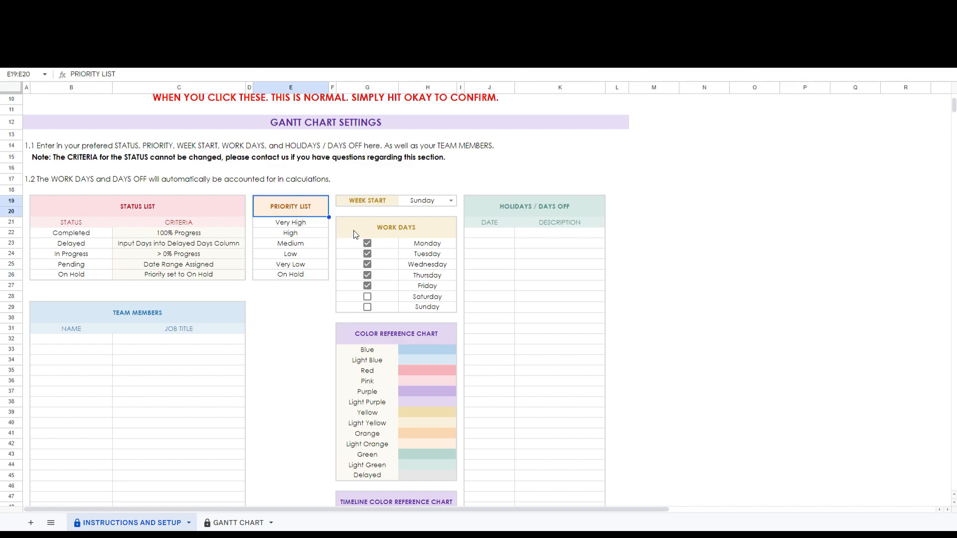
click(367, 200)
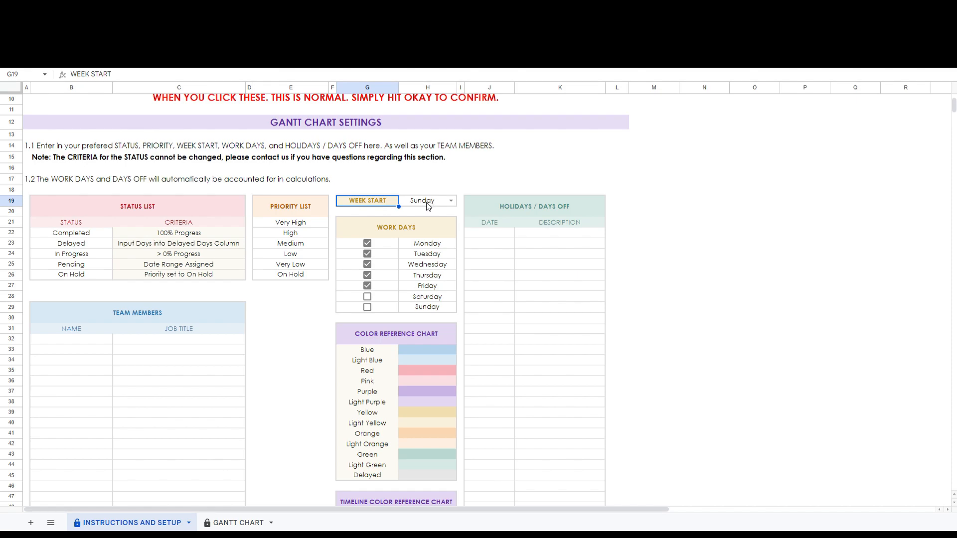
mouse_move(428, 223)
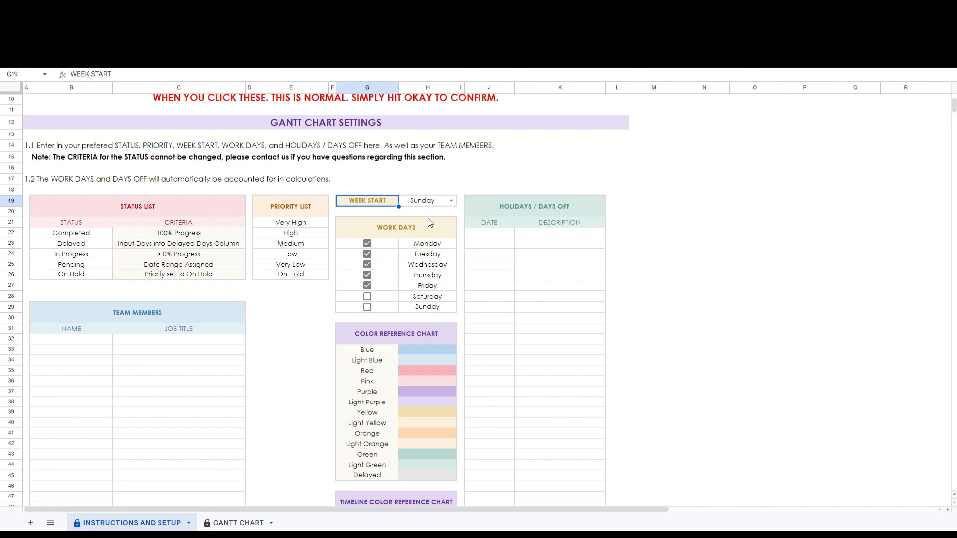
mouse_move(424, 230)
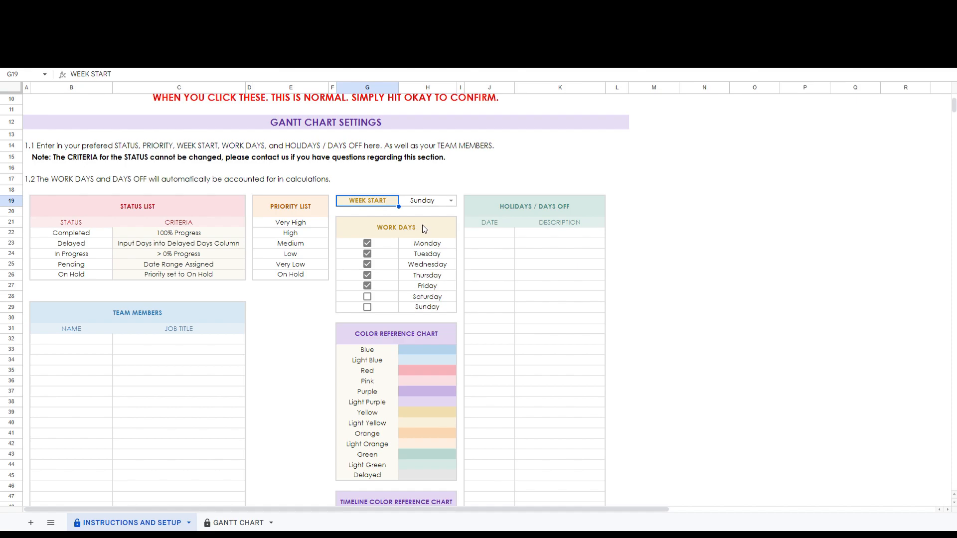
mouse_move(390, 304)
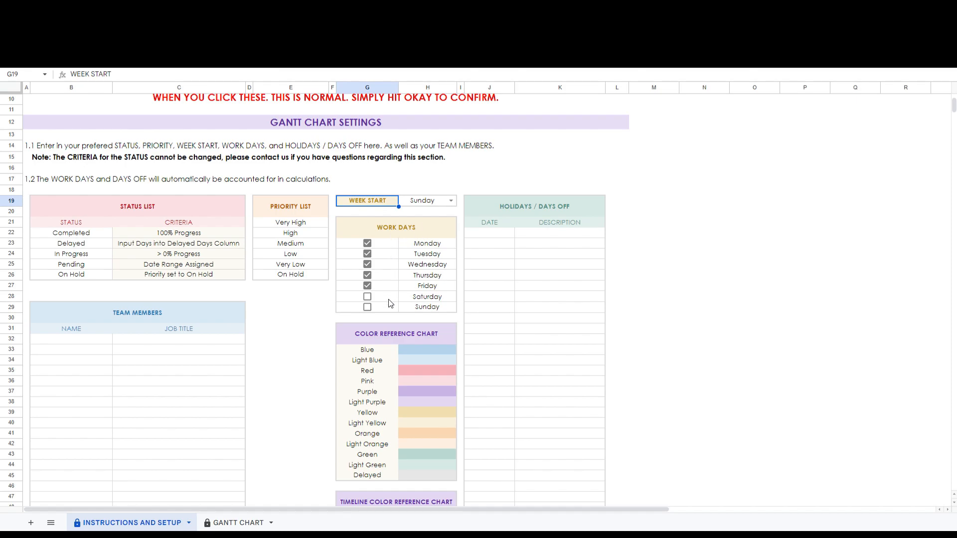
mouse_move(433, 240)
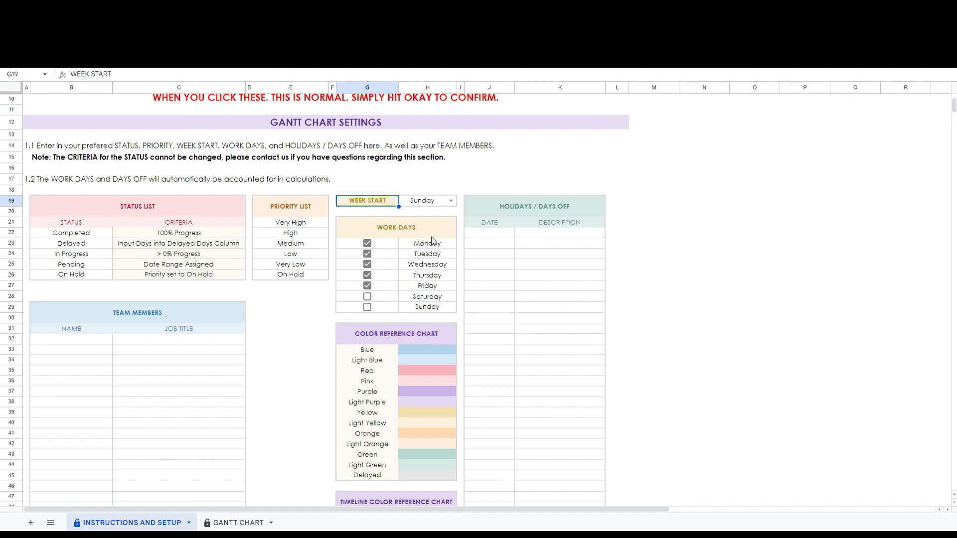
mouse_move(342, 299)
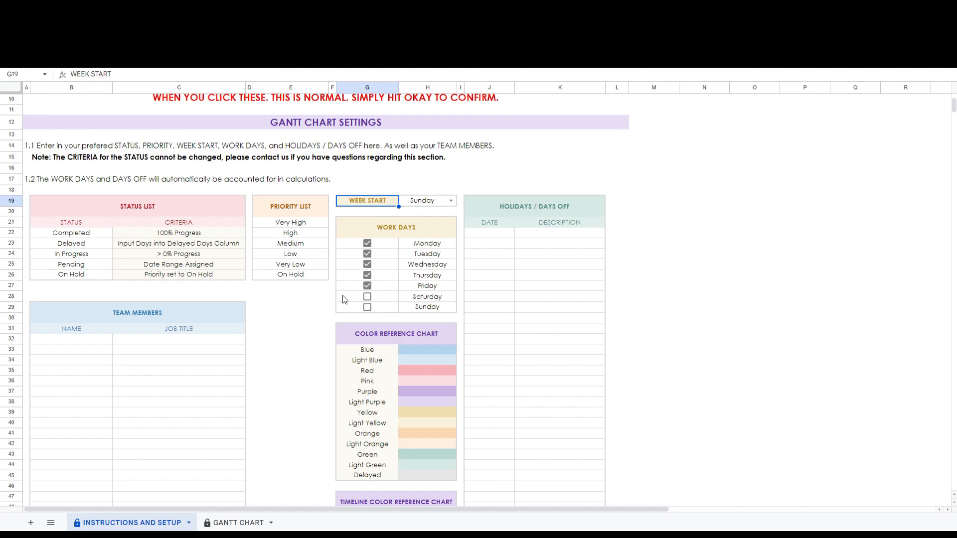
mouse_move(438, 316)
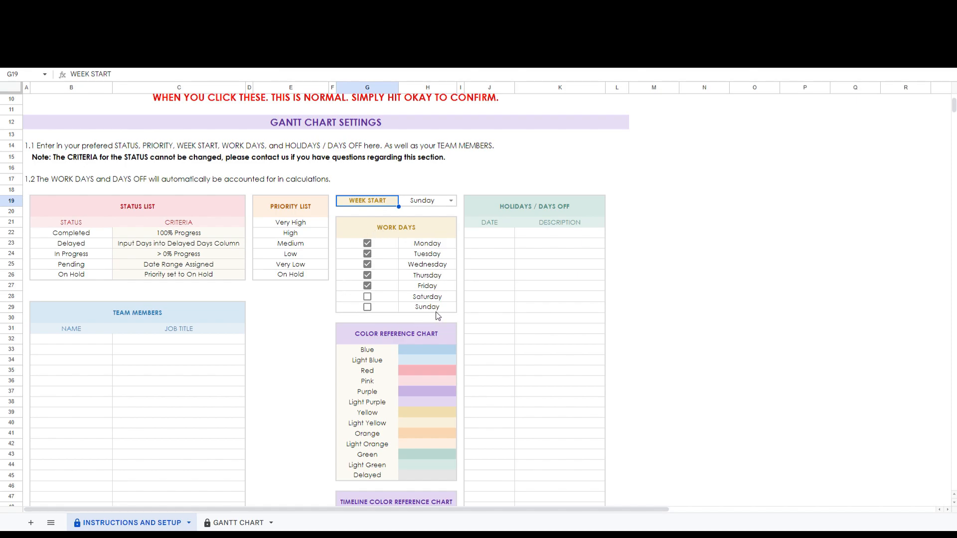
scroll(down, 3)
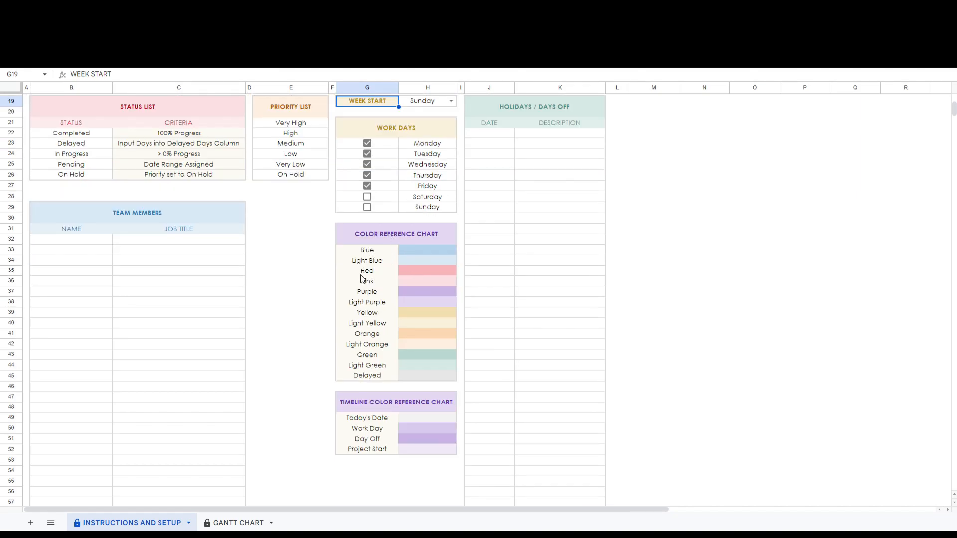
mouse_move(400, 462)
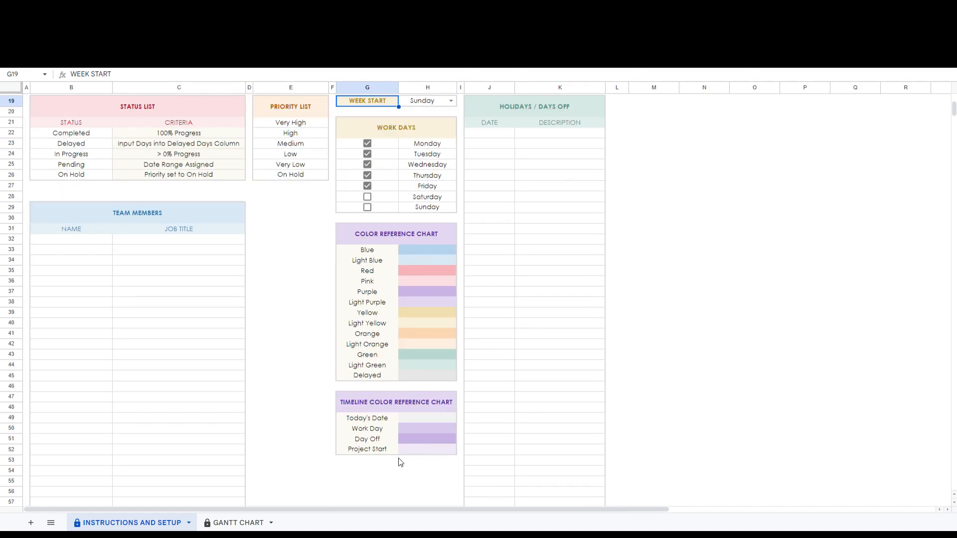
mouse_move(504, 108)
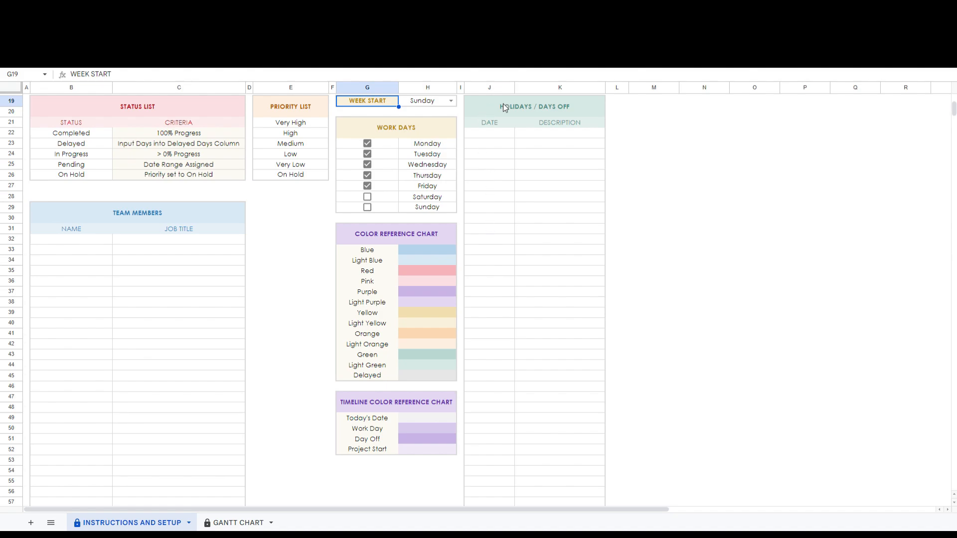
mouse_move(466, 312)
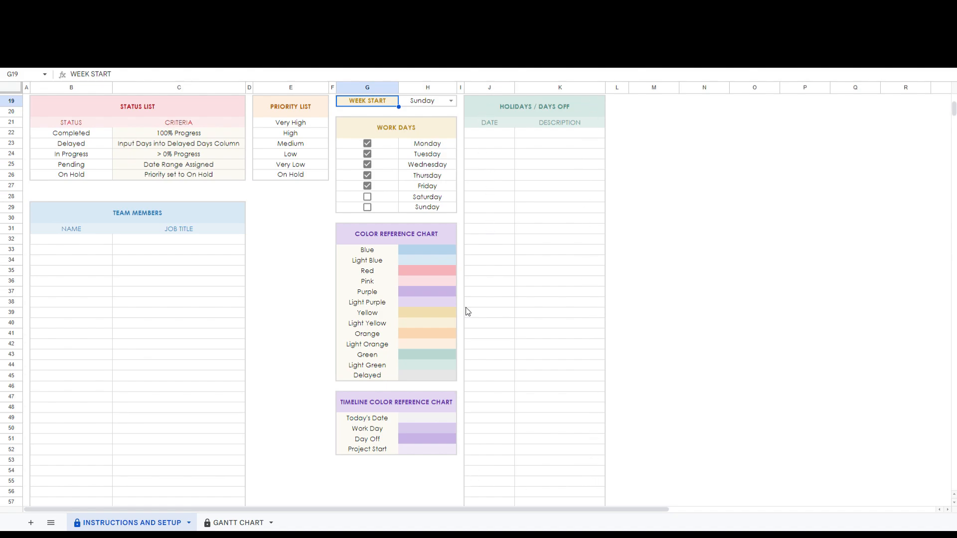
mouse_move(569, 451)
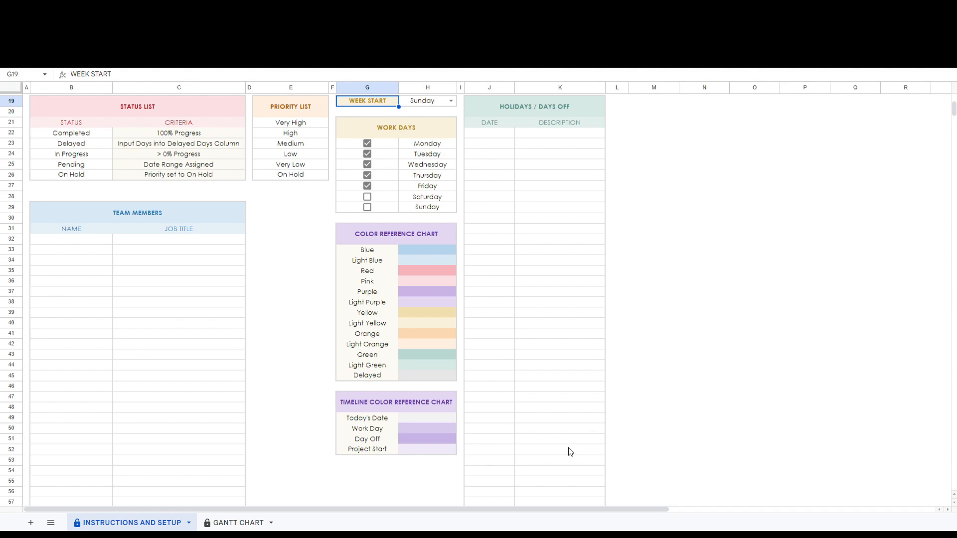
mouse_move(262, 417)
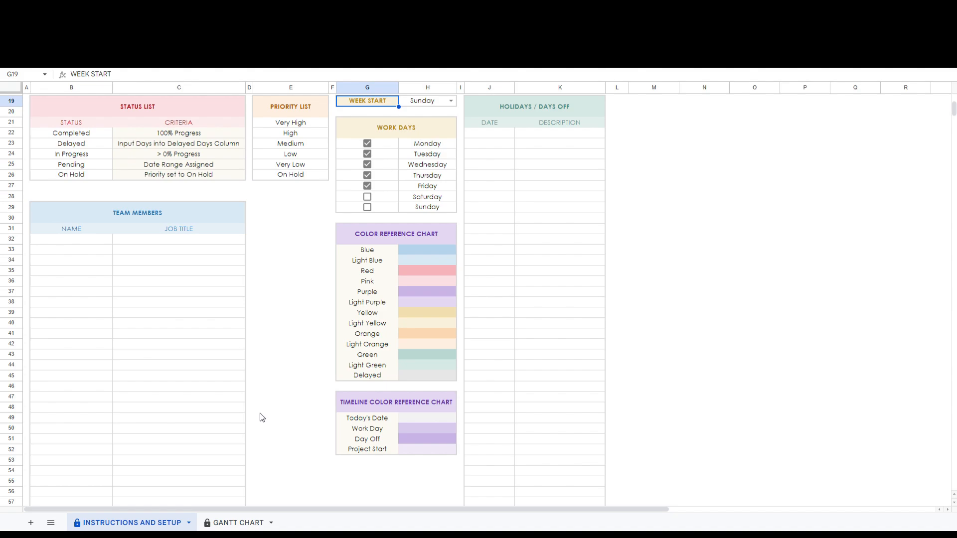
click(137, 212)
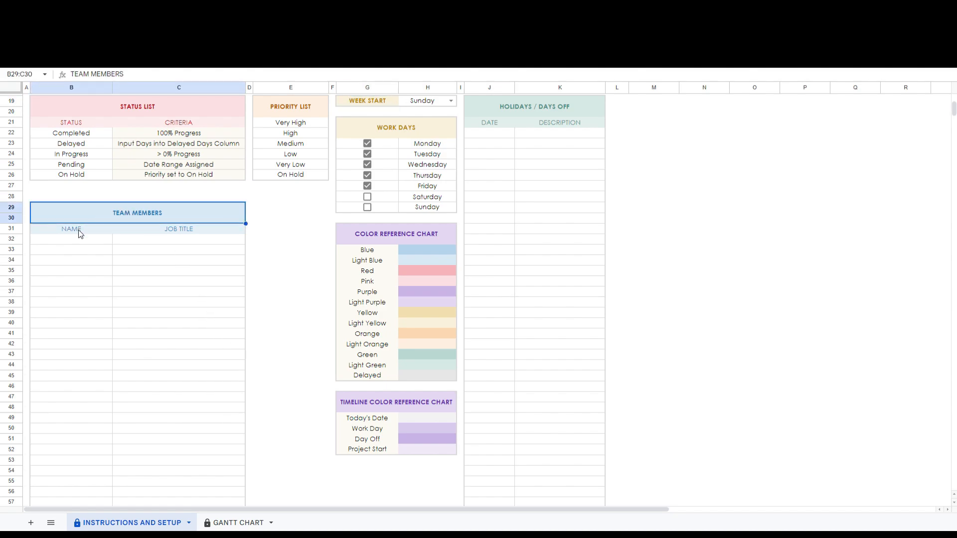
mouse_move(182, 245)
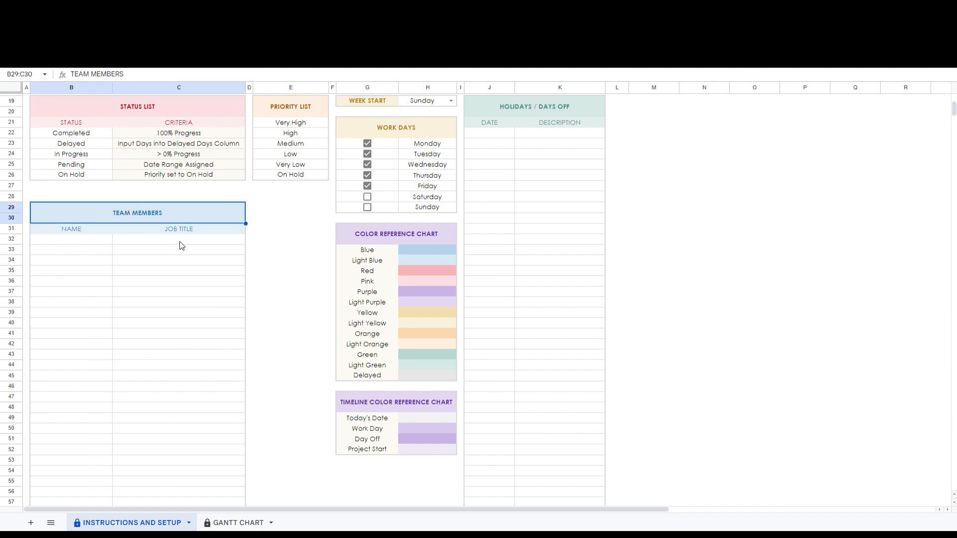
mouse_move(197, 411)
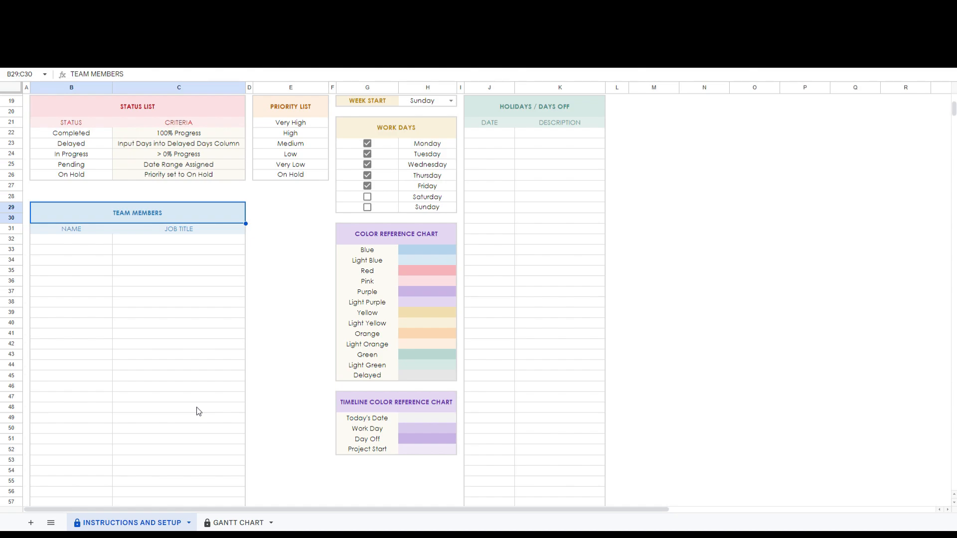
Switch to the GANTT CHART sheet and inspect the Project Title and Project Lead fields.
click(238, 523)
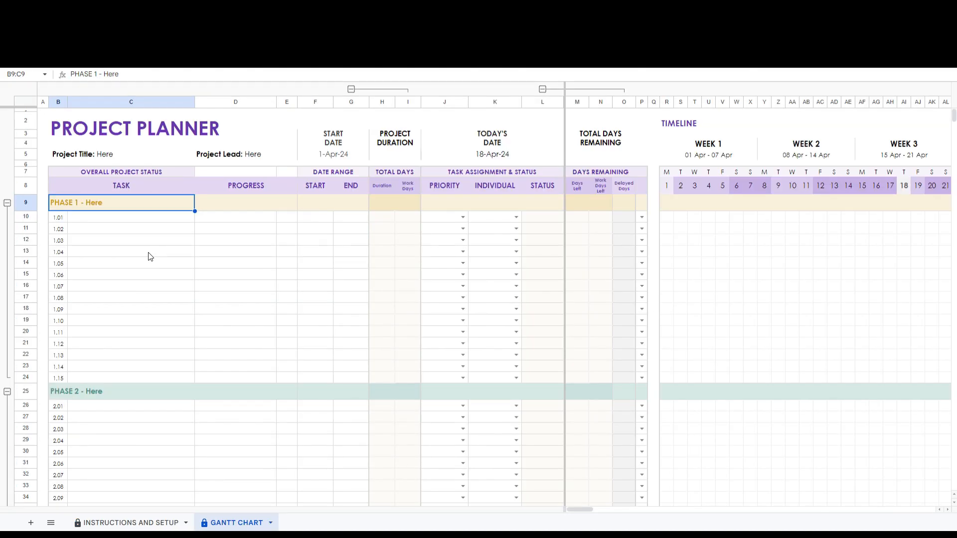
mouse_move(139, 255)
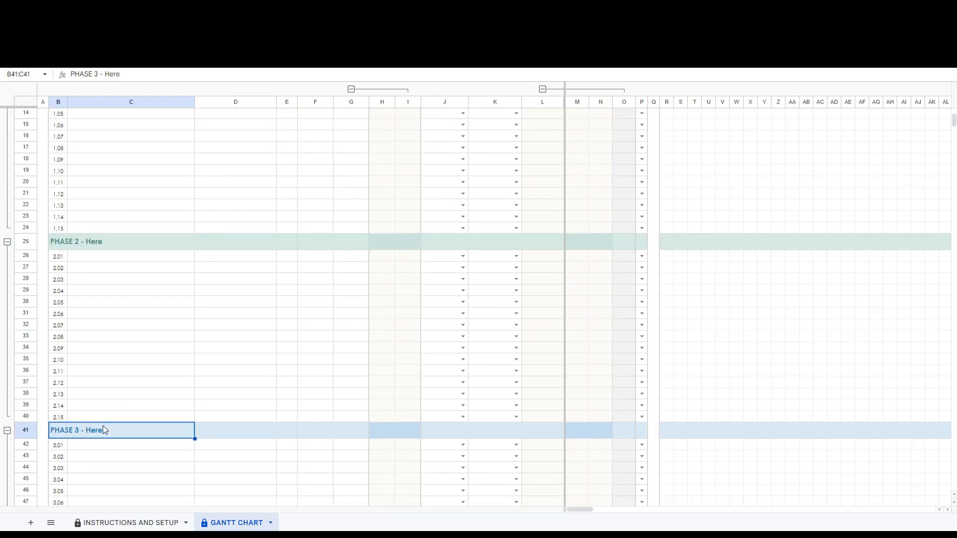
scroll(up, 3)
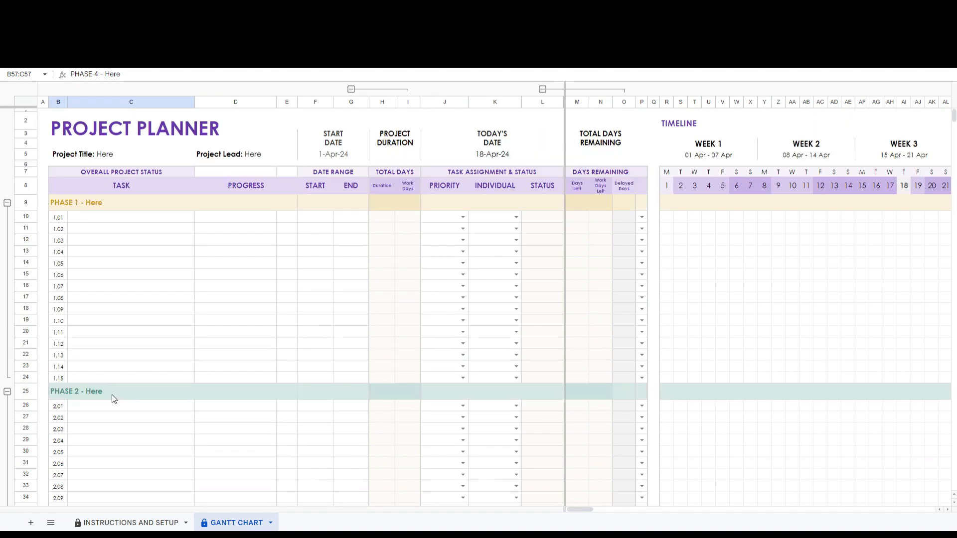
mouse_move(58, 218)
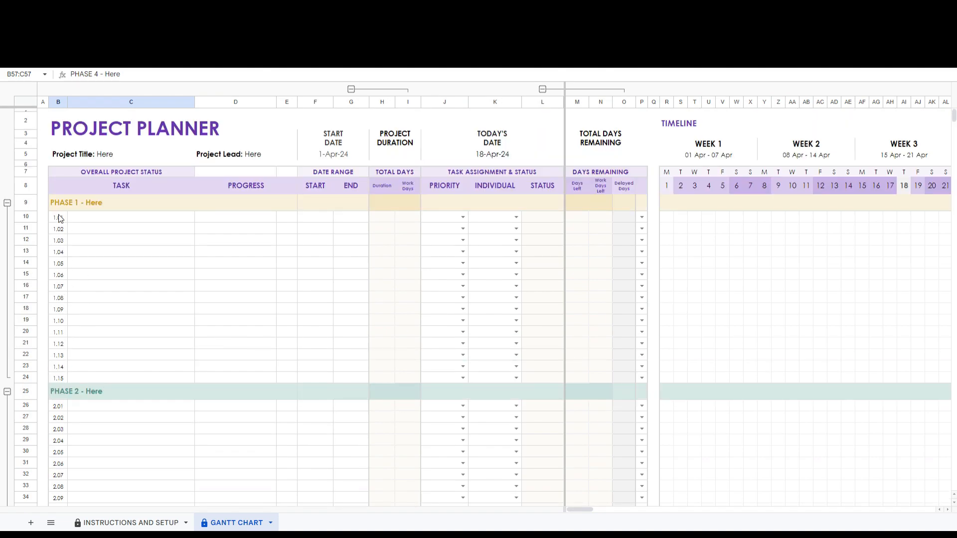
mouse_move(157, 281)
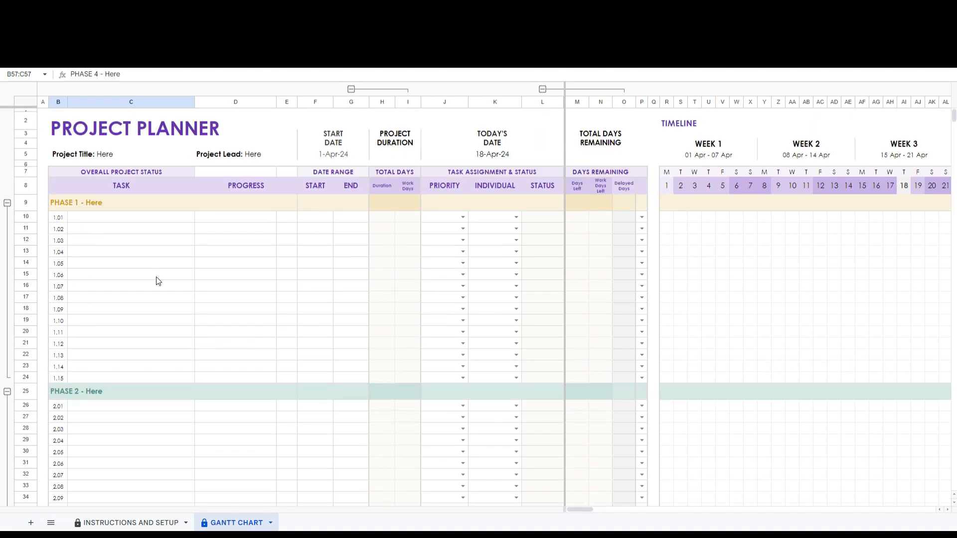
click(120, 154)
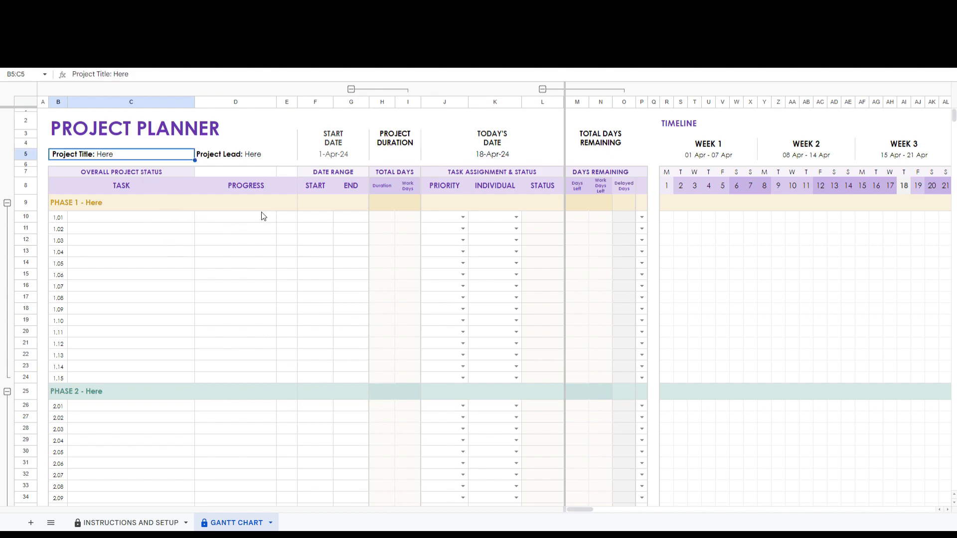
click(235, 154)
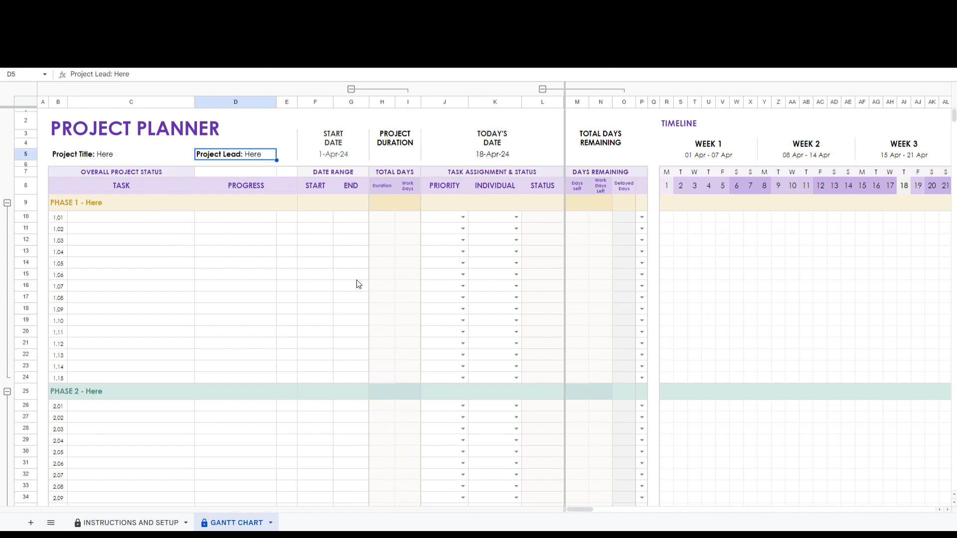
mouse_move(485, 159)
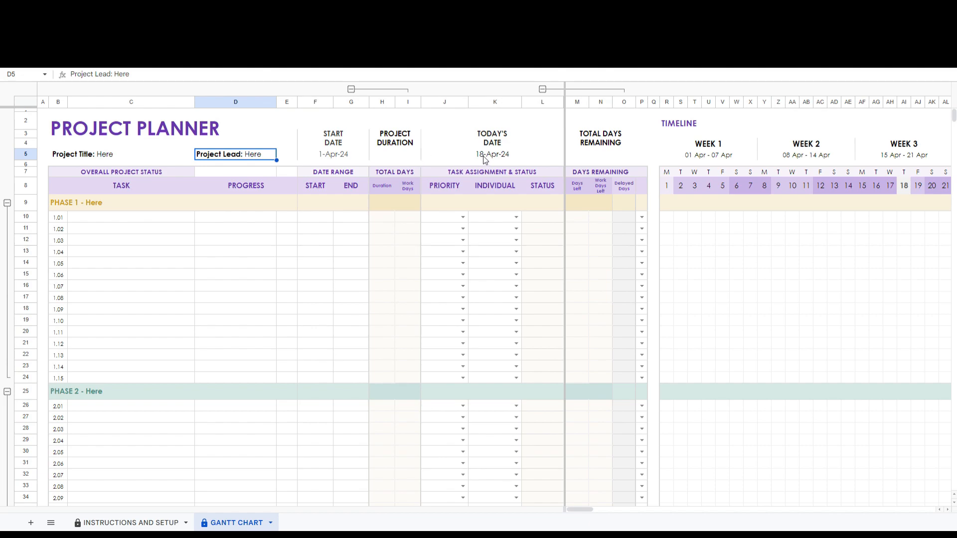
Inspect the Today's Date formula, the Start Date value and the timeline weekday-letter formulas.
click(491, 154)
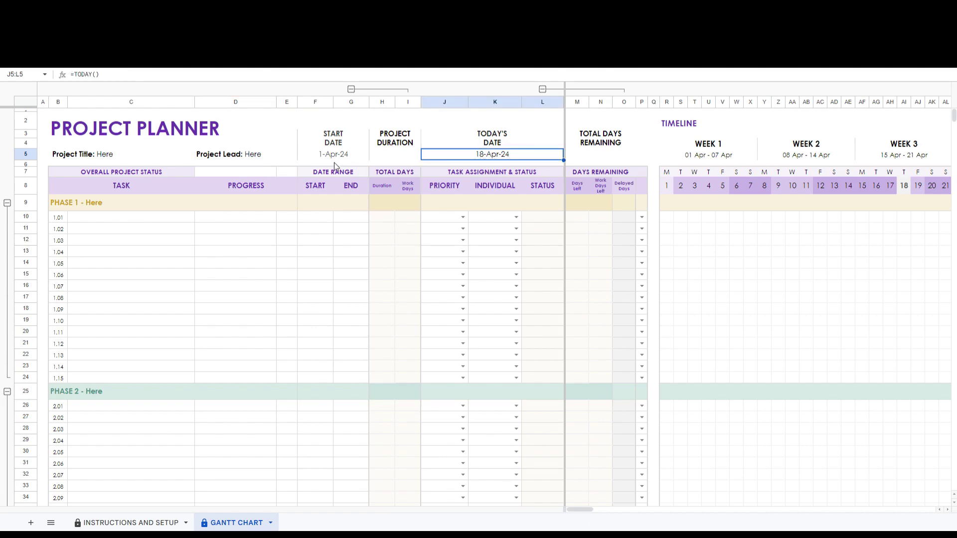
click(333, 154)
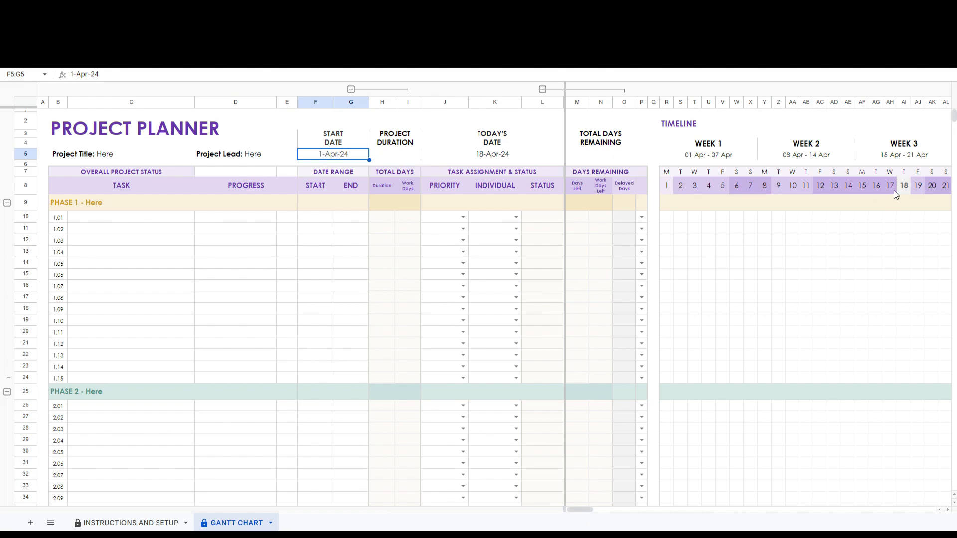
mouse_move(915, 189)
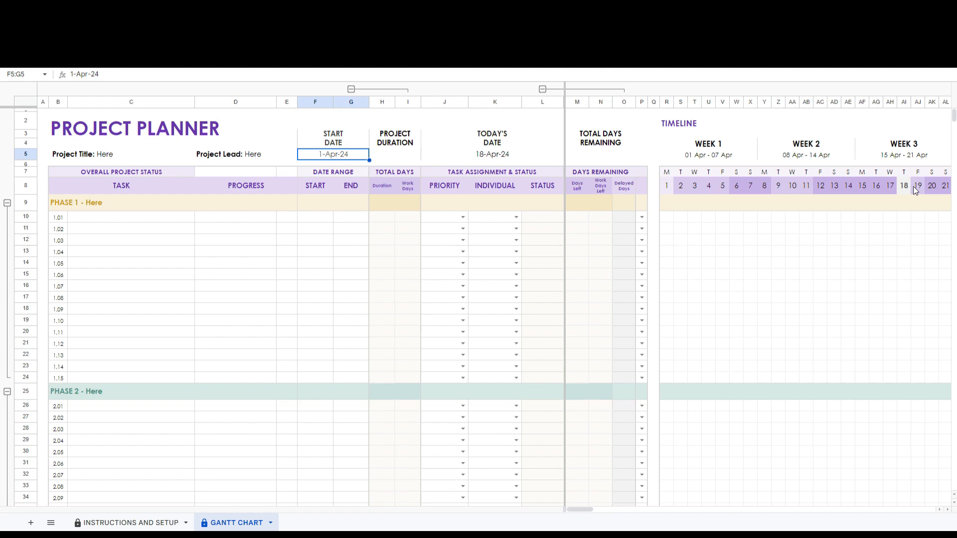
mouse_move(577, 268)
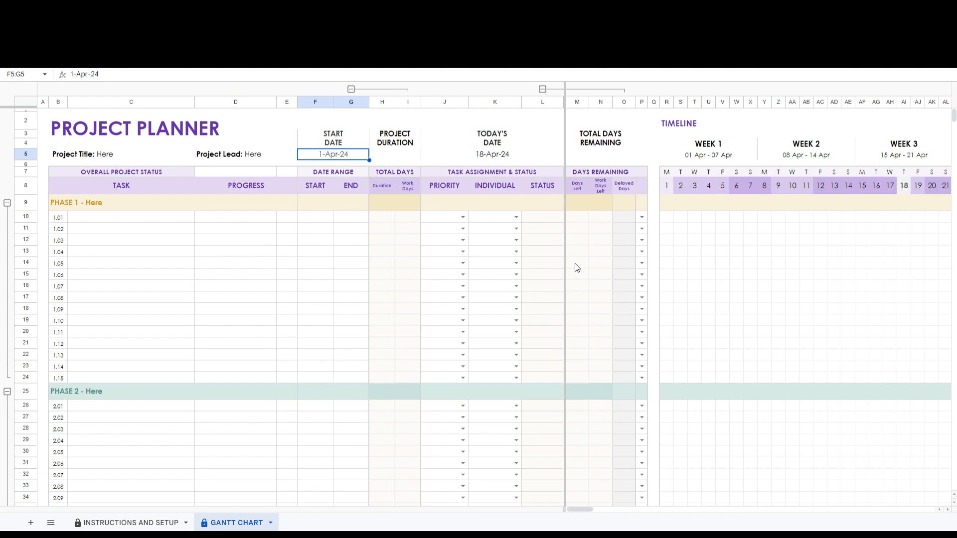
click(667, 171)
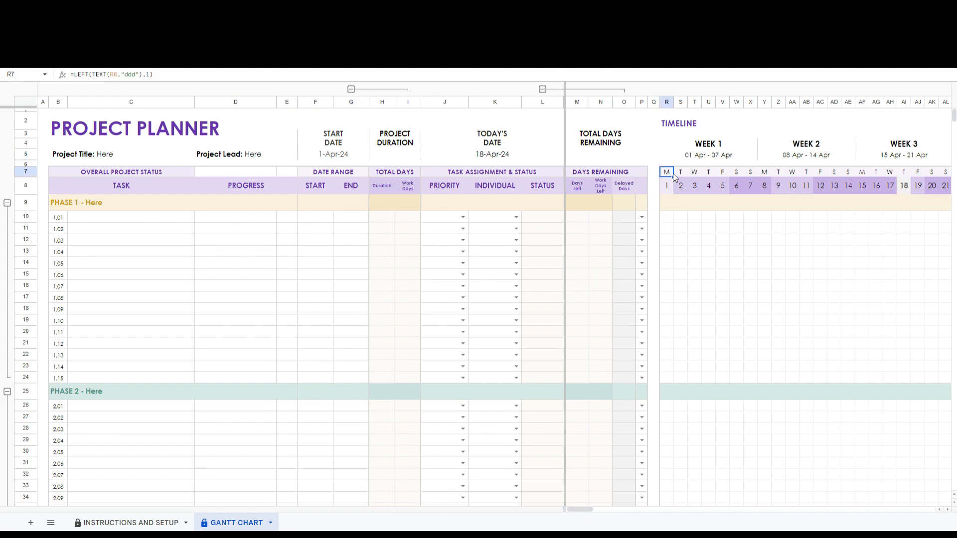
click(750, 186)
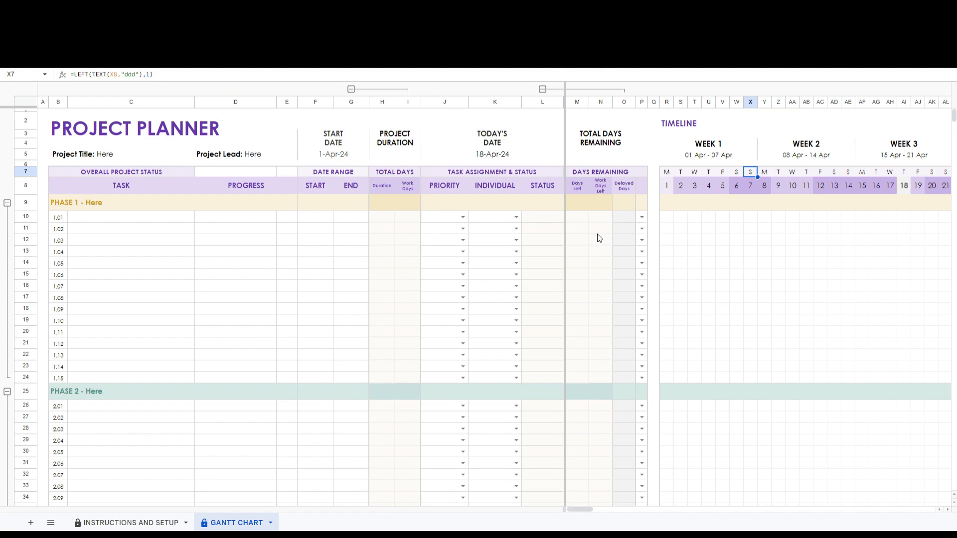
click(131, 216)
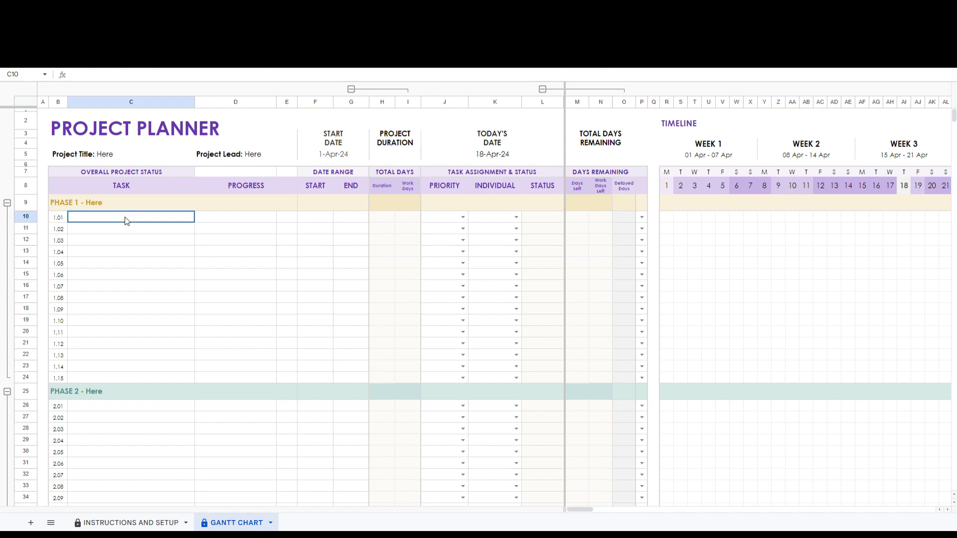
mouse_move(135, 248)
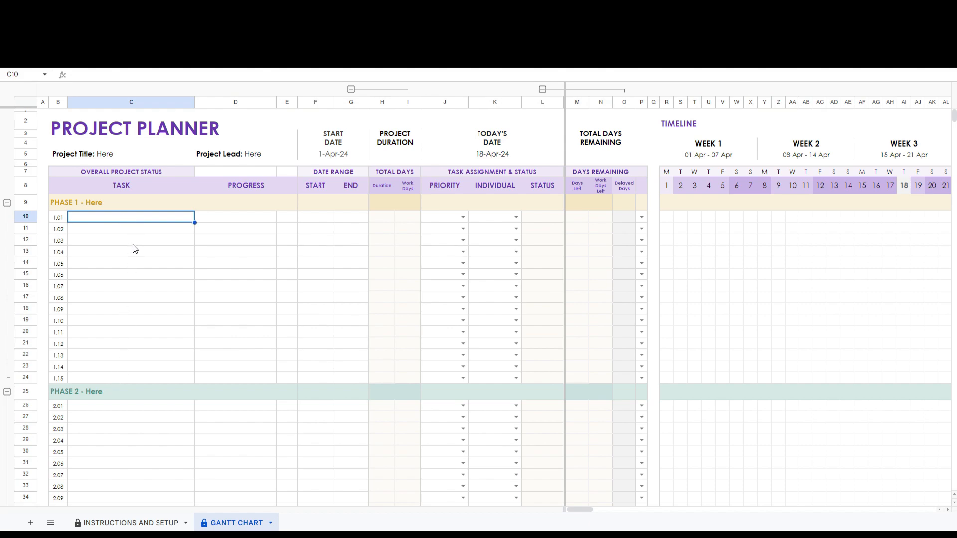
click(461, 216)
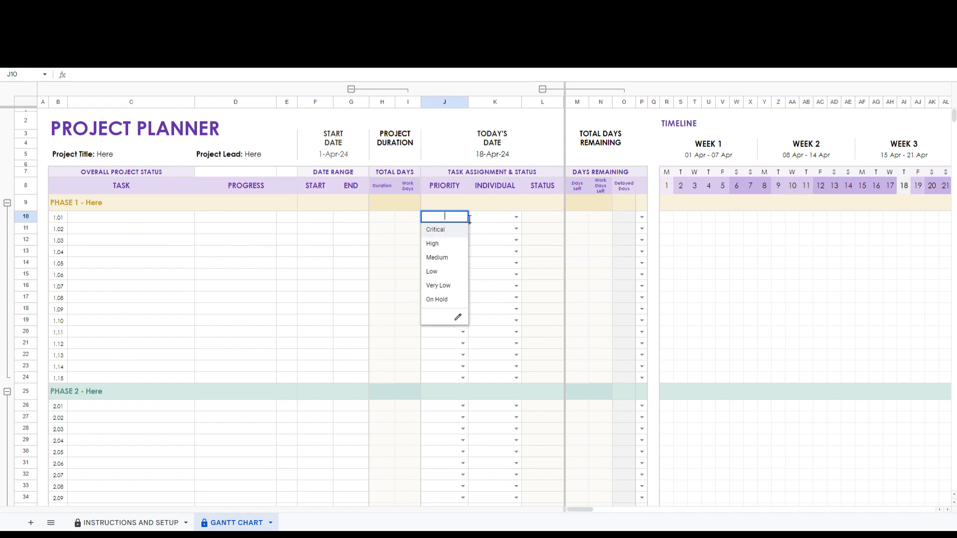
click(496, 217)
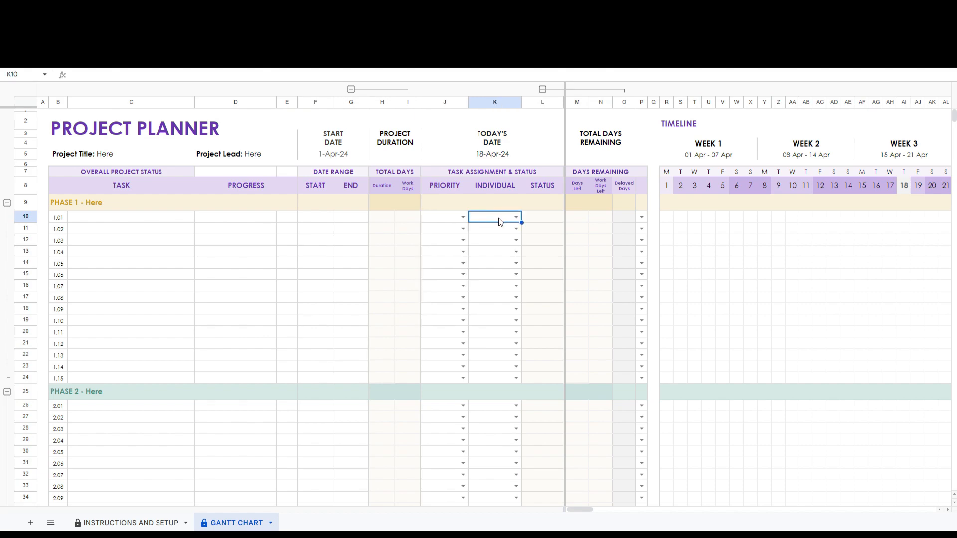
mouse_move(490, 230)
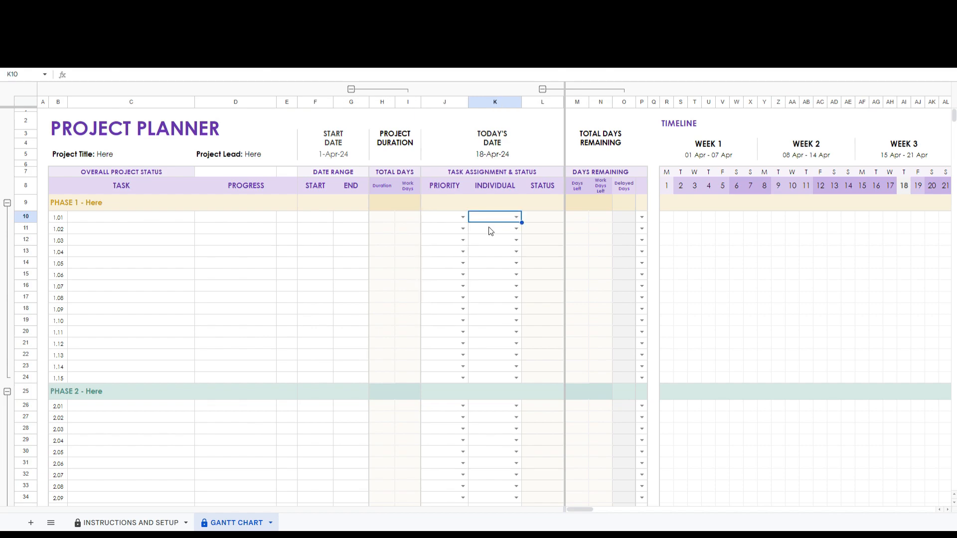
mouse_move(552, 224)
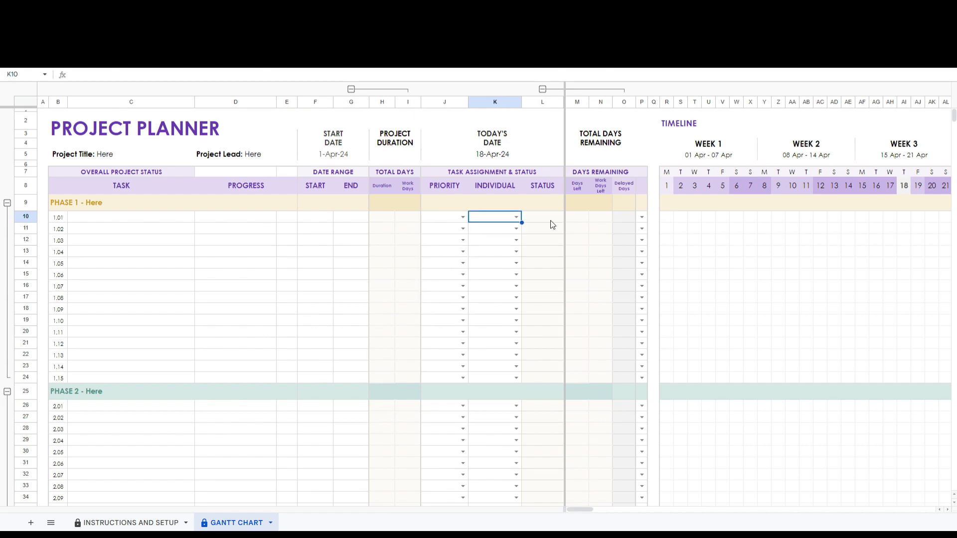
click(542, 217)
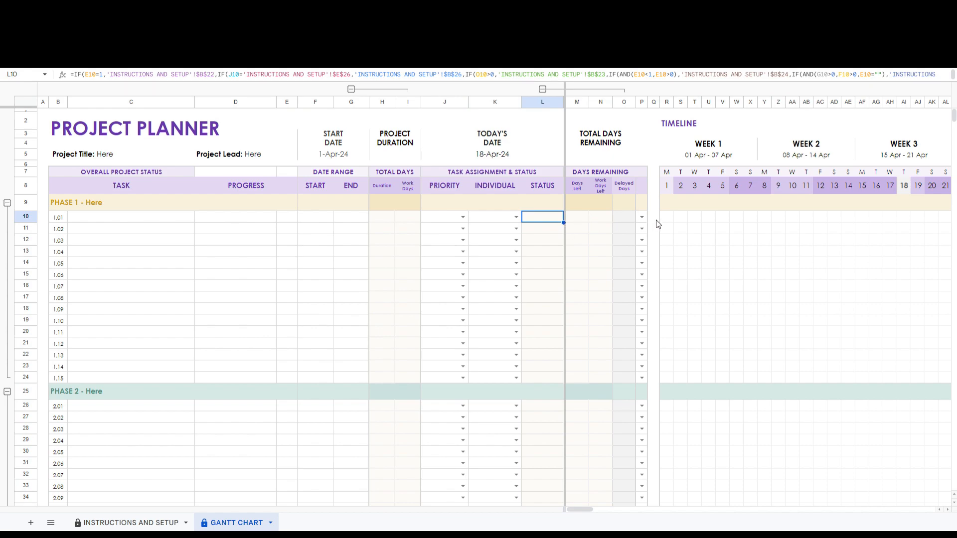
click(654, 216)
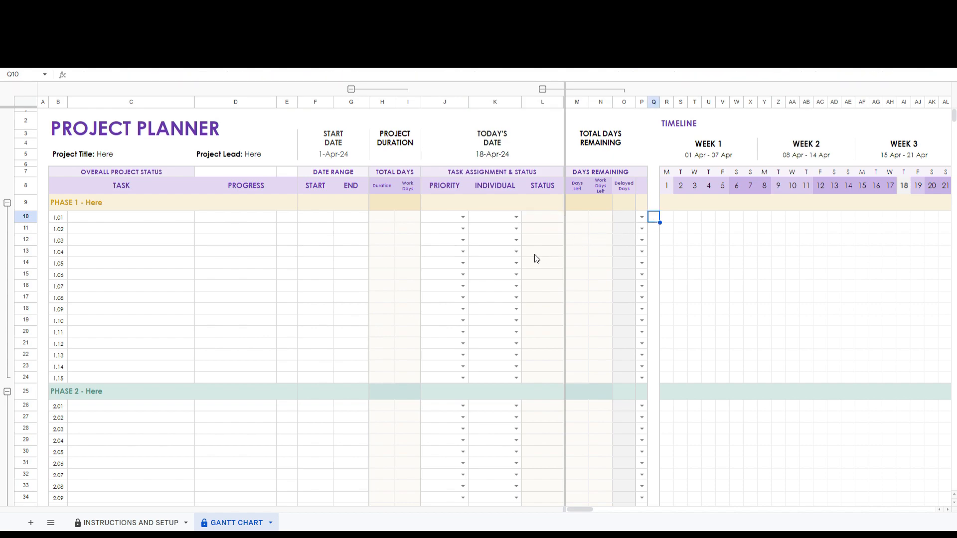
mouse_move(437, 247)
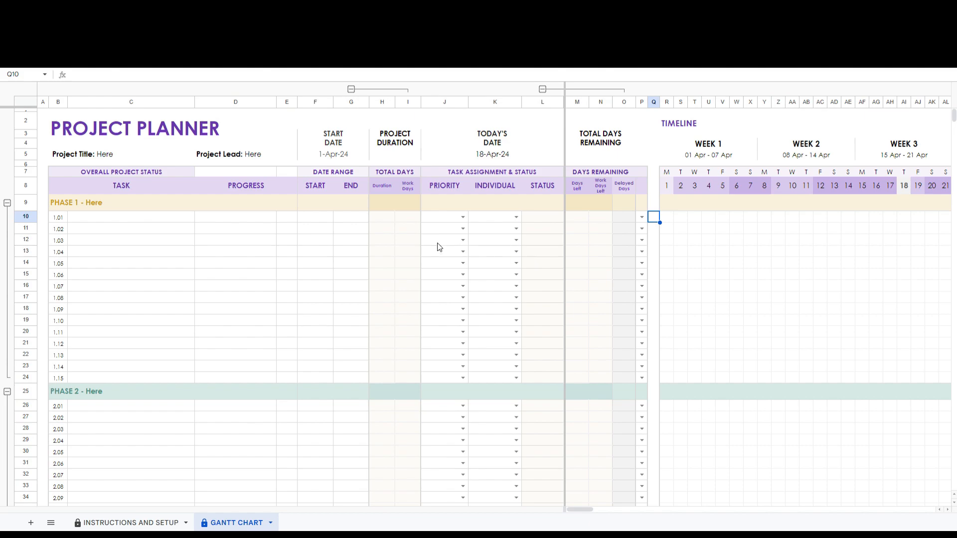
click(315, 217)
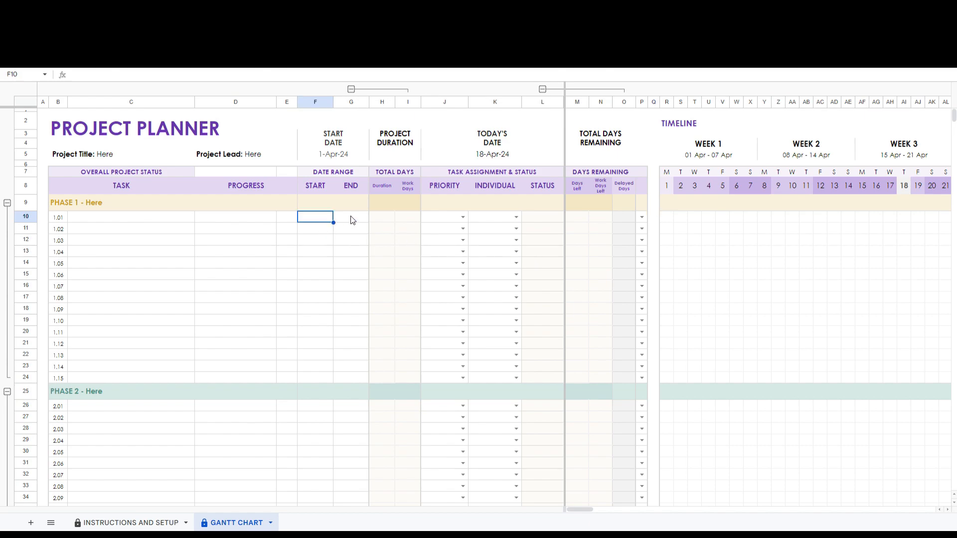
click(351, 218)
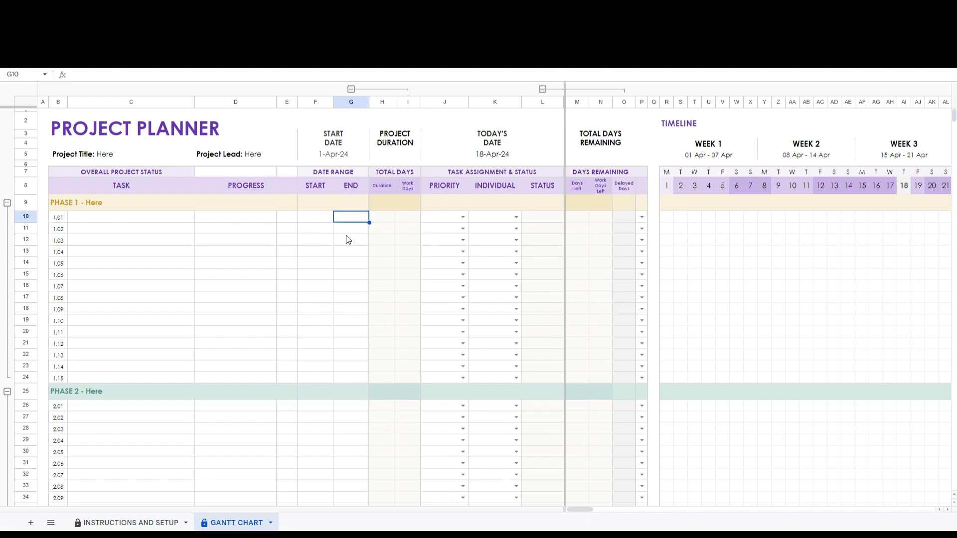
mouse_move(340, 248)
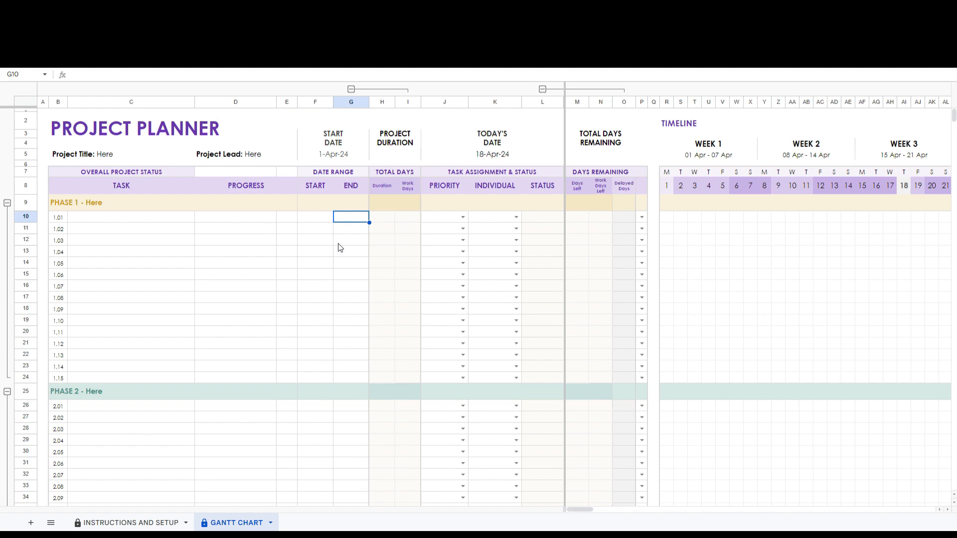
mouse_move(391, 351)
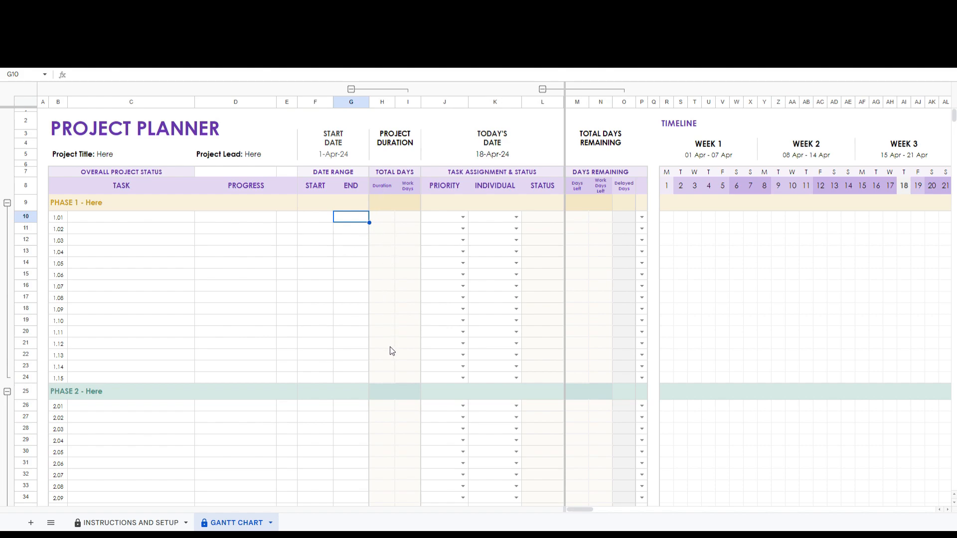
mouse_move(408, 348)
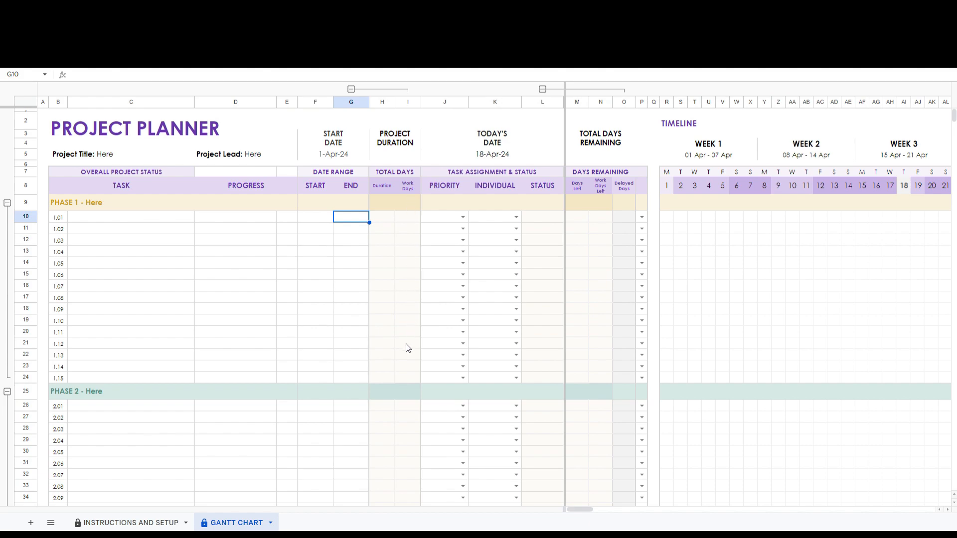
mouse_move(601, 221)
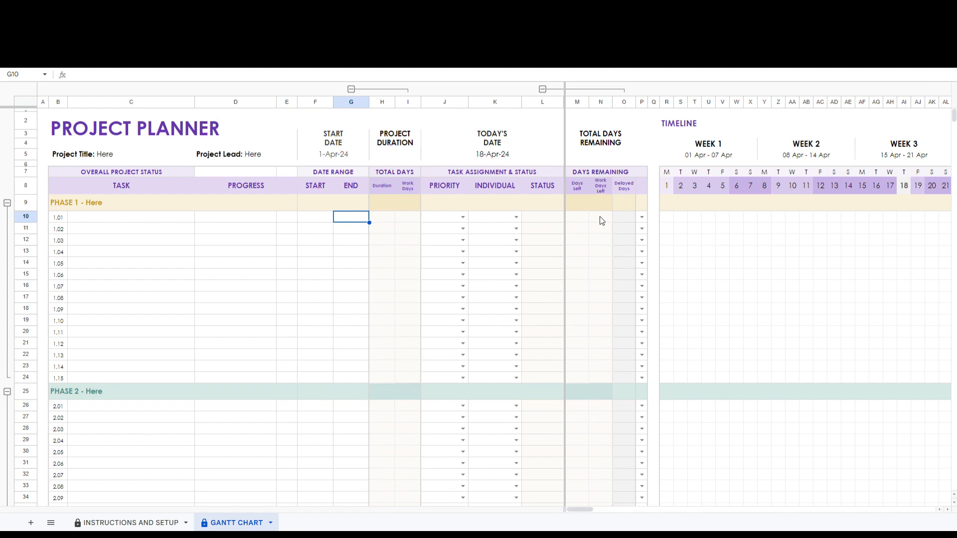
mouse_move(587, 207)
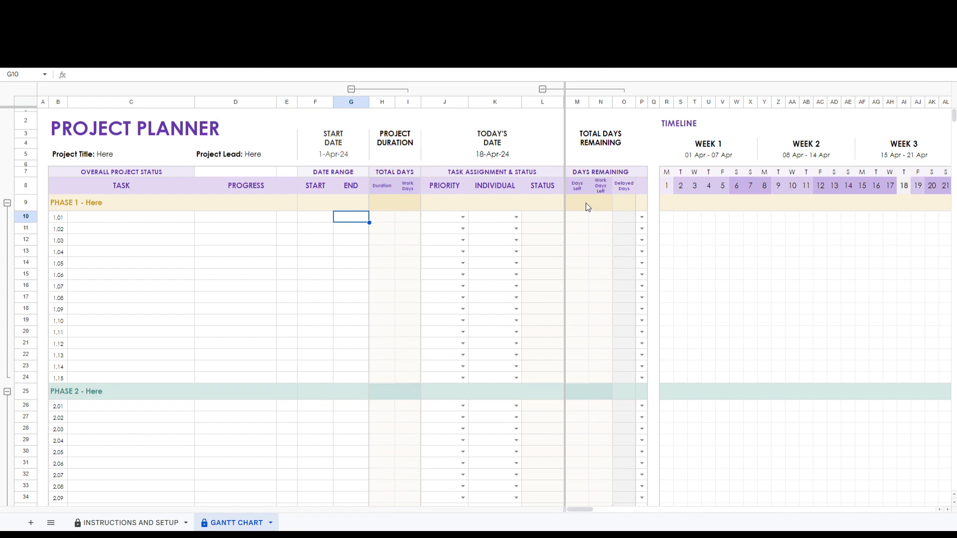
click(600, 203)
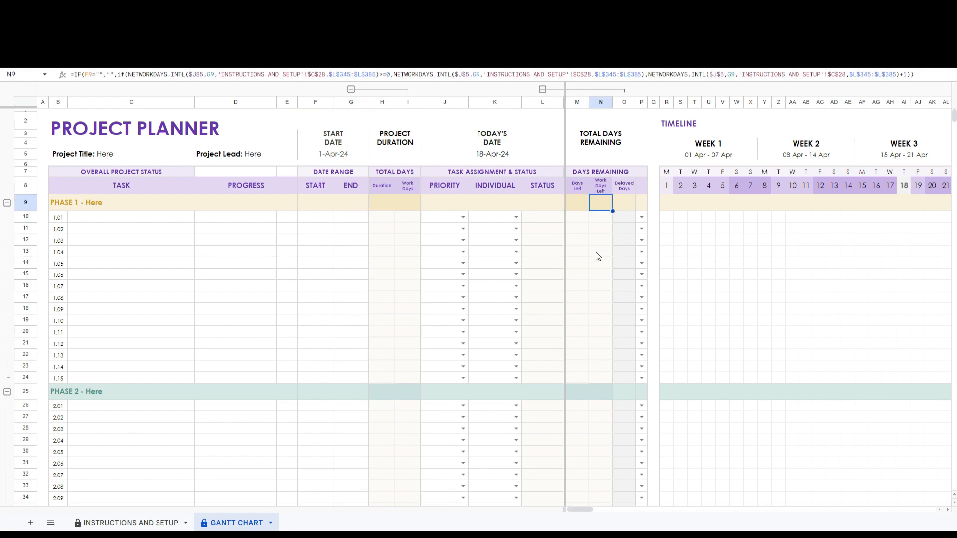
click(654, 251)
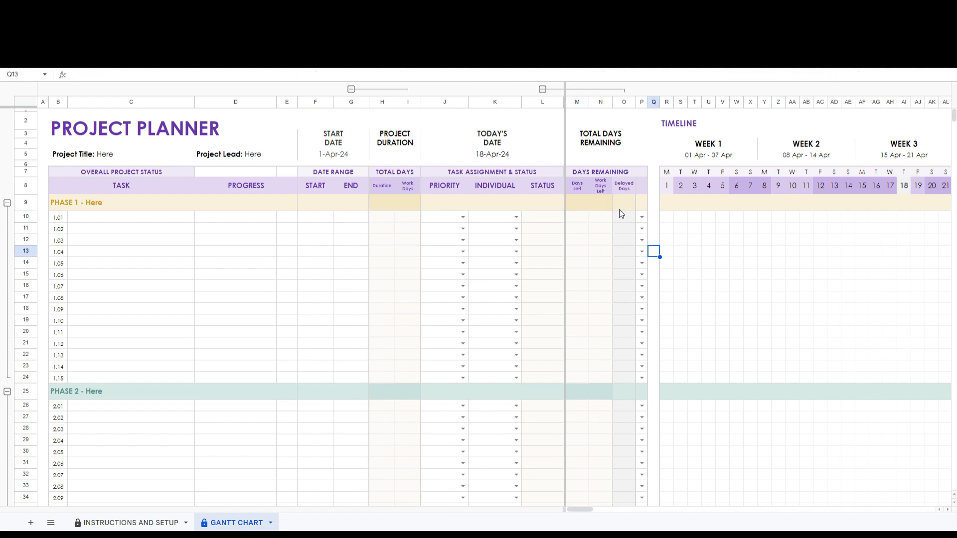
Check the Phase 1 delayed-days cell and task 1.01's bar colour choices, triggering the protected-range warning.
click(624, 202)
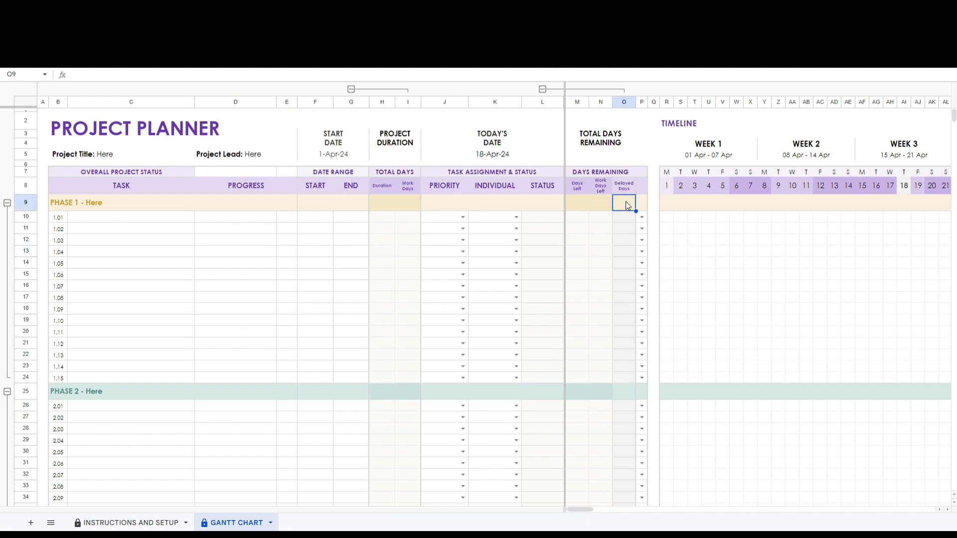
mouse_move(633, 365)
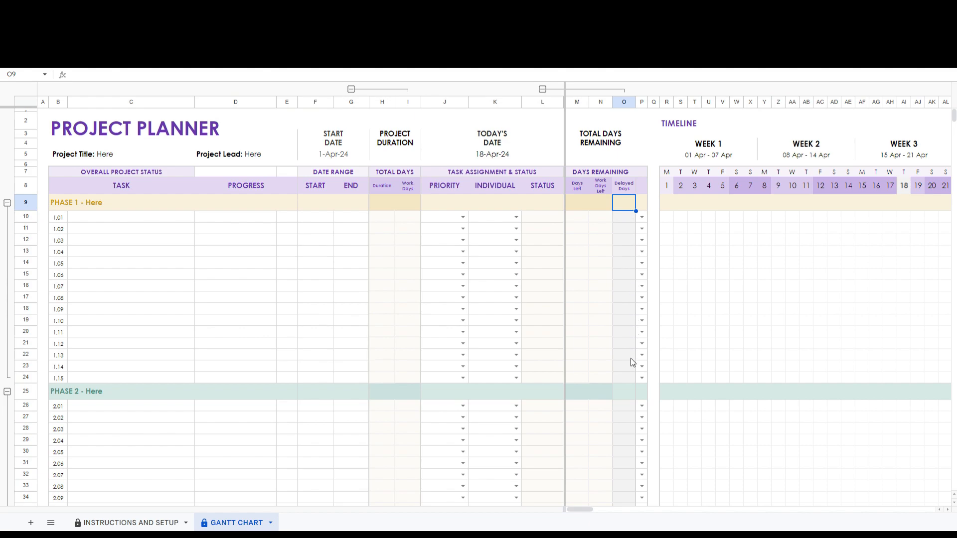
mouse_move(623, 239)
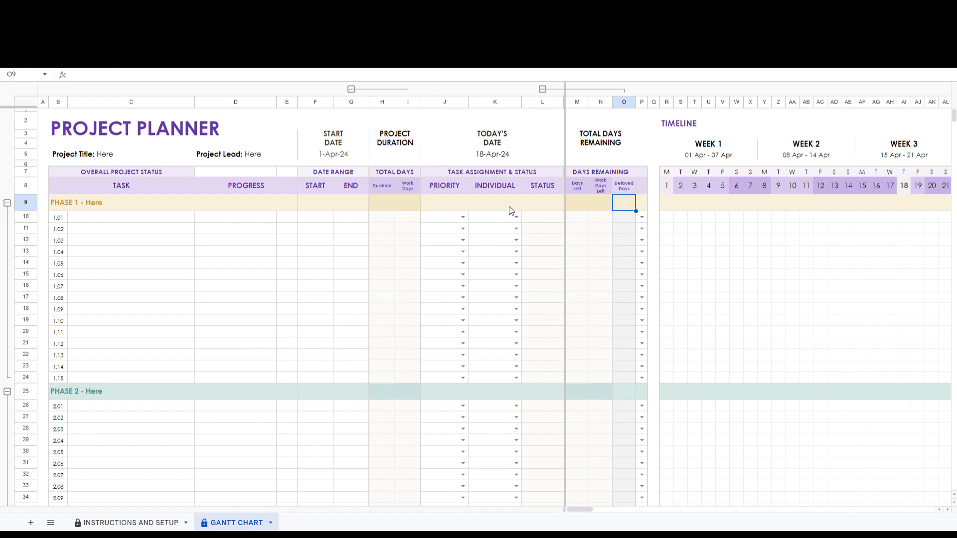
click(286, 218)
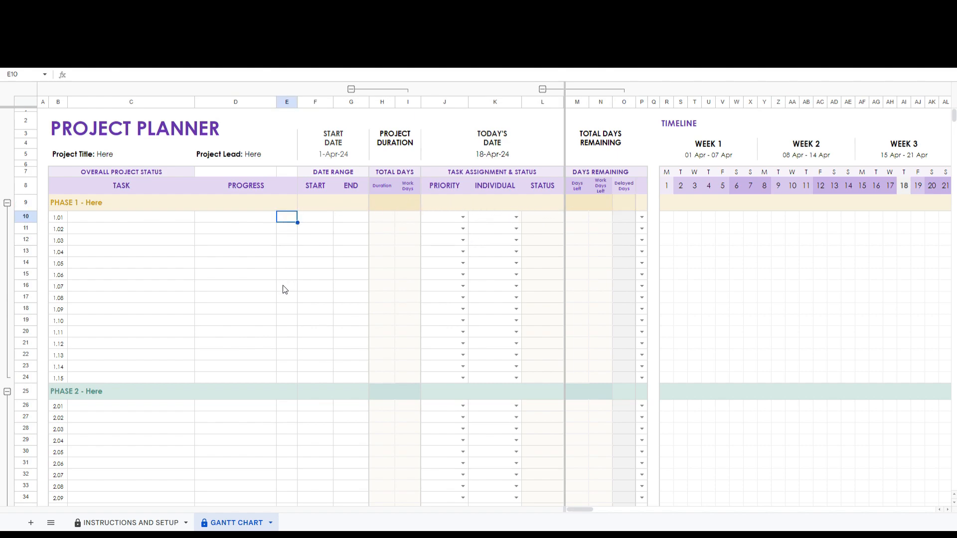
click(643, 216)
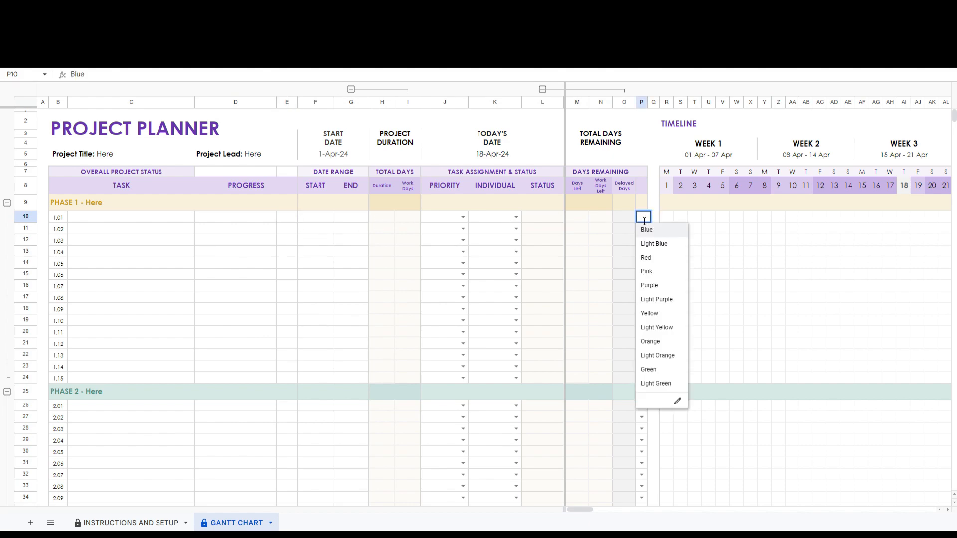
mouse_move(649, 285)
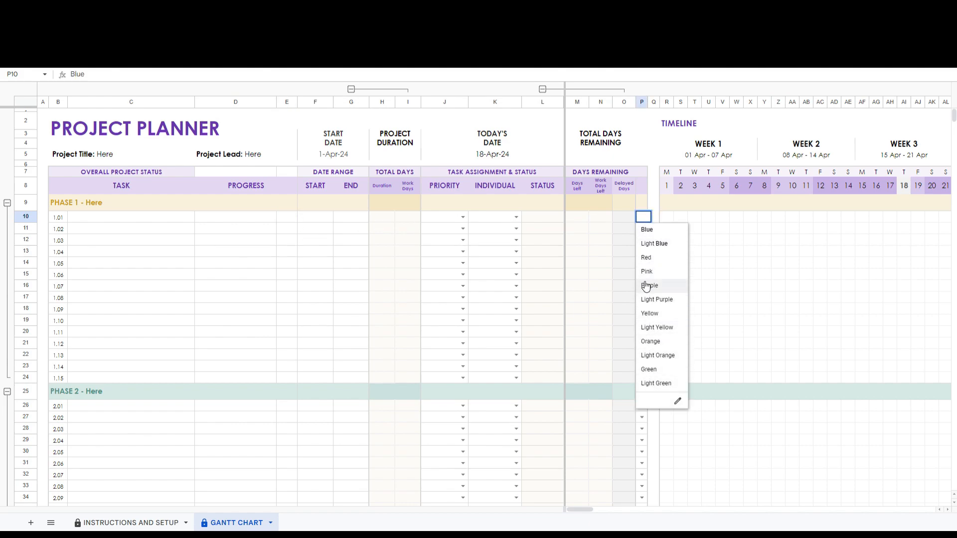
click(653, 202)
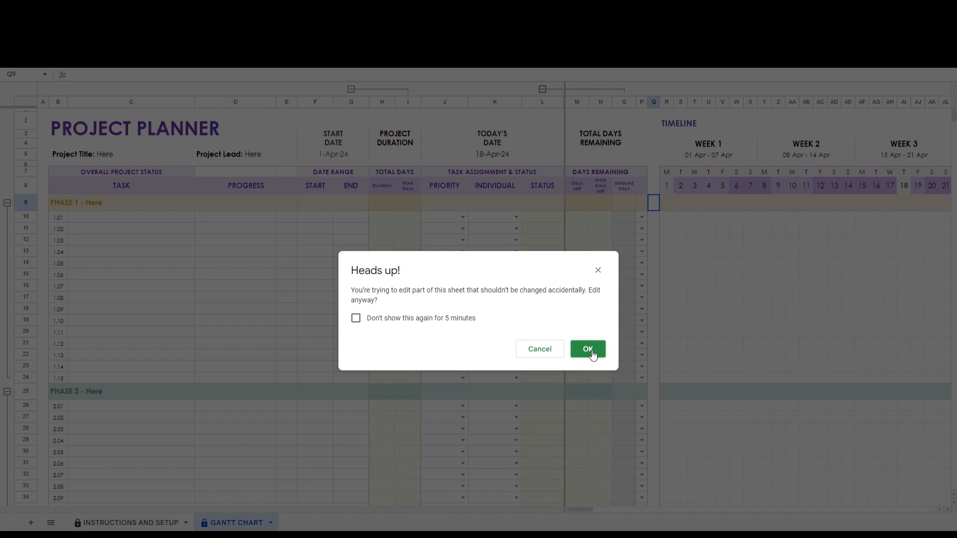
Accept the Heads up warning and show the Days Remaining columns again, selecting task 1.01's first timeline cell.
click(586, 349)
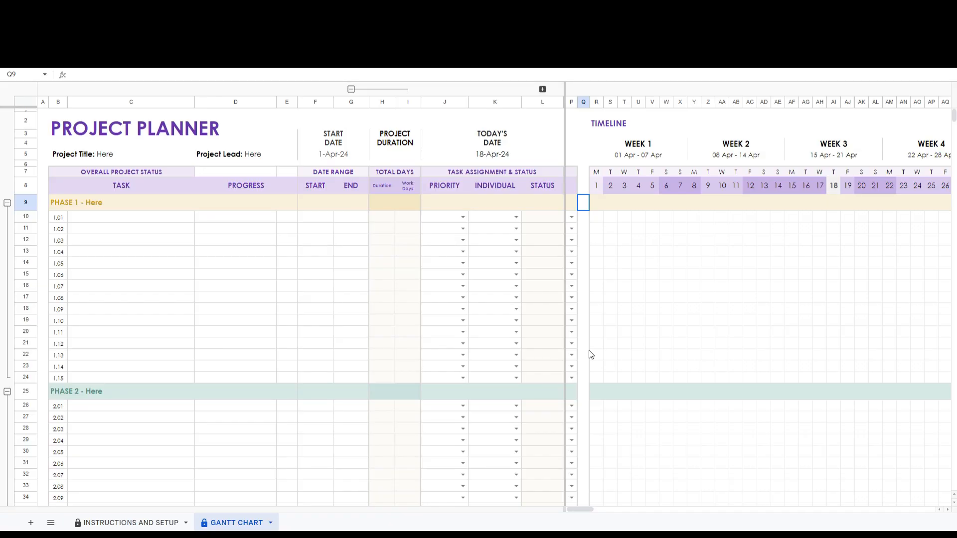
mouse_move(572, 167)
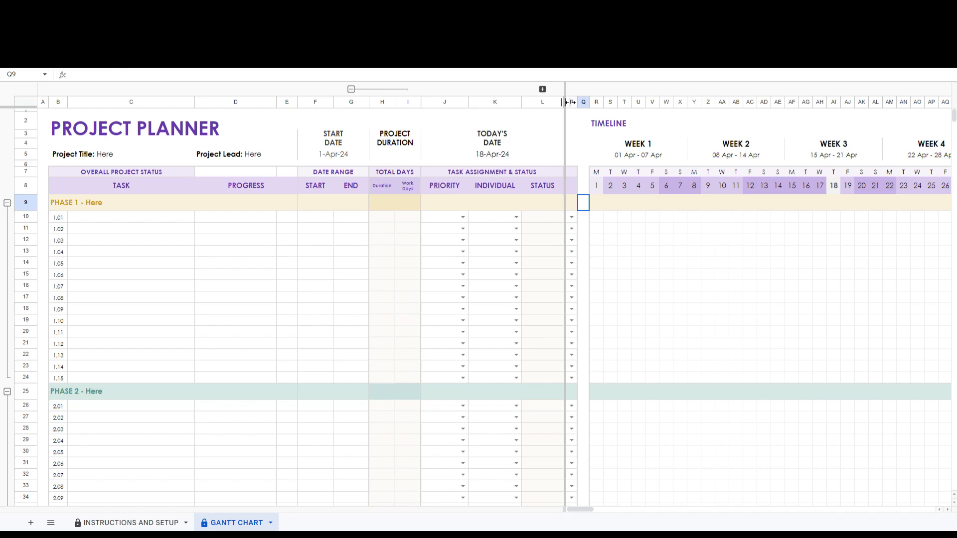
click(582, 203)
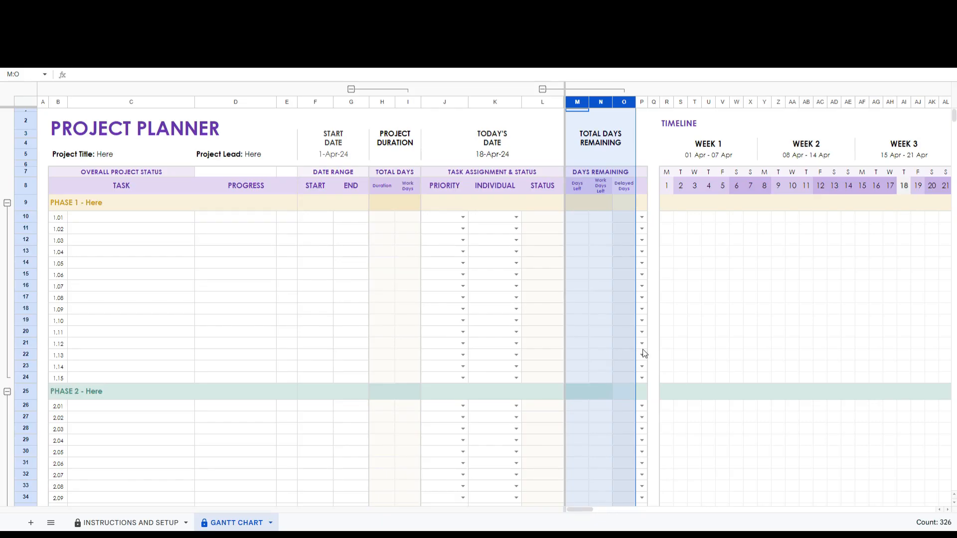
click(654, 217)
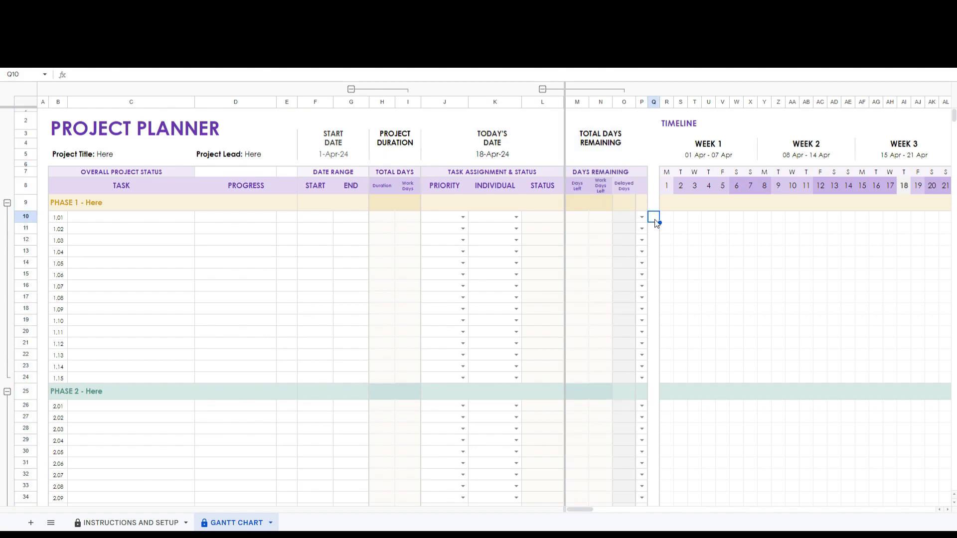
mouse_move(605, 308)
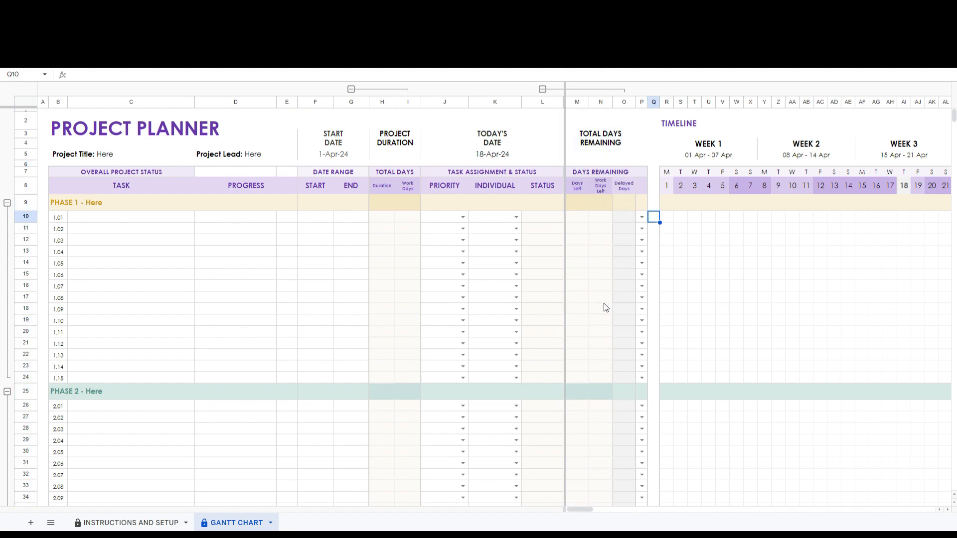
mouse_move(714, 280)
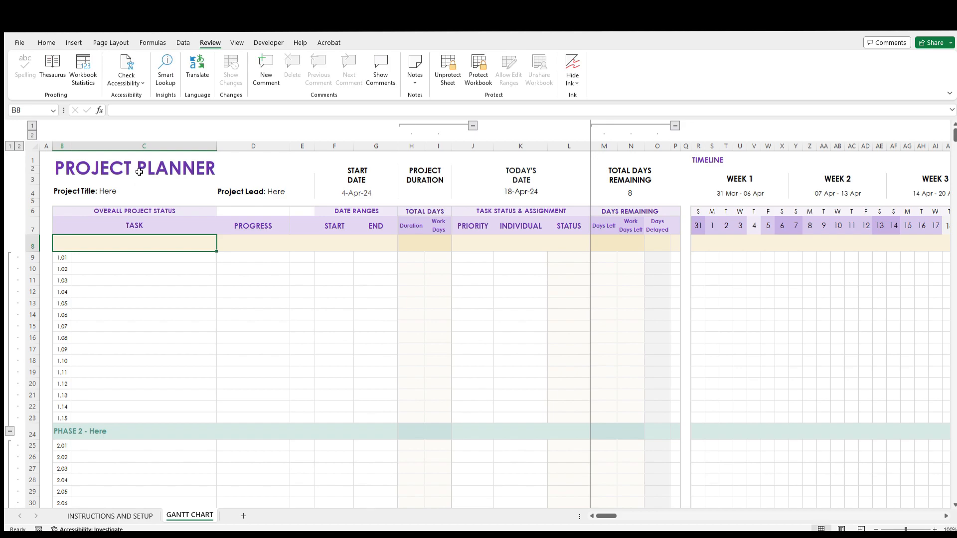
mouse_move(227, 45)
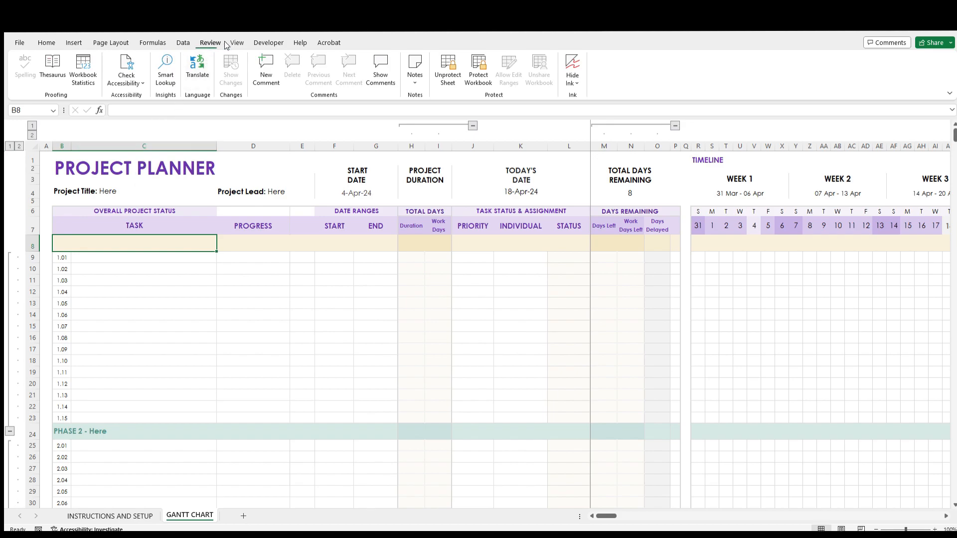
mouse_move(429, 101)
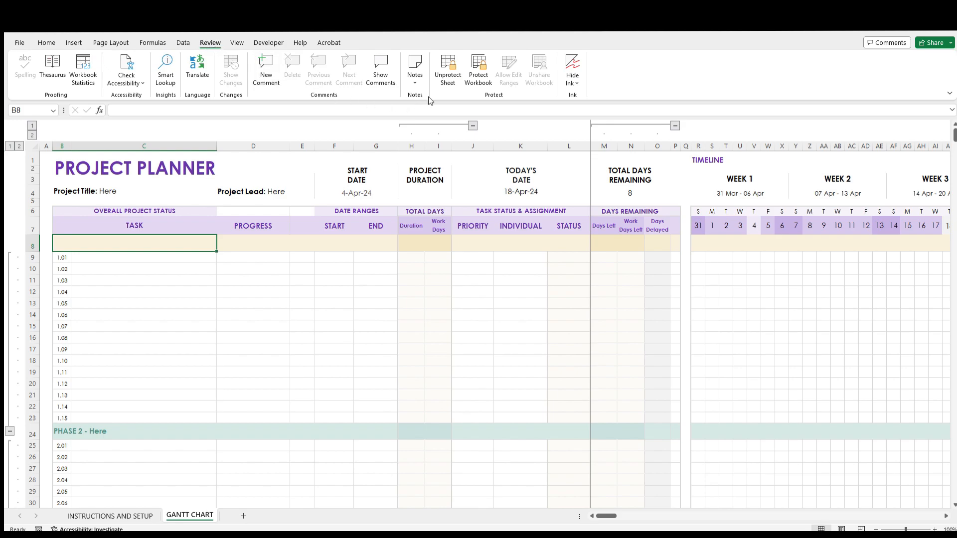
click(447, 67)
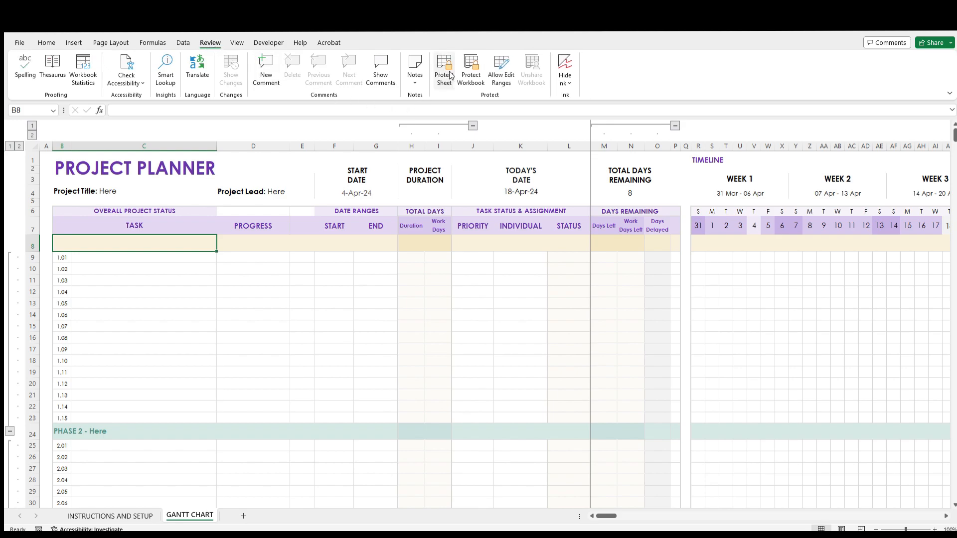
click(472, 125)
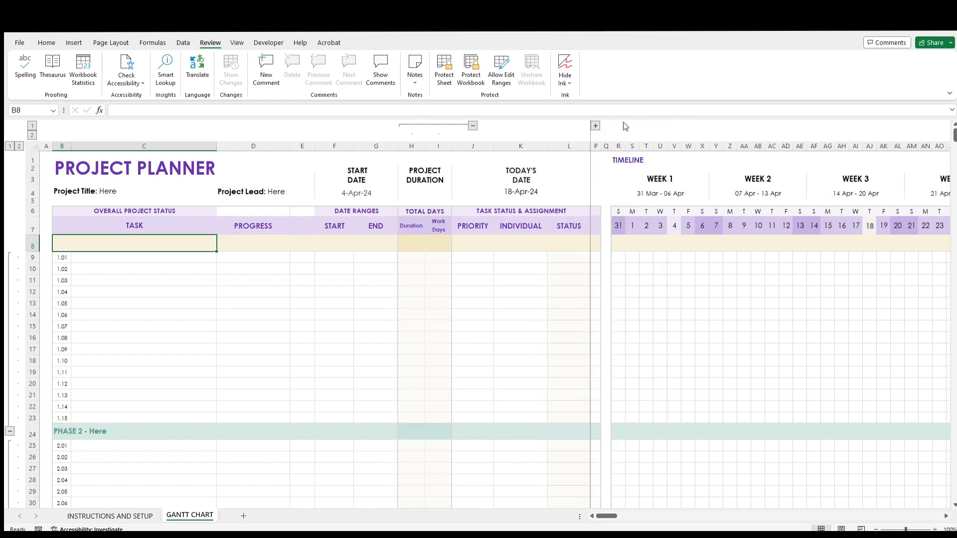
click(595, 126)
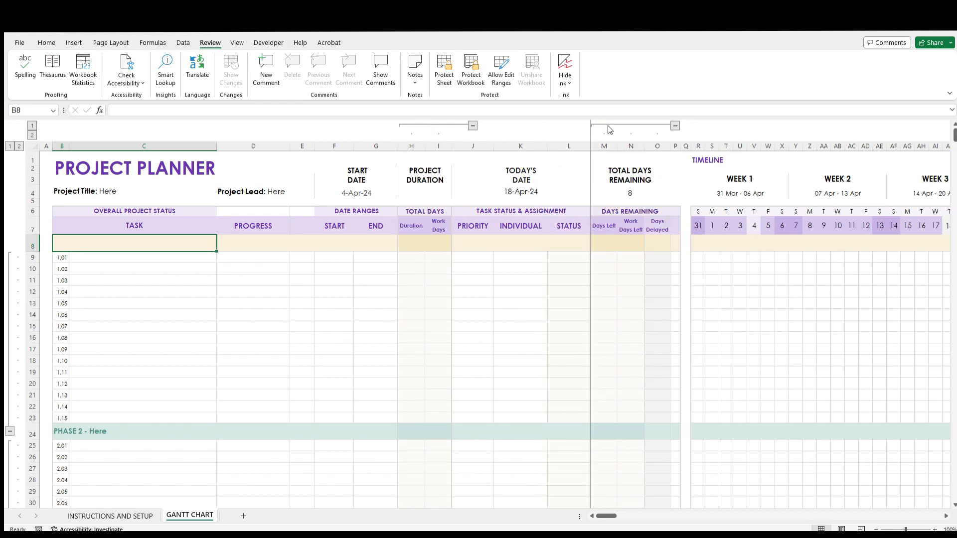
mouse_move(566, 182)
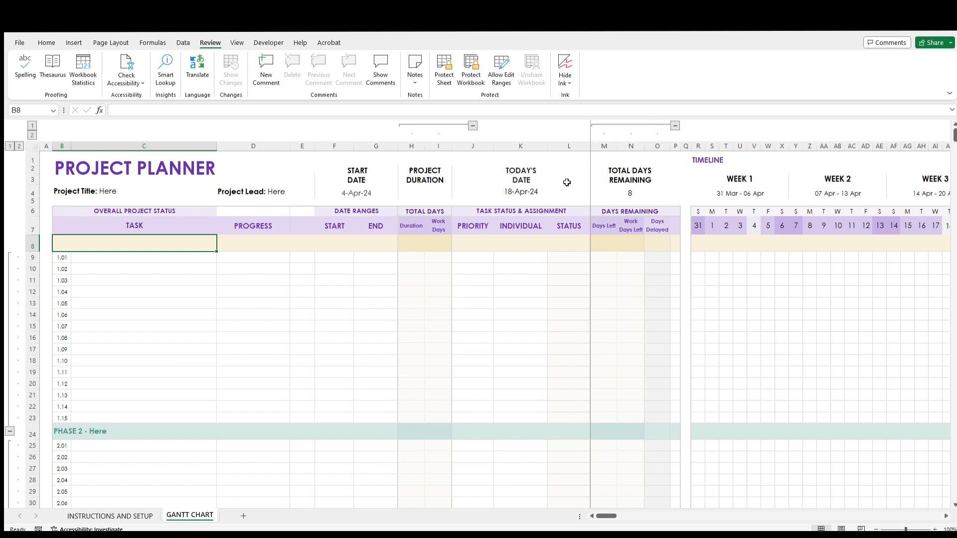
mouse_move(443, 66)
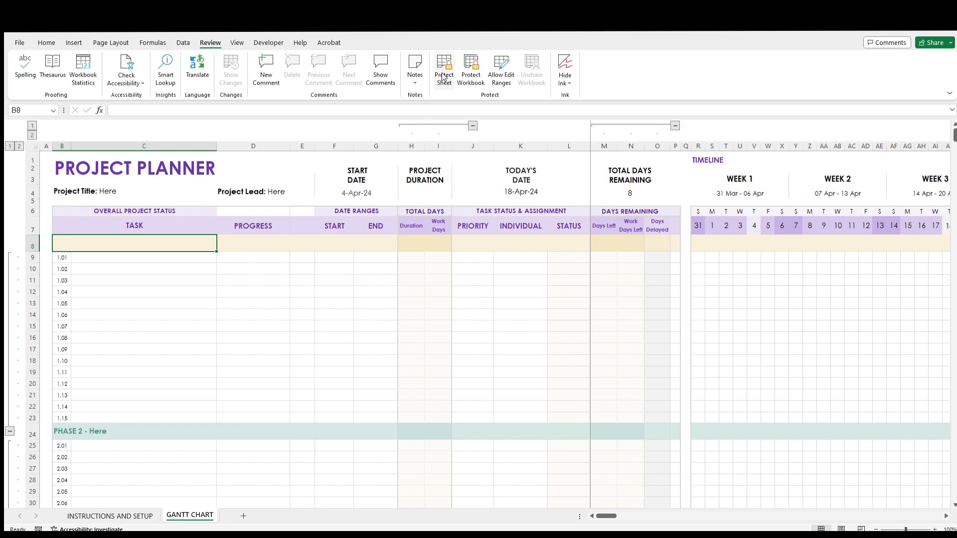
mouse_move(507, 256)
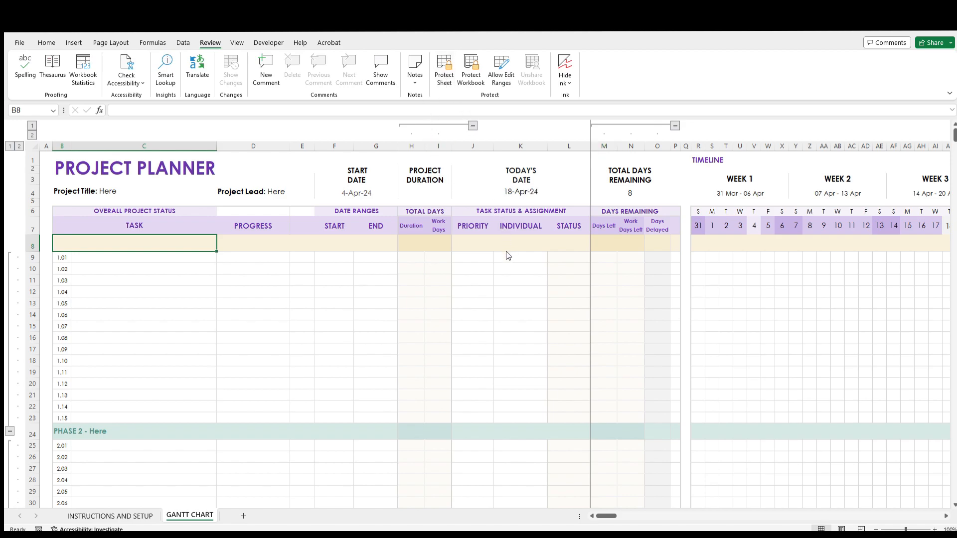
mouse_move(480, 369)
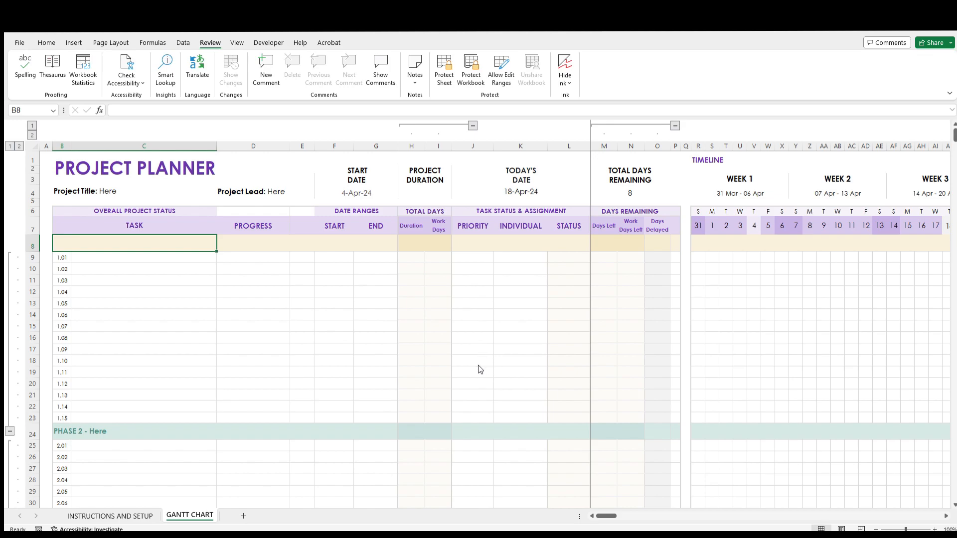
click(444, 69)
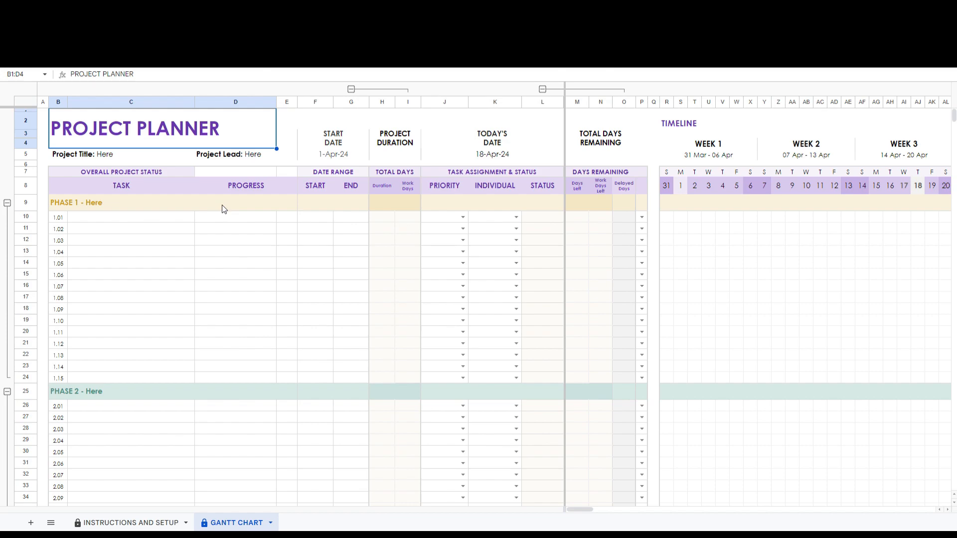
mouse_move(158, 523)
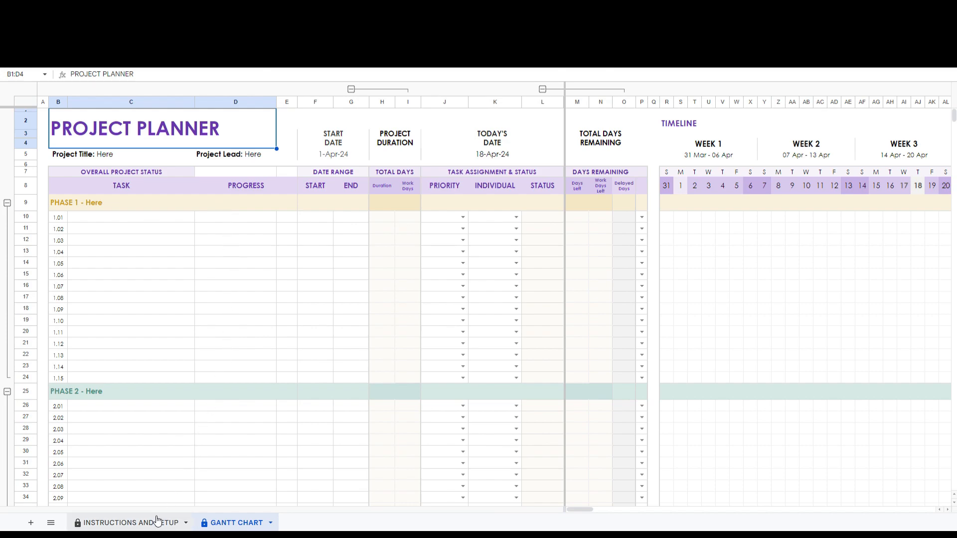
On INSTRUCTIONS AND SETUP, rename the Completed status to Done.
click(126, 523)
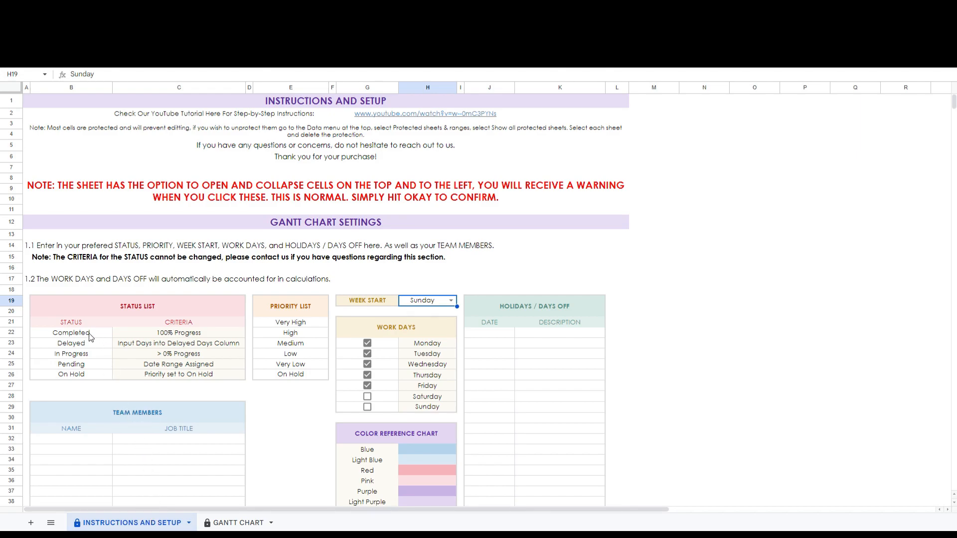
click(70, 333)
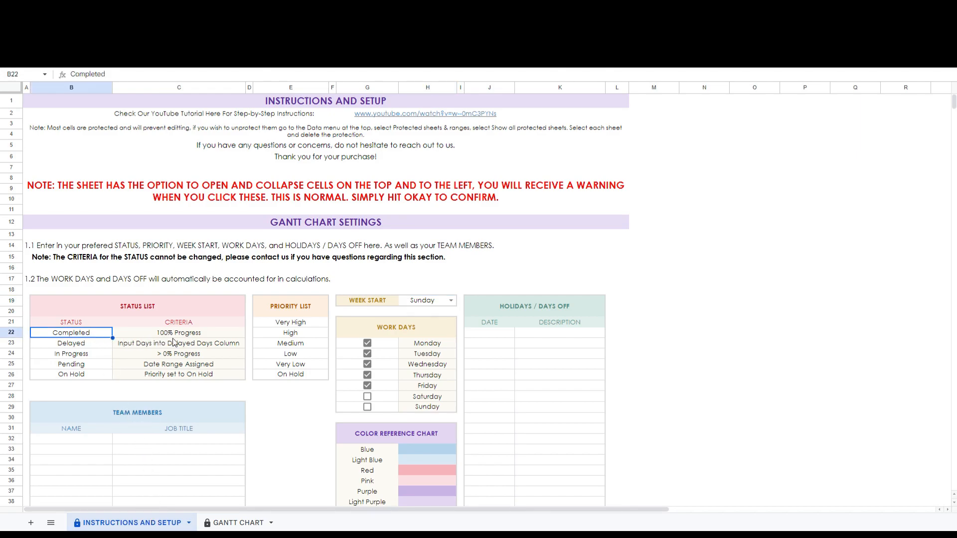
mouse_move(169, 307)
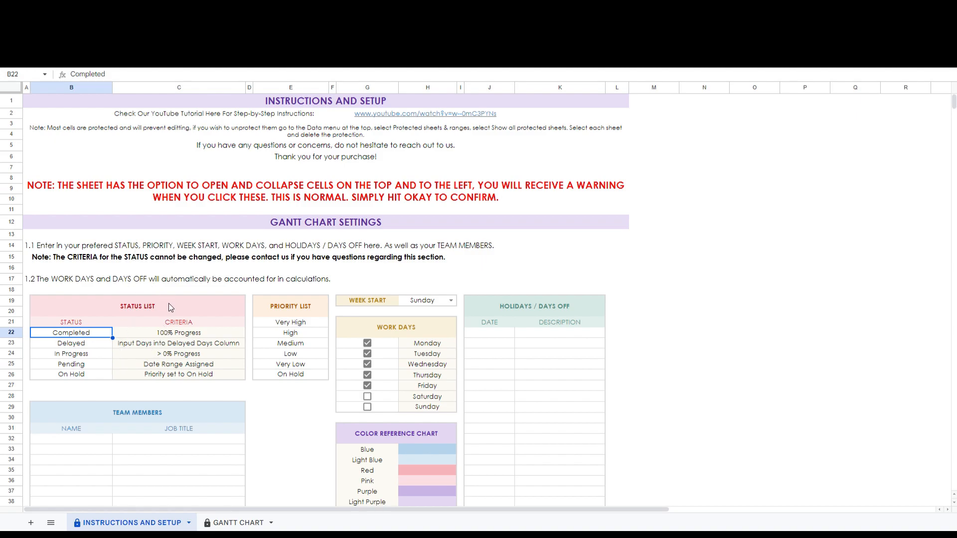
click(71, 342)
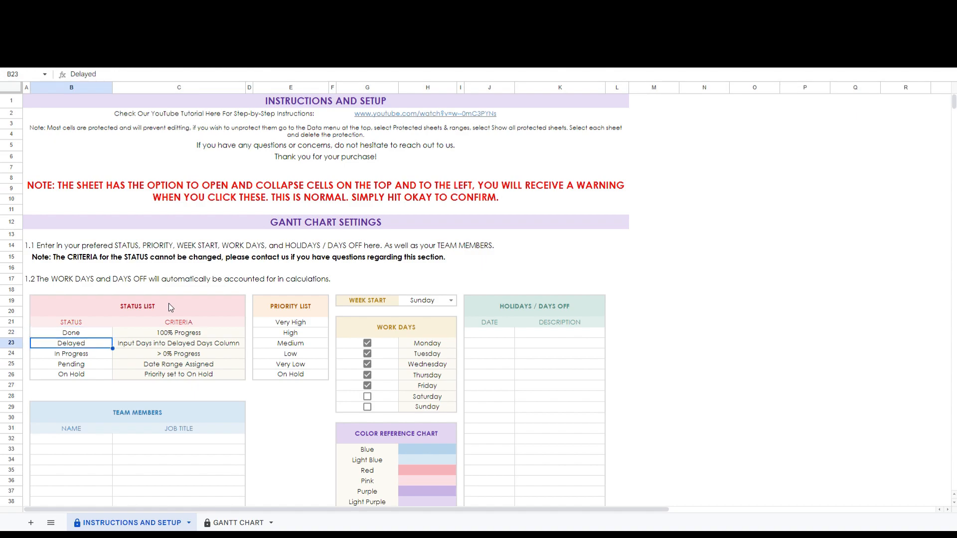
mouse_move(303, 331)
text(Critical)
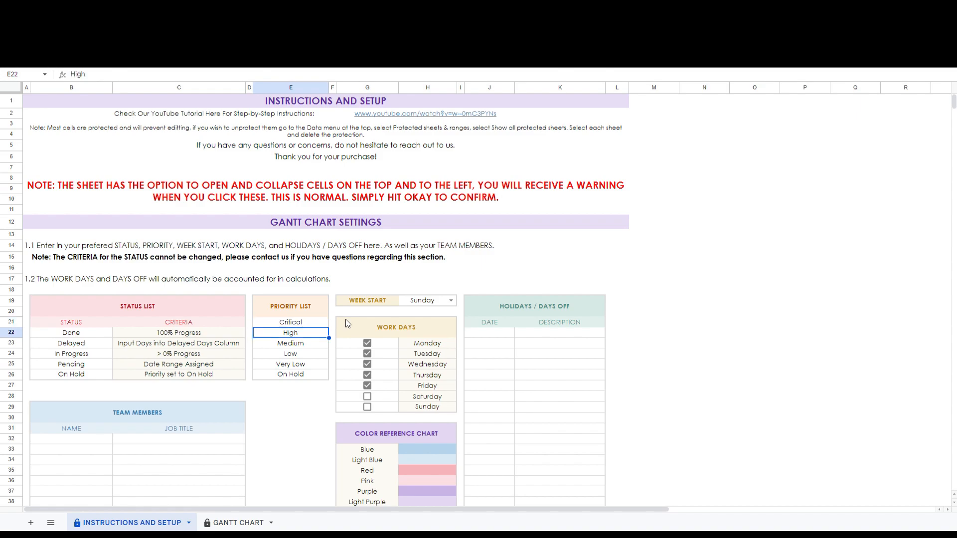
mouse_move(419, 313)
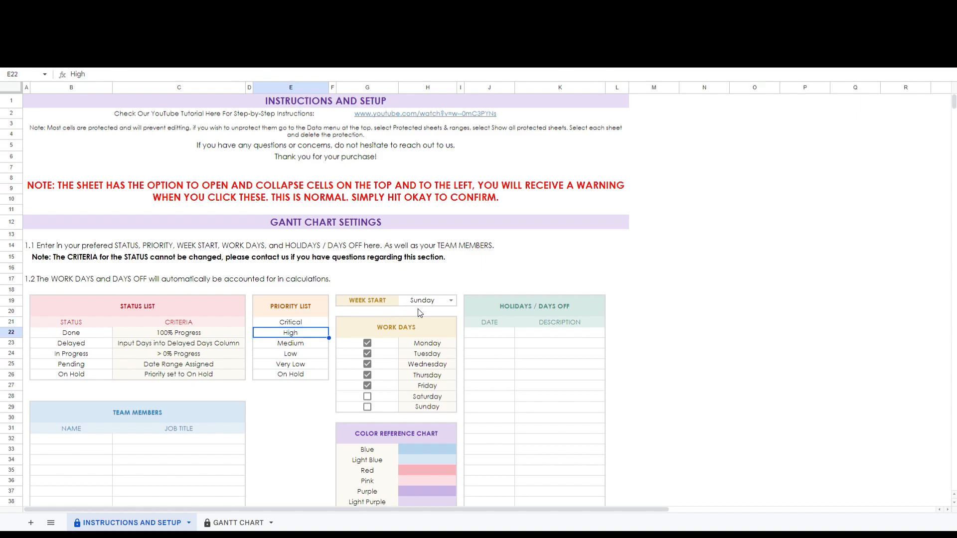
Set the week to start on Monday and remove Monday from the work days.
click(428, 300)
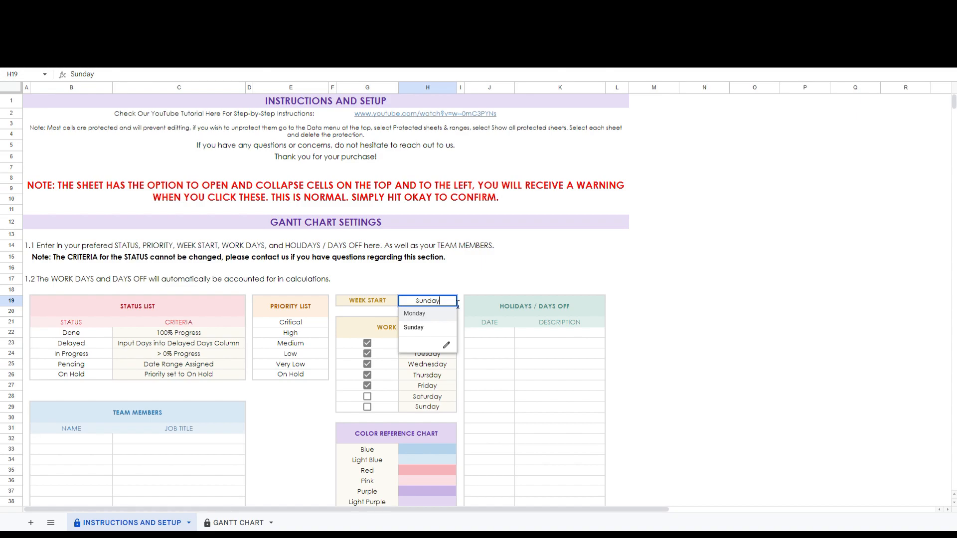
click(415, 313)
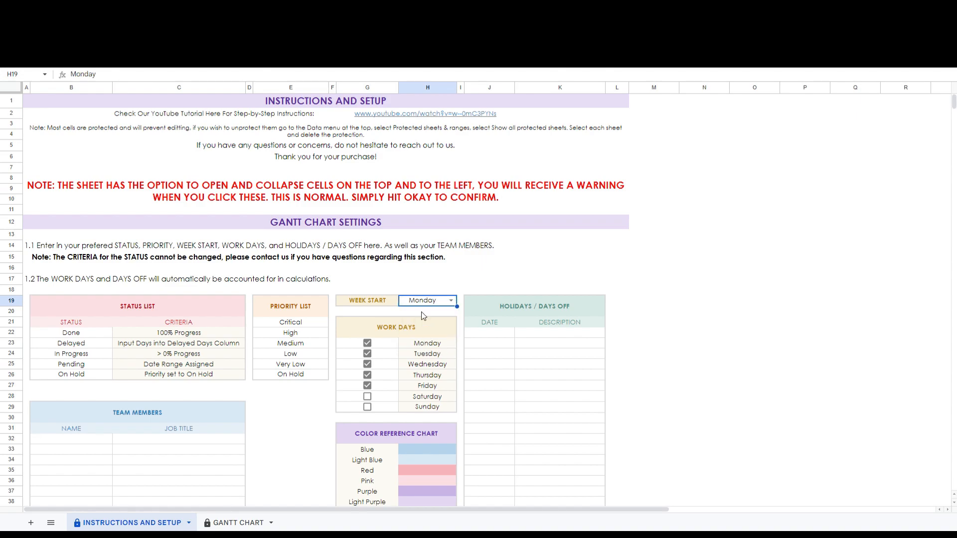
mouse_move(402, 333)
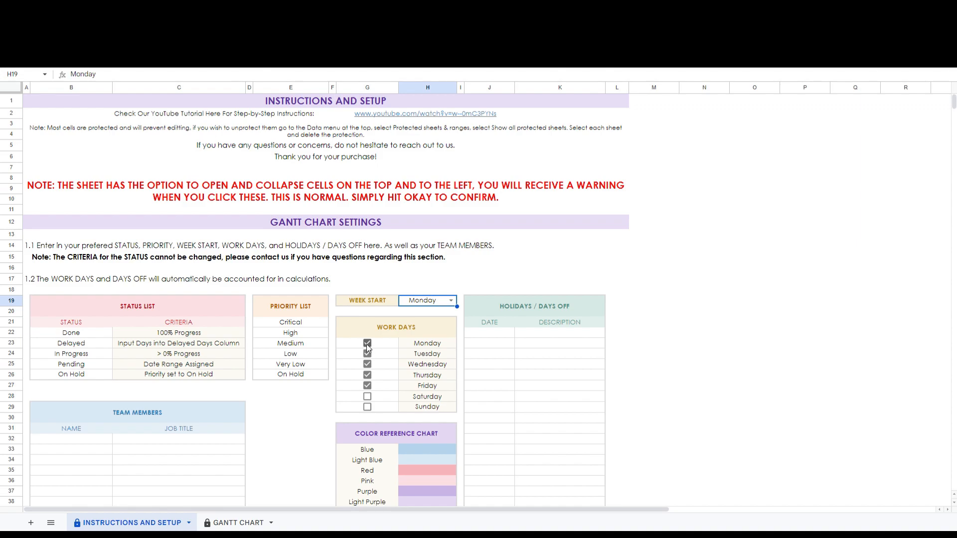
click(368, 342)
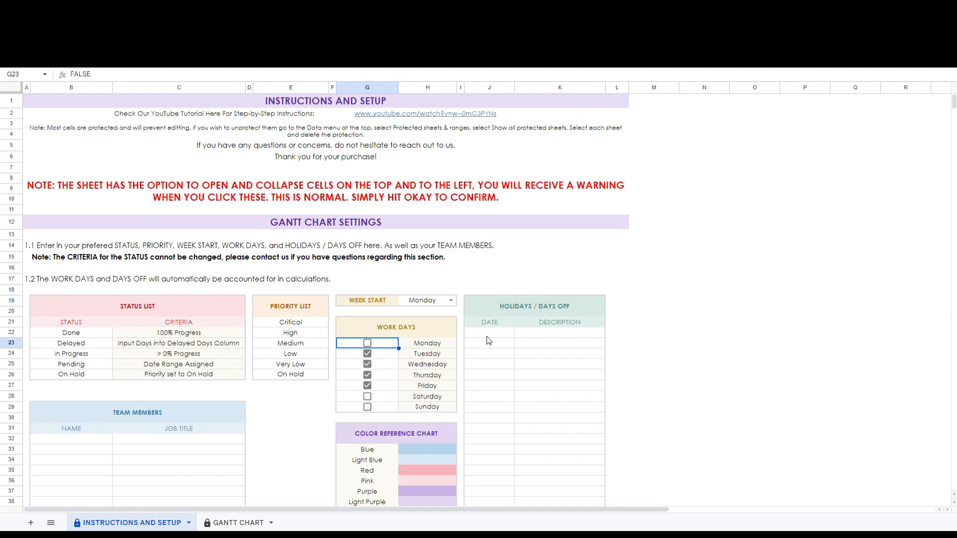
Enter 19, 24 and 25 April 2024 as holidays / days off.
click(488, 332)
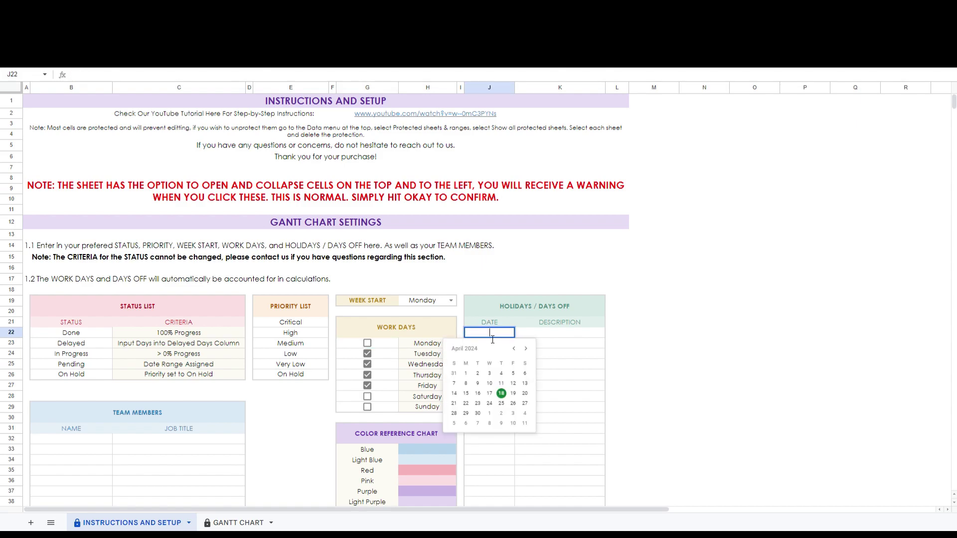
click(512, 393)
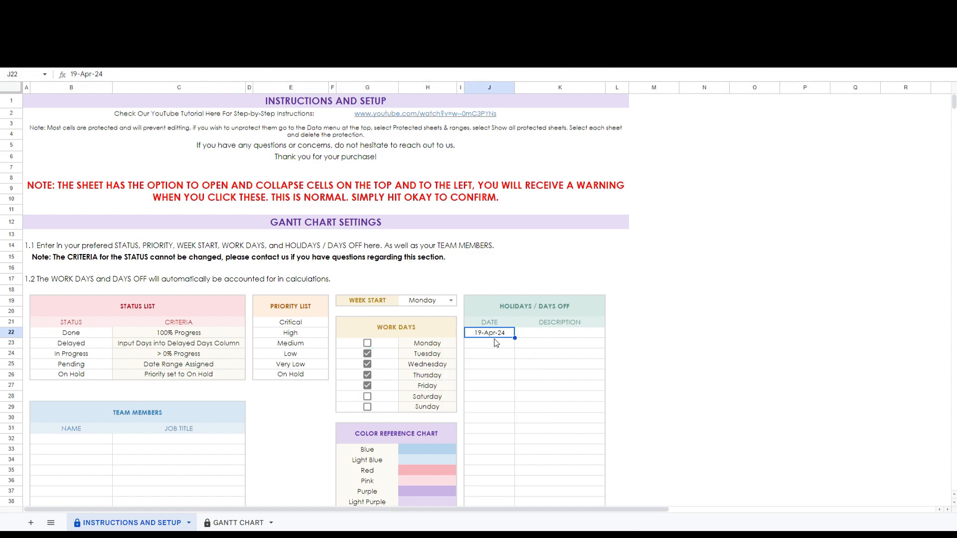
click(490, 342)
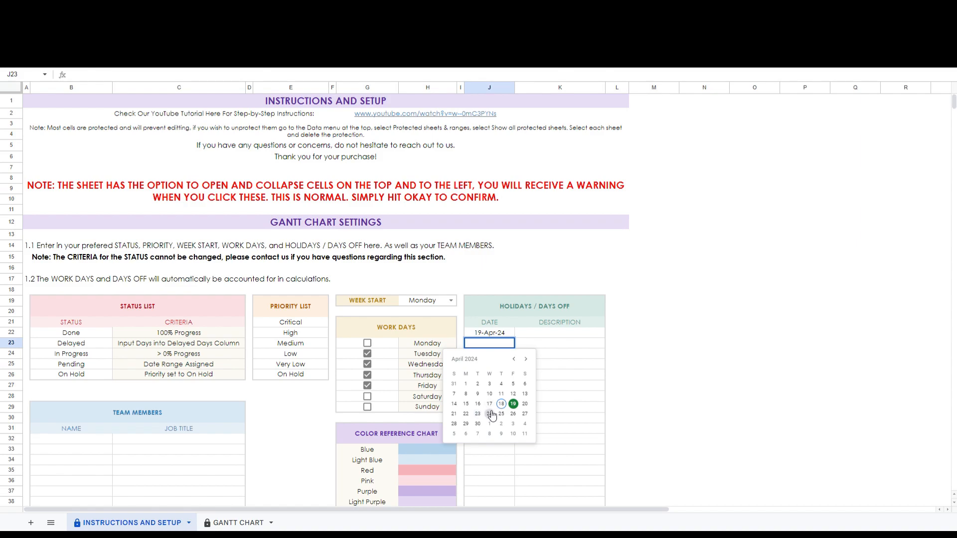
click(489, 424)
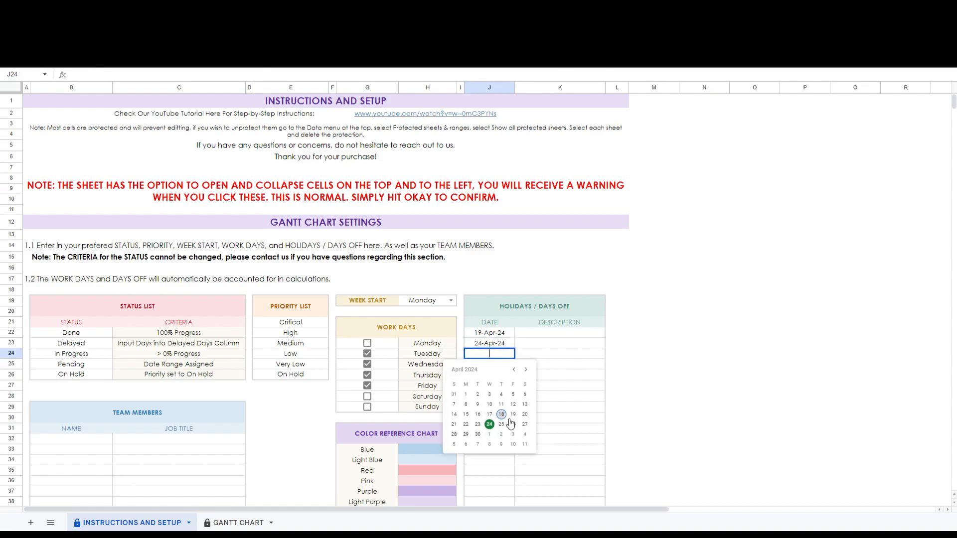
click(500, 424)
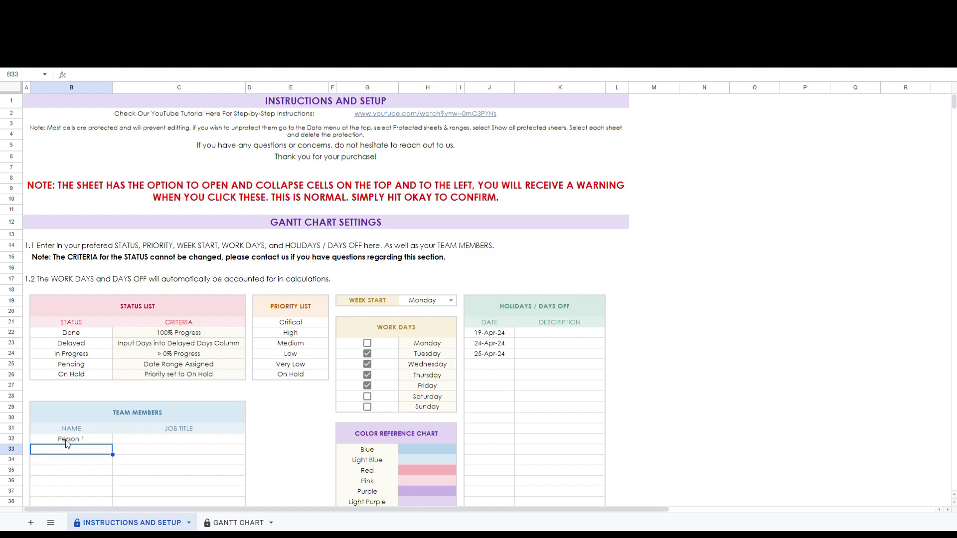
Add Person 2 under Team Members and return to the GANTT CHART sheet.
text(Person 2)
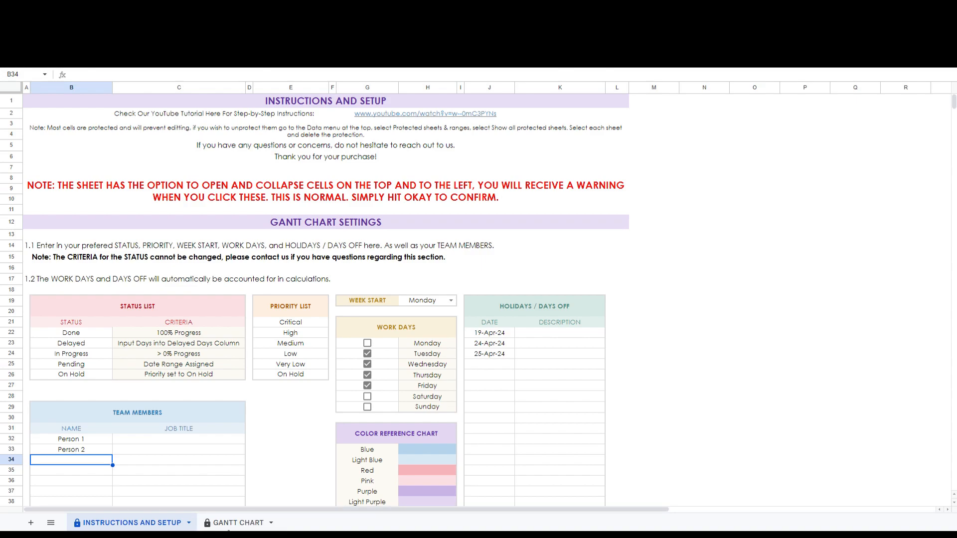
click(238, 523)
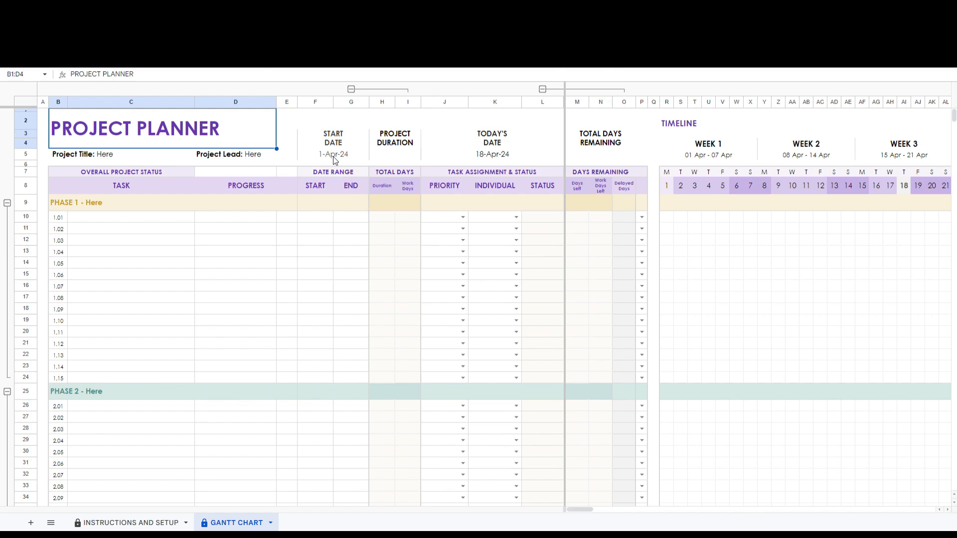
click(333, 154)
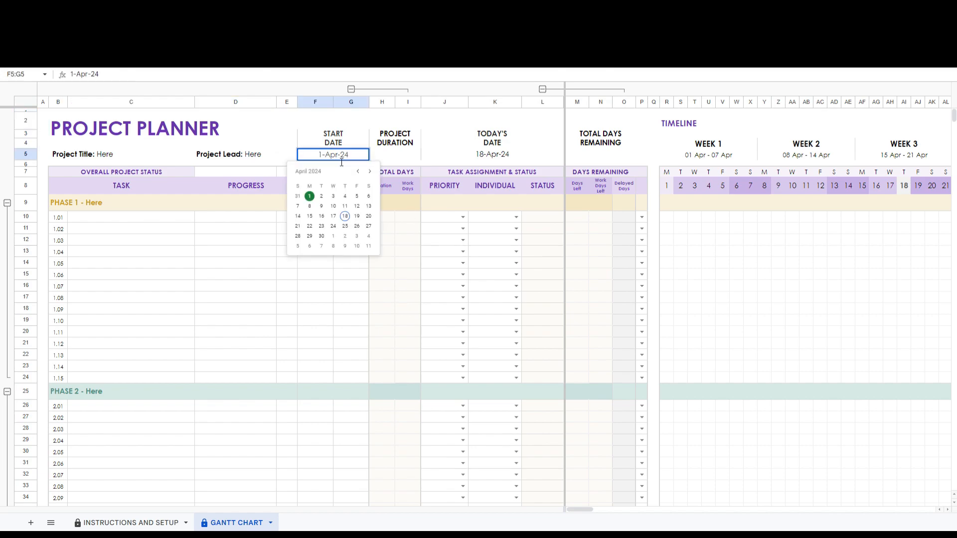
click(321, 216)
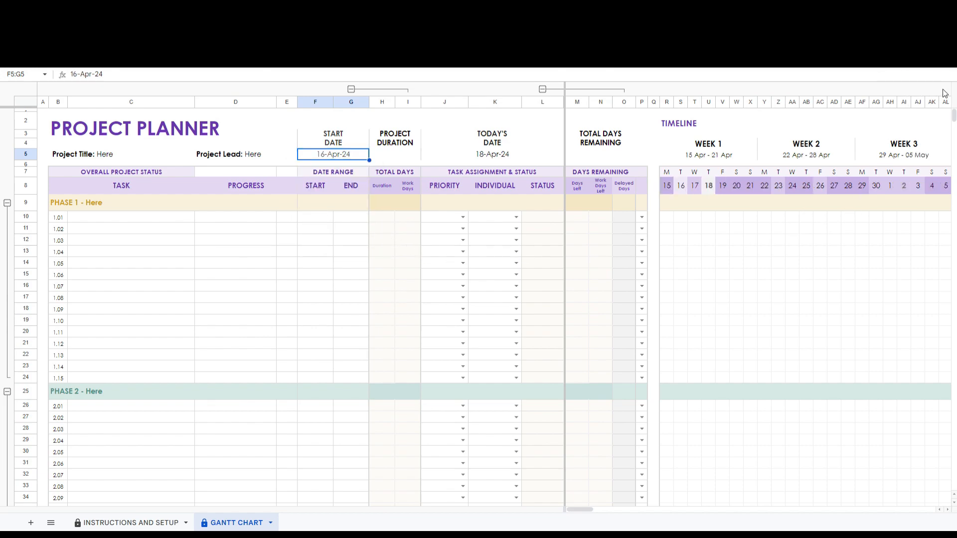
mouse_move(701, 234)
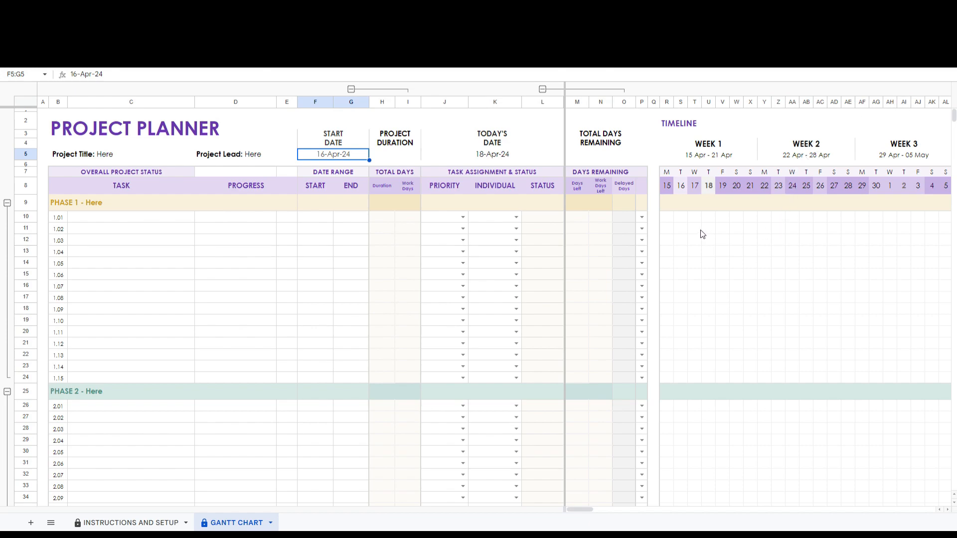
mouse_move(682, 218)
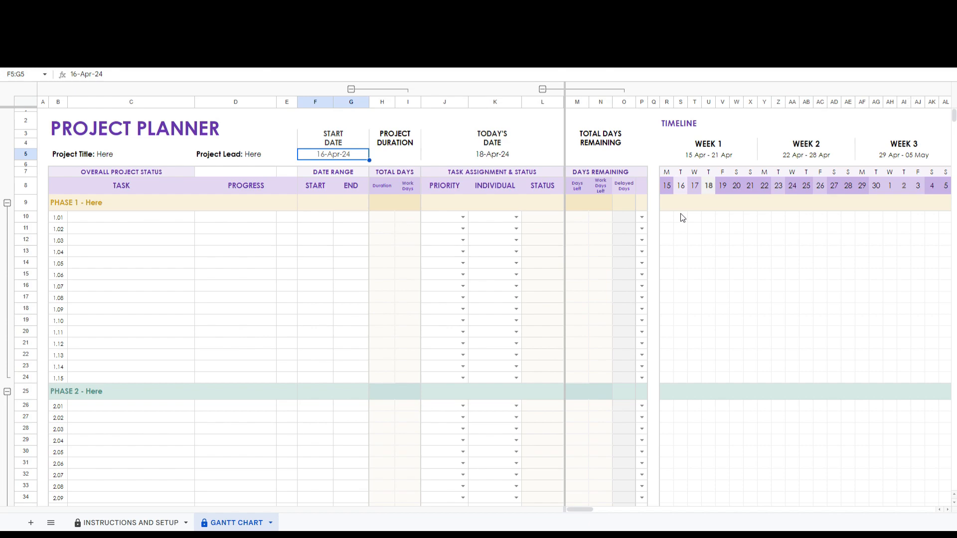
mouse_move(681, 197)
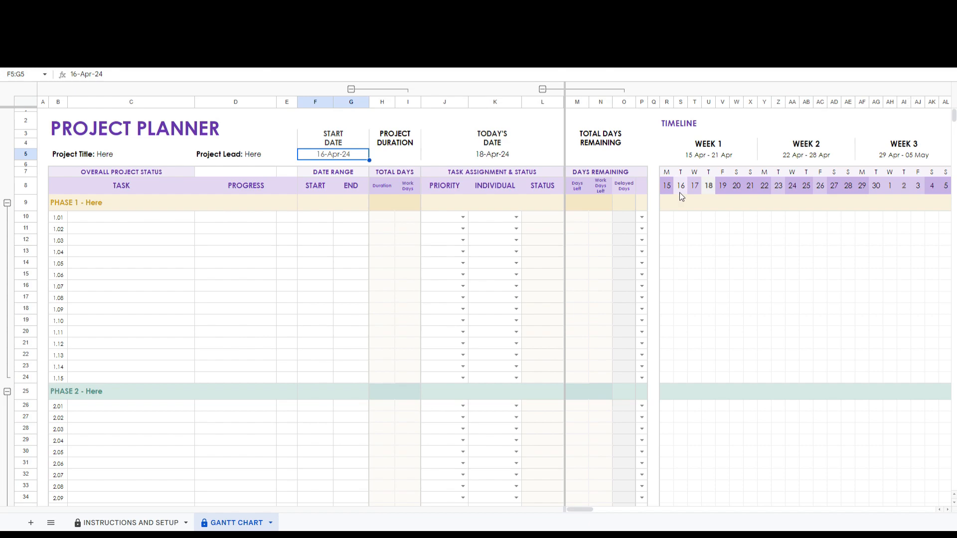
mouse_move(667, 191)
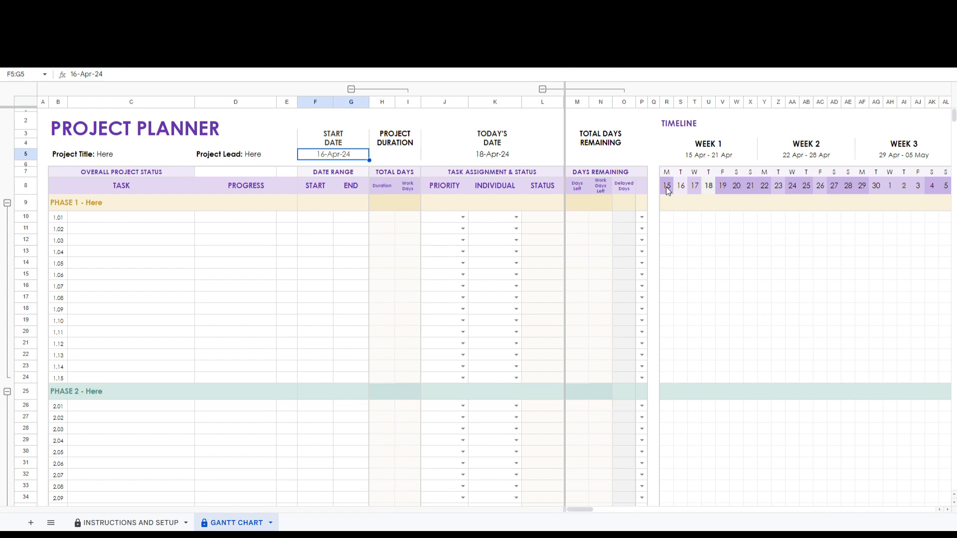
click(667, 186)
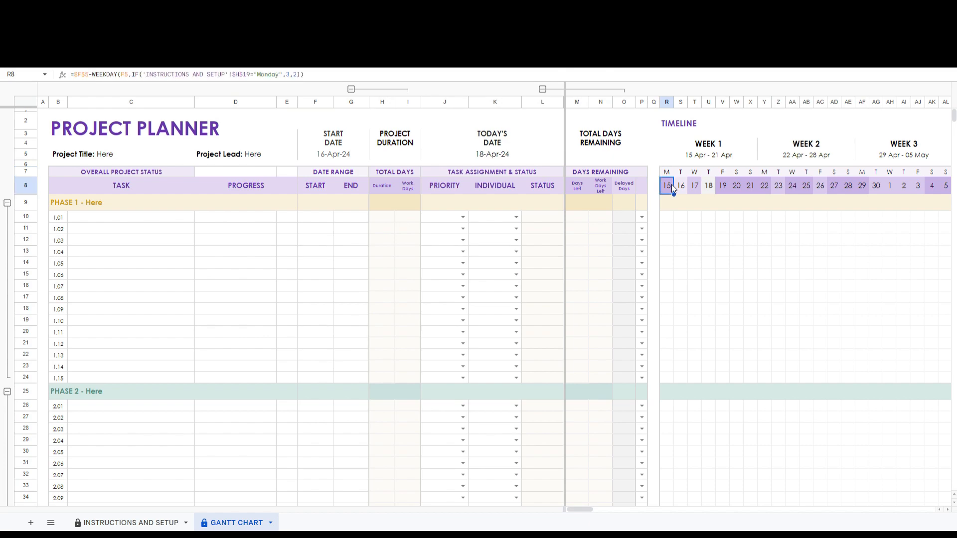
click(764, 186)
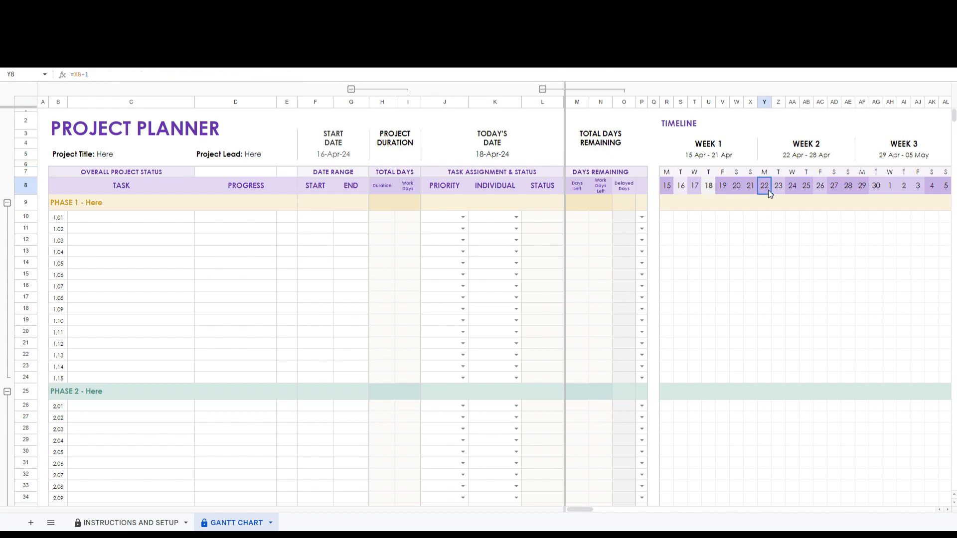
click(819, 186)
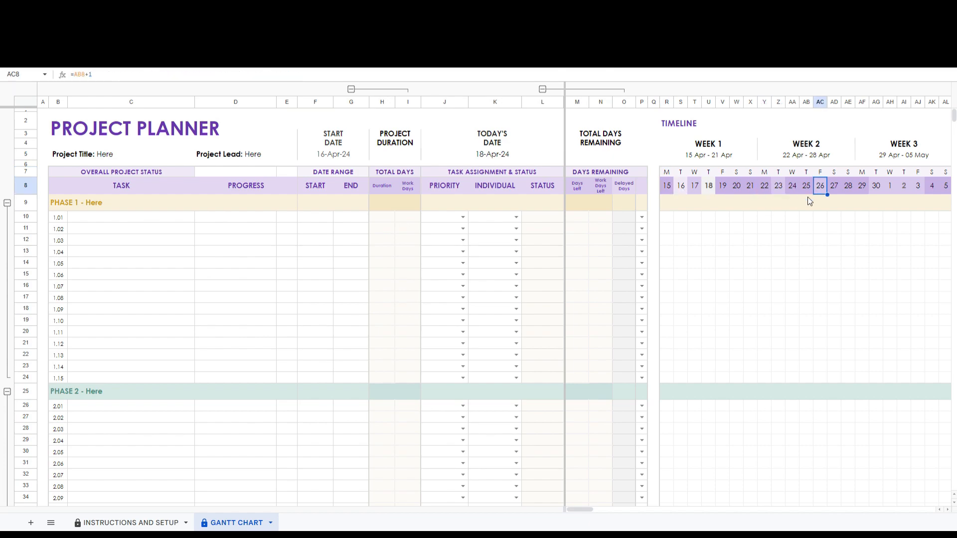
click(791, 186)
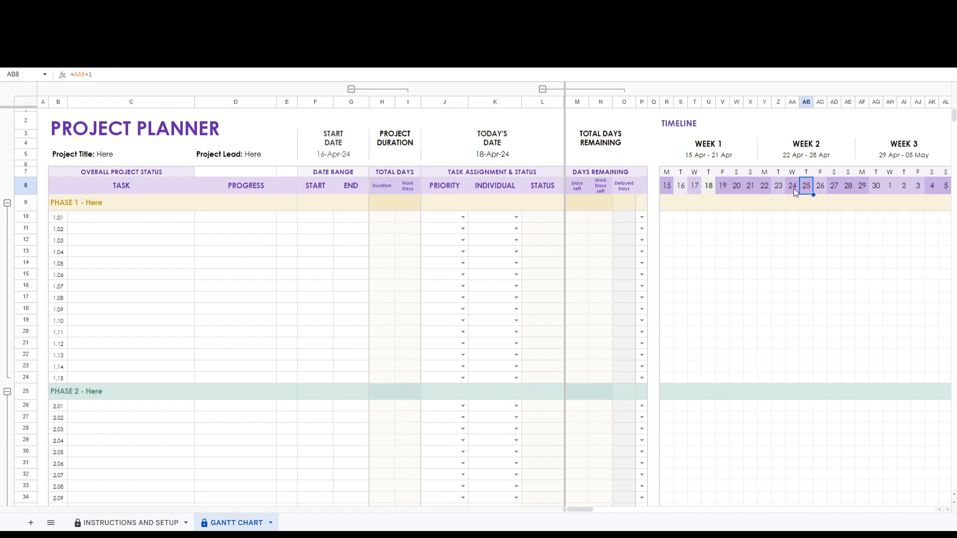
click(791, 186)
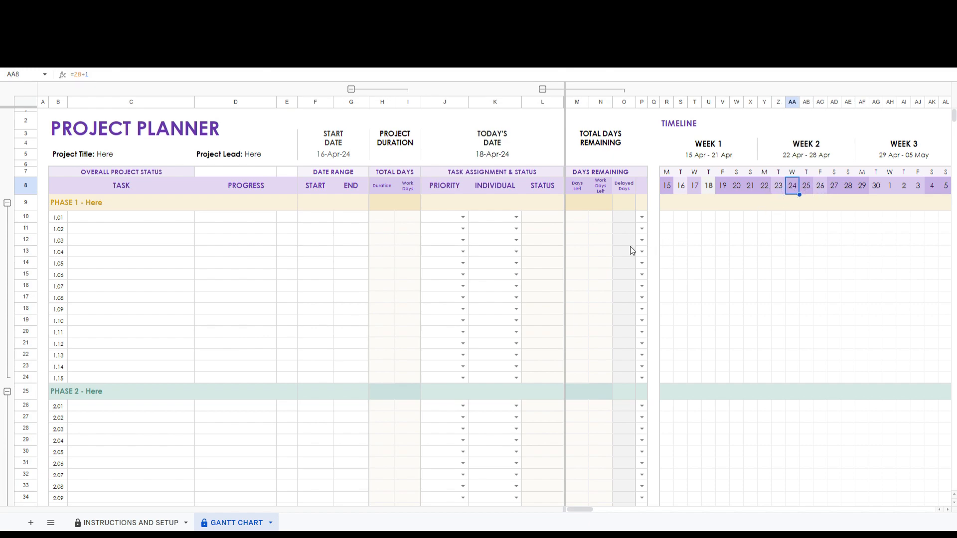
mouse_move(357, 223)
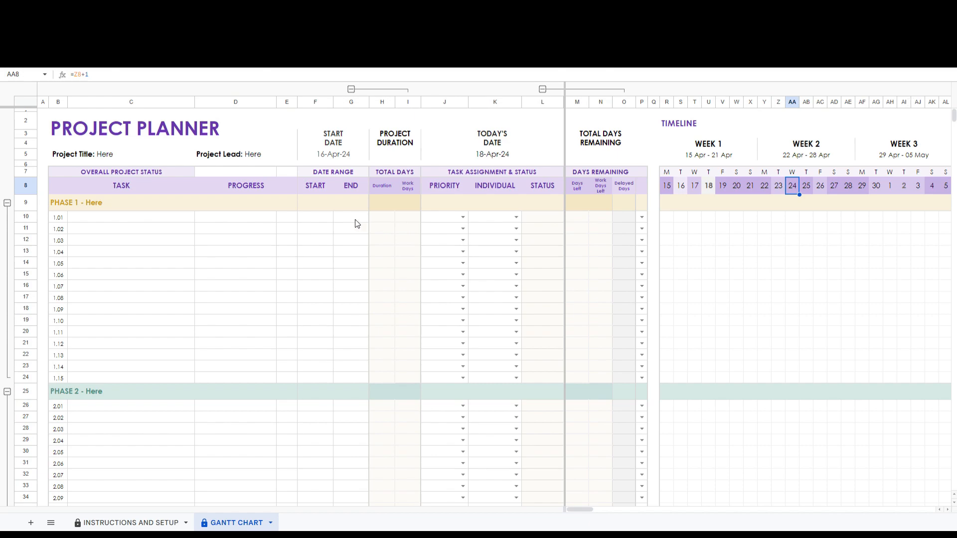
mouse_move(242, 213)
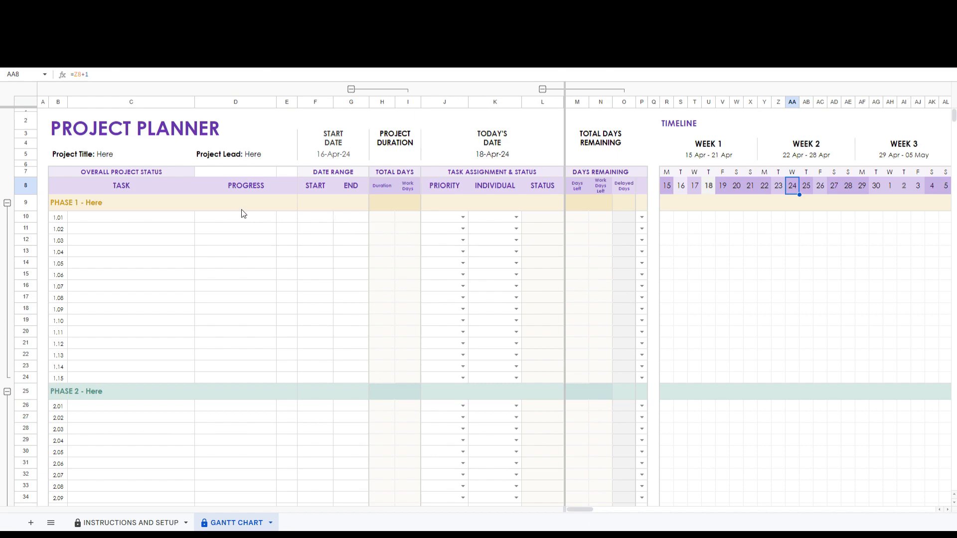
Schedule Phase 1 for 11–25 Apr and enter Task 1 with Critical priority running 18–30 Apr.
click(315, 202)
text(11-Apr-24)
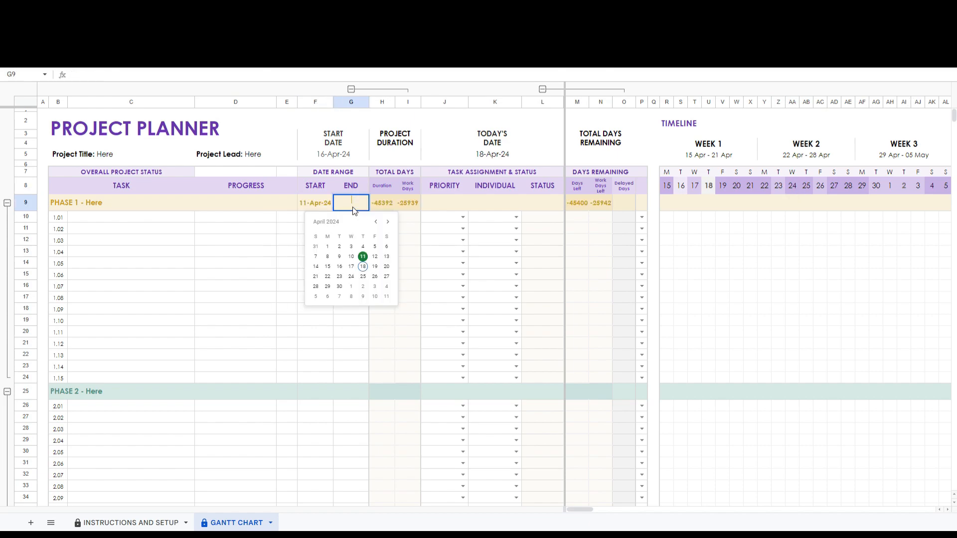
click(363, 276)
text(T)
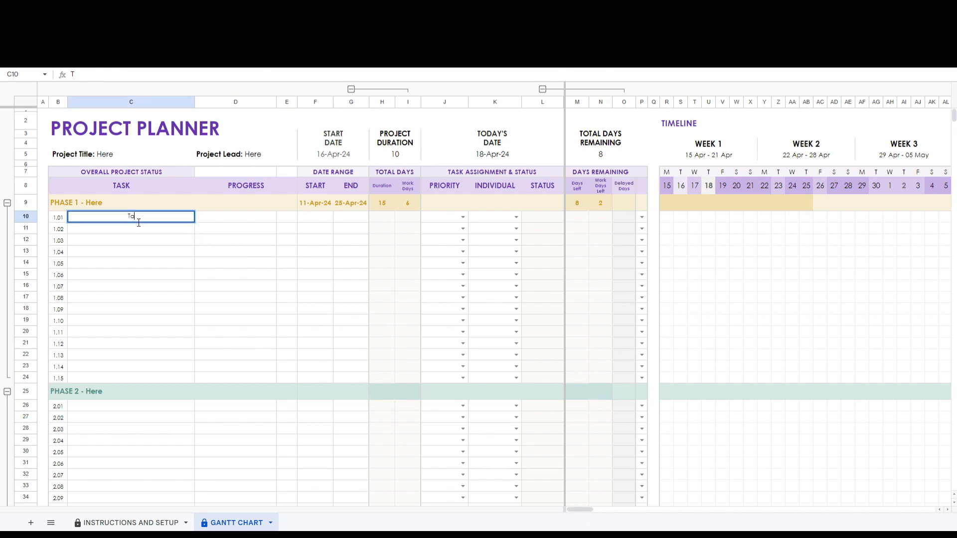
text(ask 1)
key(Return)
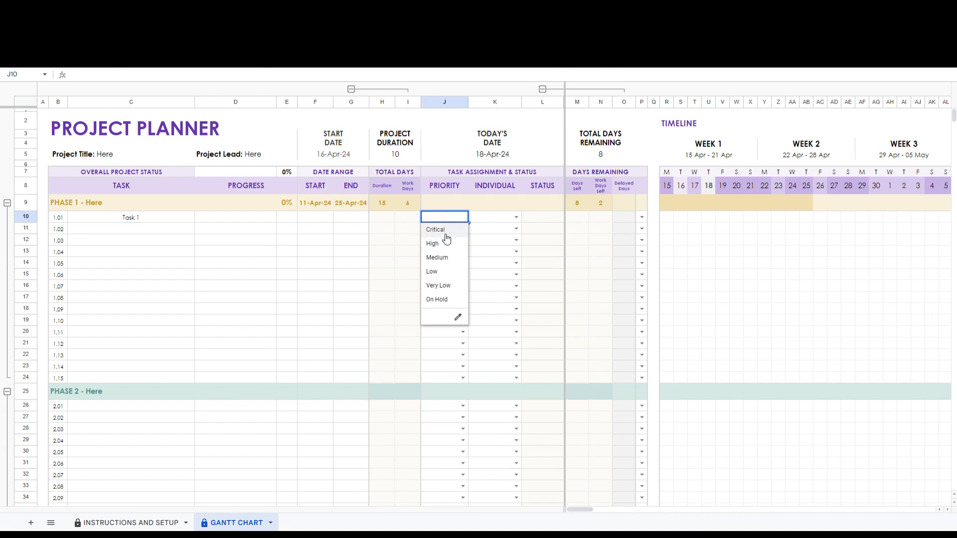
click(434, 229)
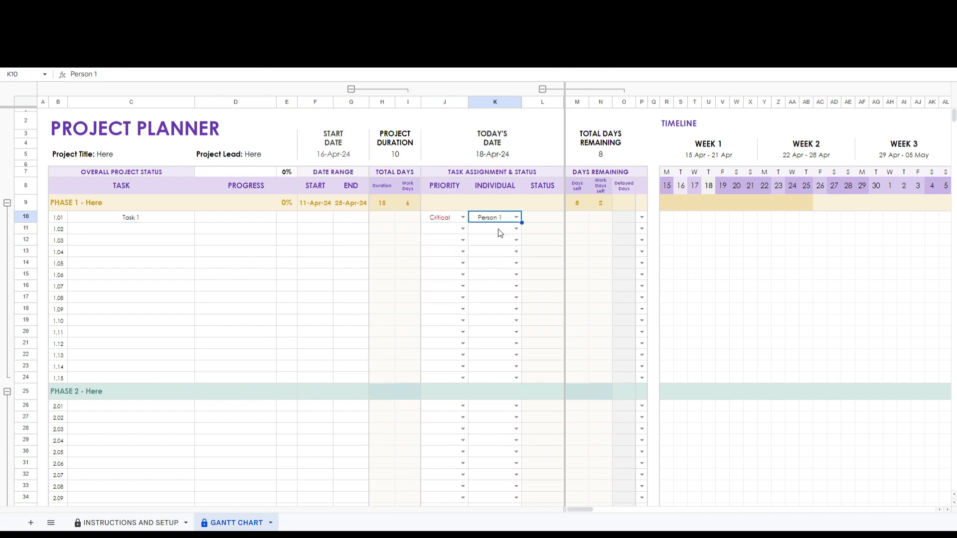
click(314, 216)
text(18-Apr-24)
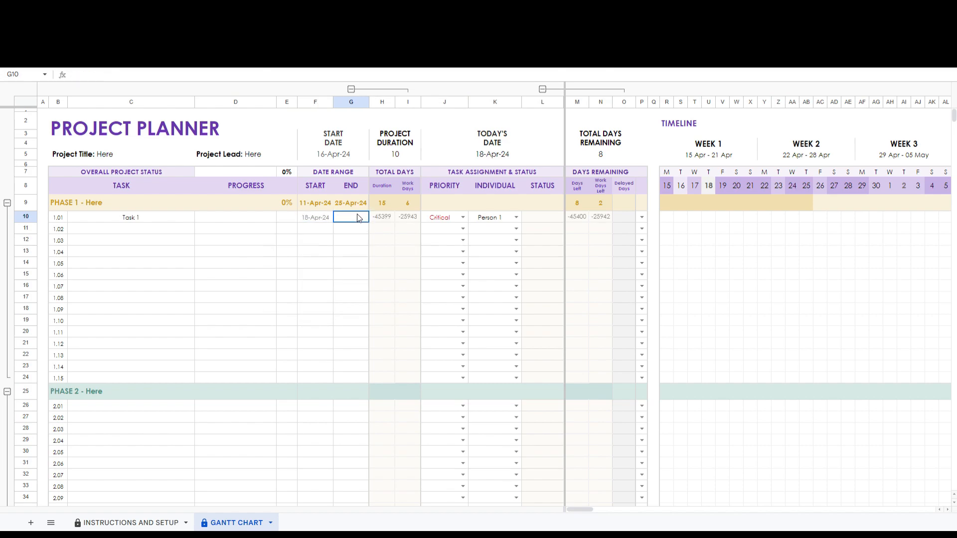
text(30-Apr-24)
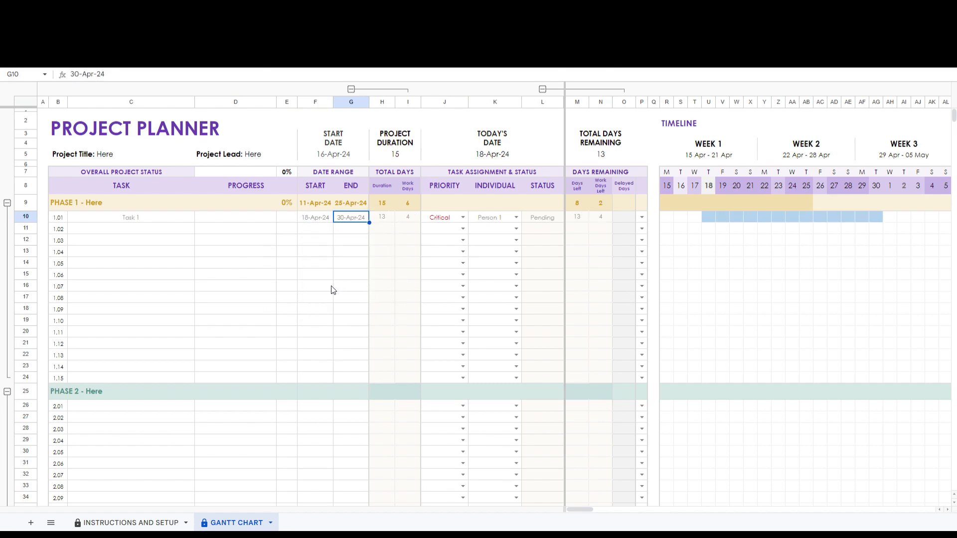
mouse_move(368, 256)
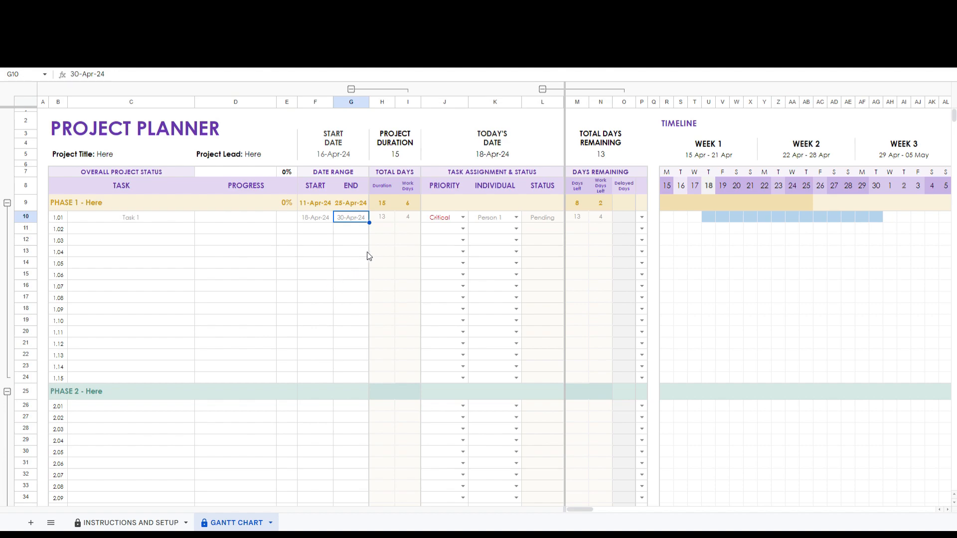
Inspect the days-left, work-days and duration formulas for Phase 1 and Task 1.
click(578, 202)
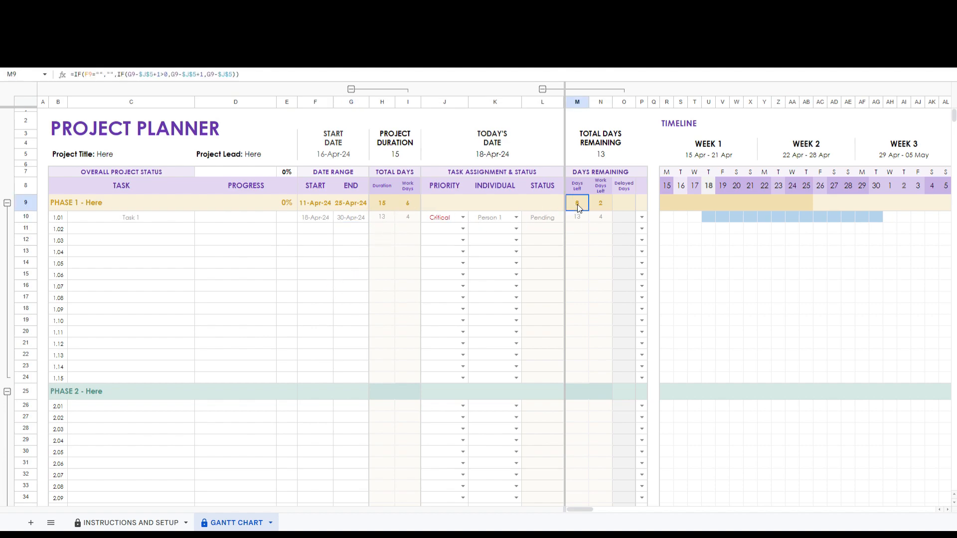
click(600, 203)
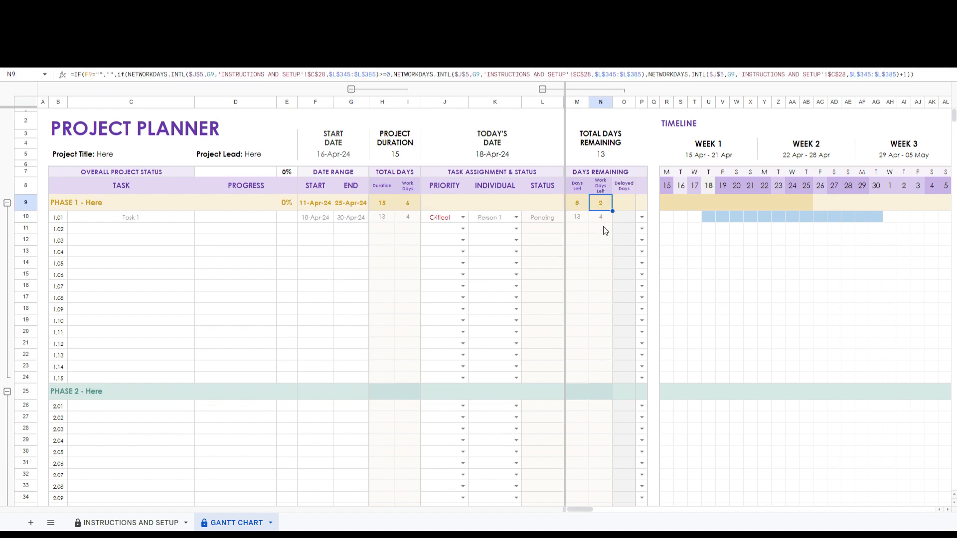
click(406, 217)
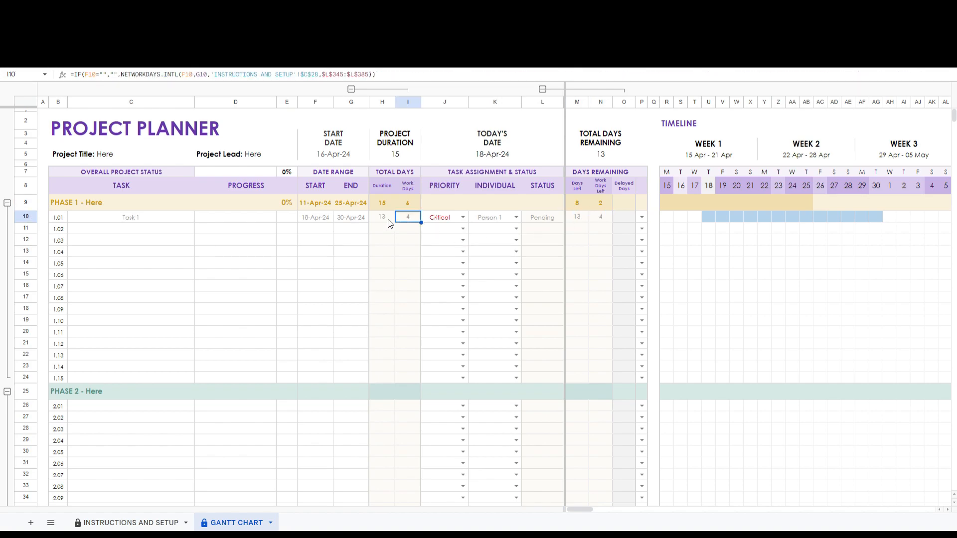
click(382, 217)
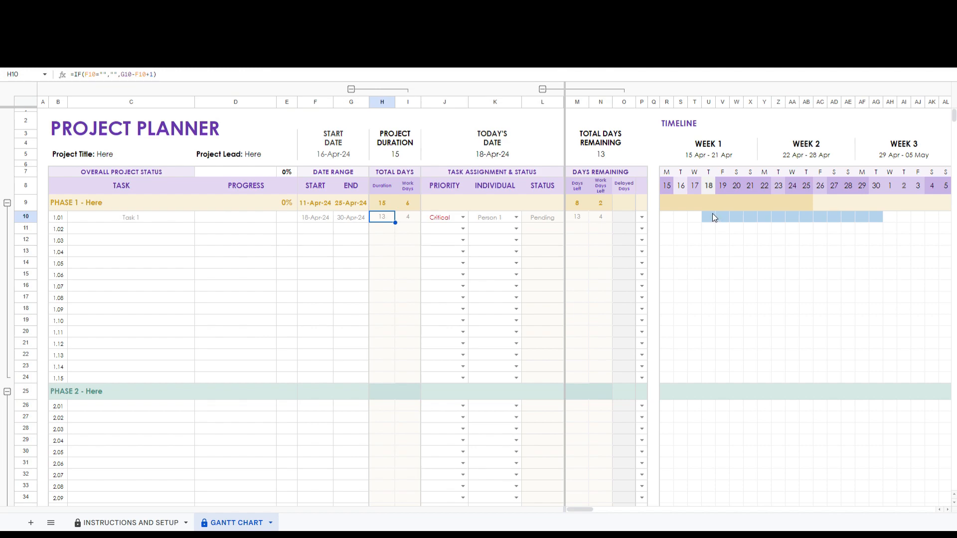
mouse_move(853, 221)
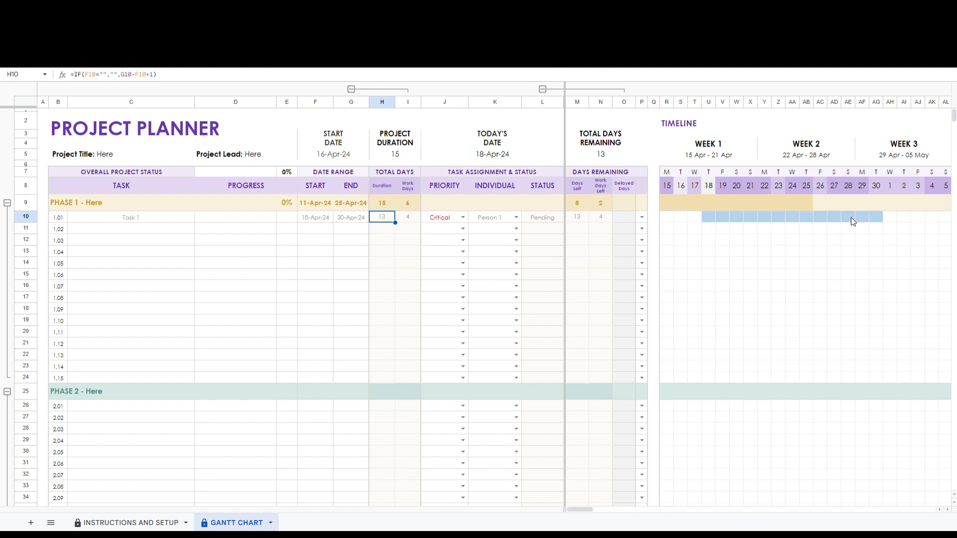
Give Task 1 a red timeline bar and start the second task row.
click(641, 216)
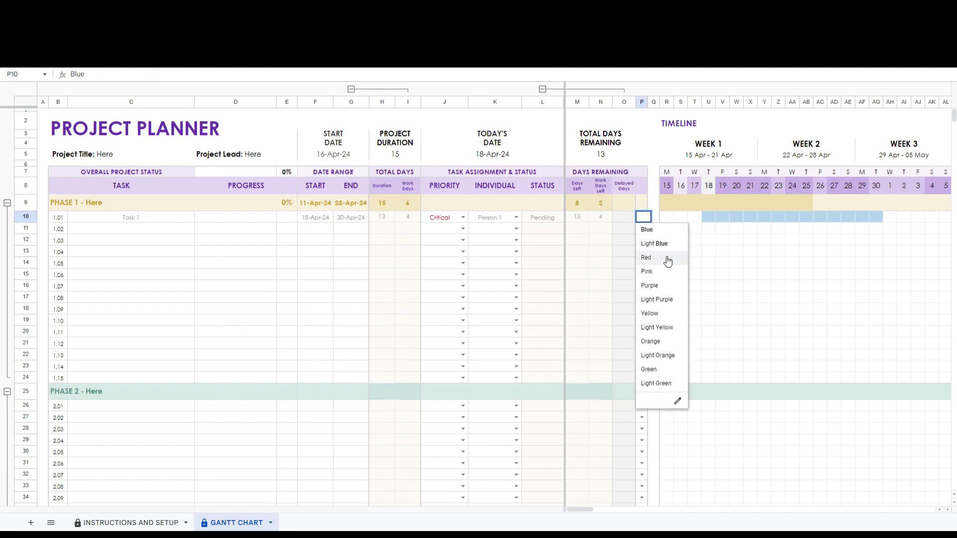
click(646, 257)
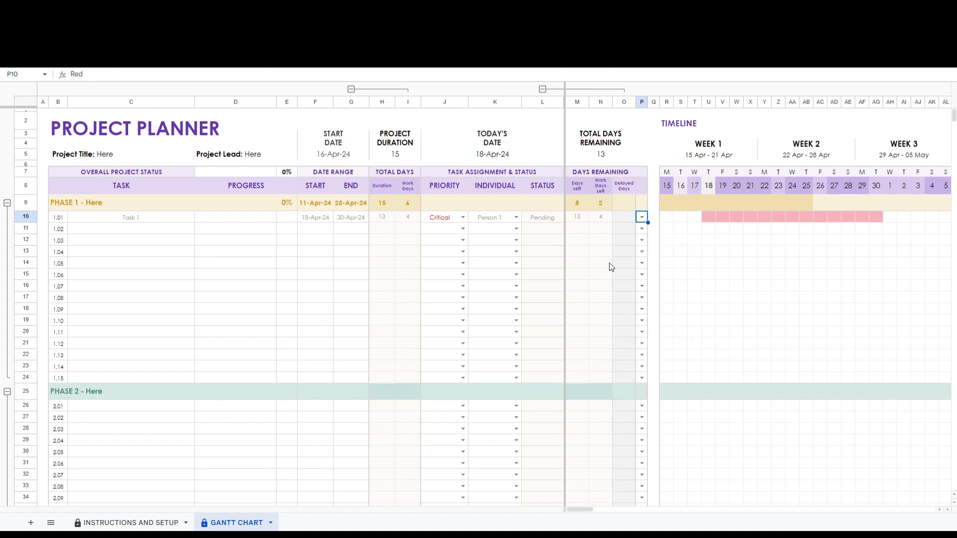
click(131, 229)
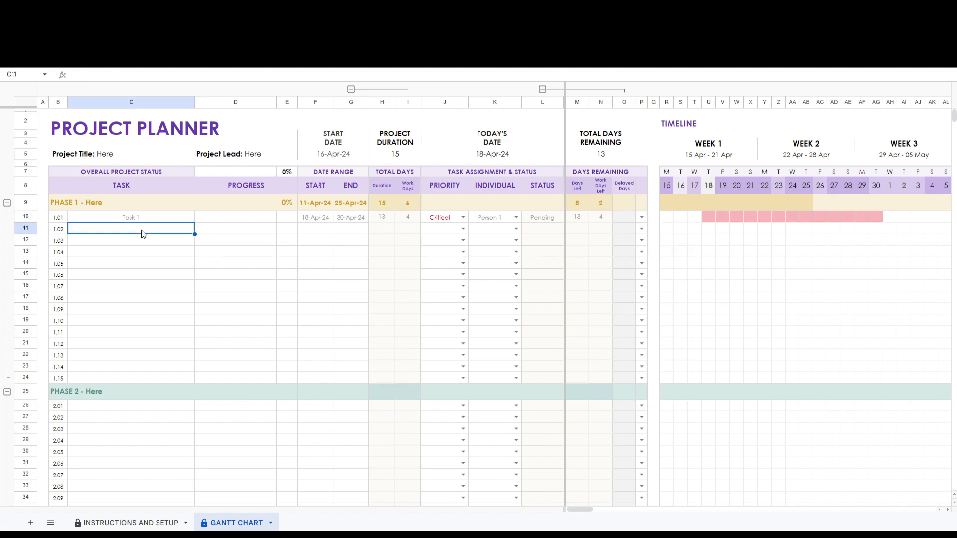
Enter Task 2 with a 22-Apr-24 start date.
text(Task 2)
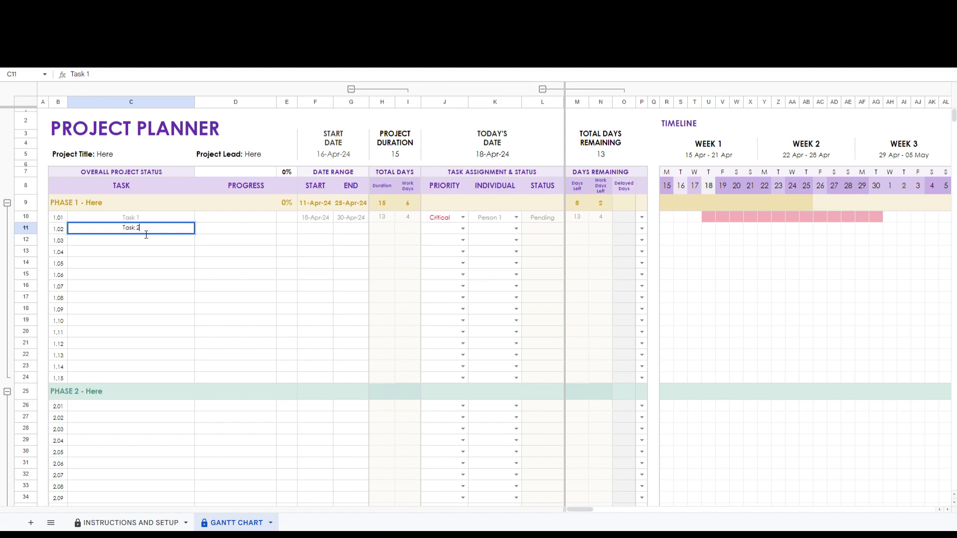
click(462, 230)
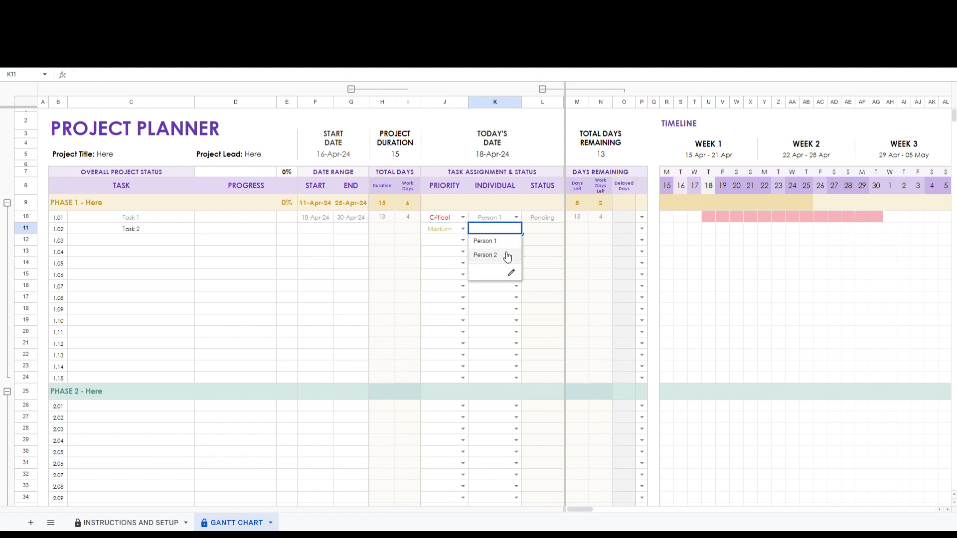
click(486, 254)
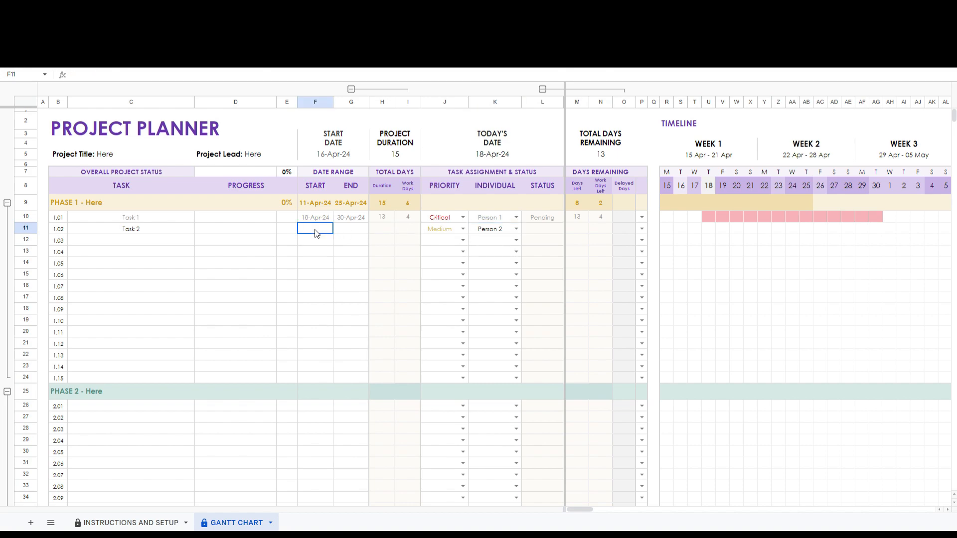
text(22-Apr-24)
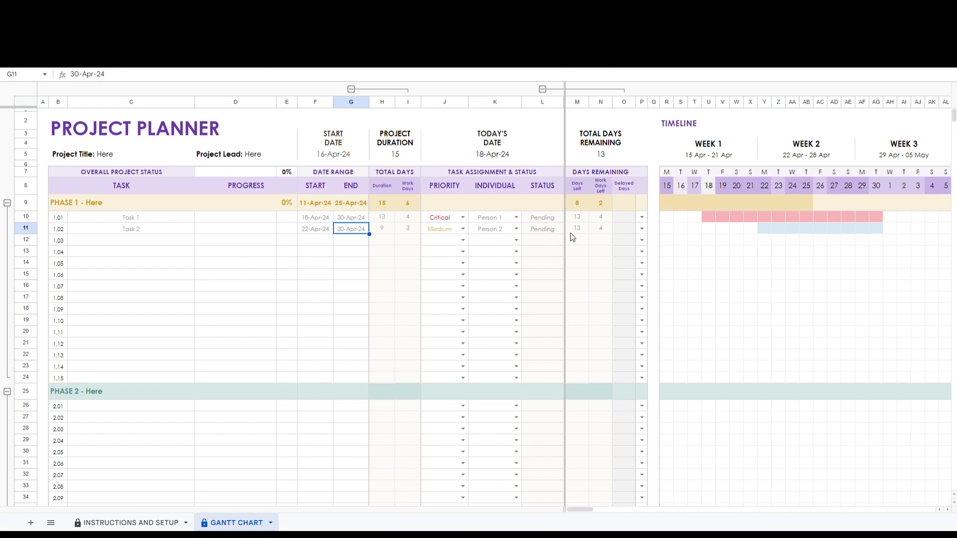
Check the priority values and status formulas for Tasks 1 and 2.
click(444, 229)
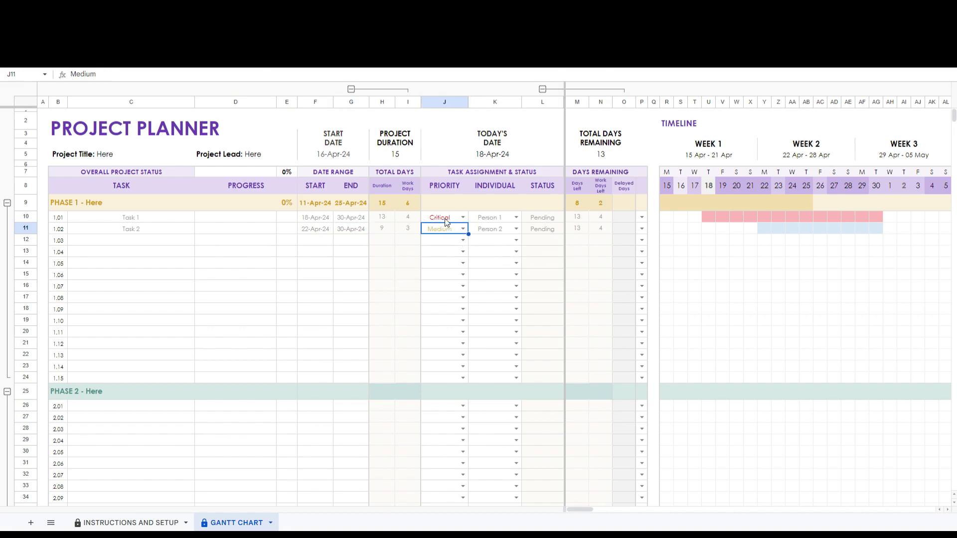
click(444, 217)
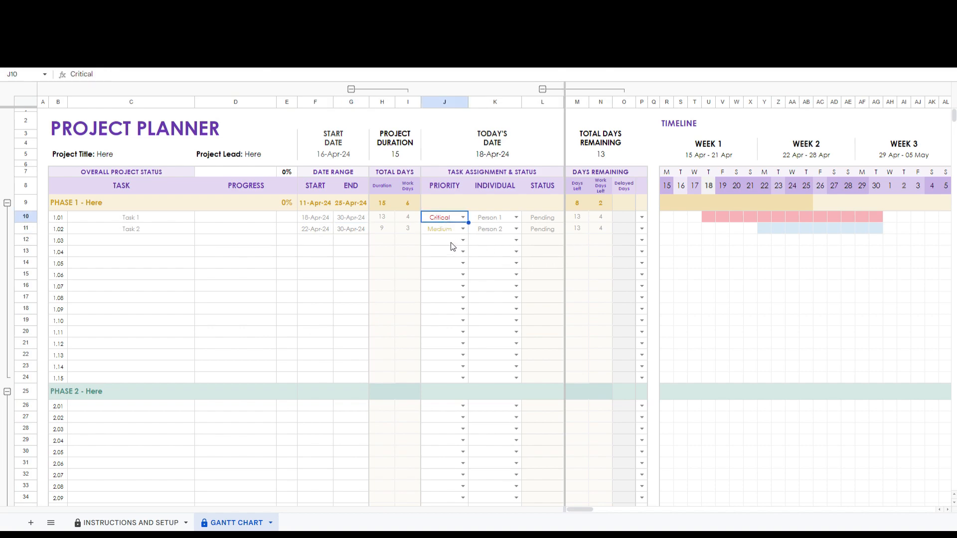
click(541, 229)
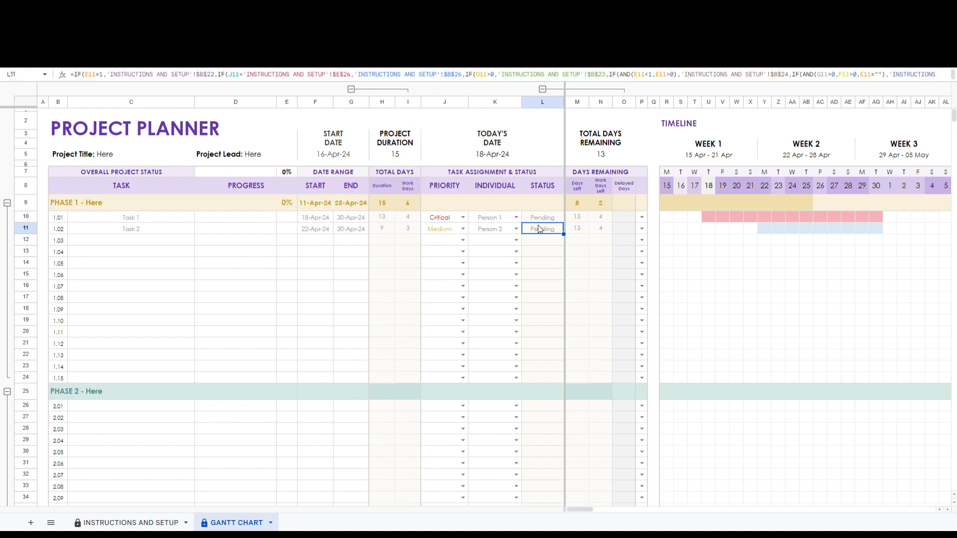
click(541, 217)
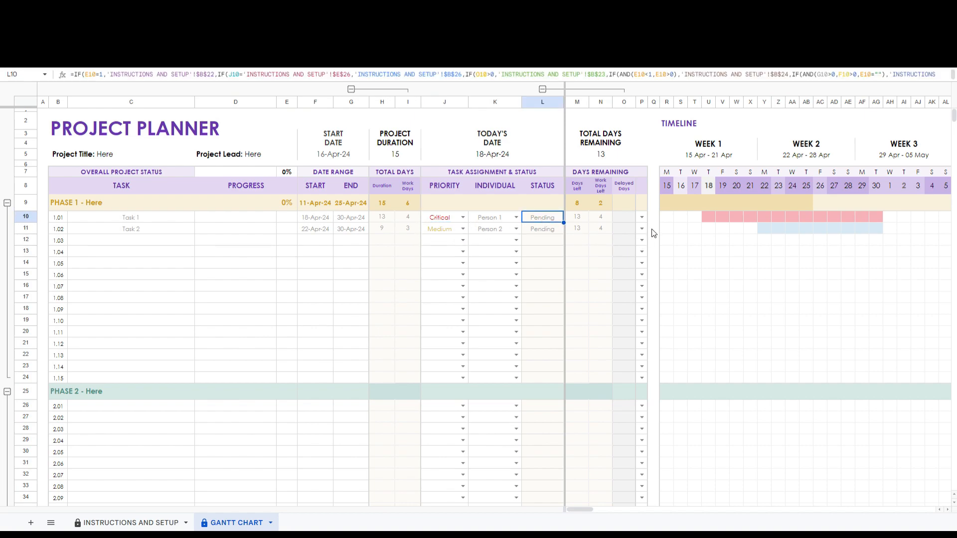
click(654, 229)
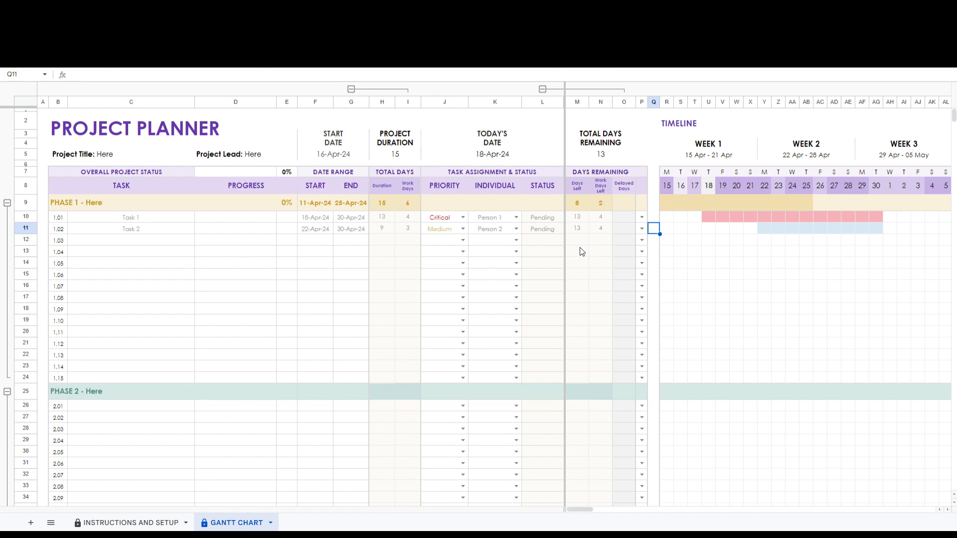
mouse_move(287, 239)
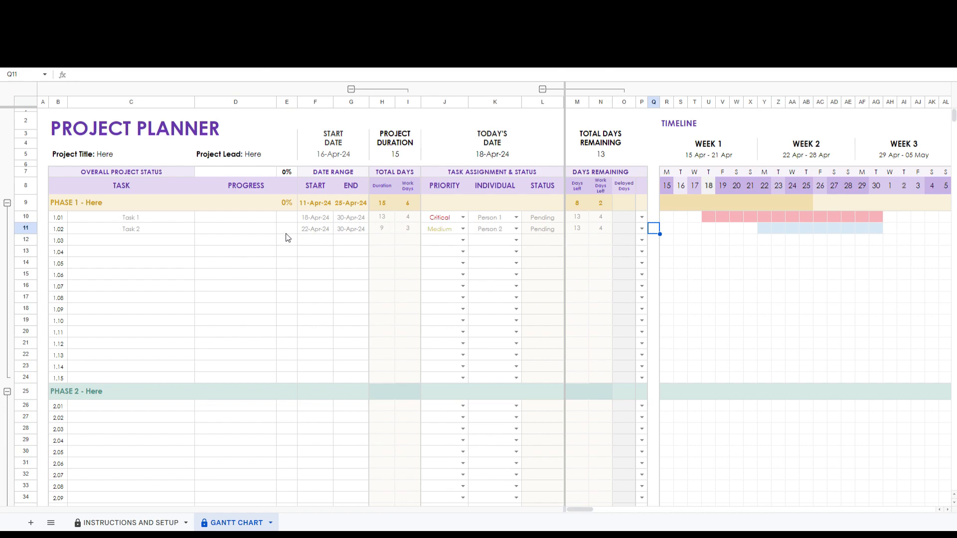
Record Task 1 as 5% complete and check its status, moving to its delayed-days cell.
click(286, 216)
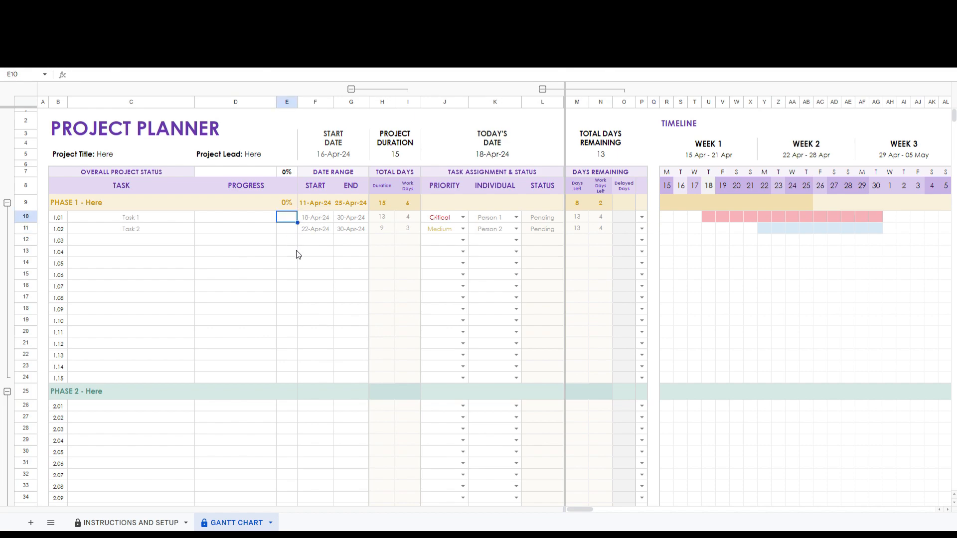
text(5%)
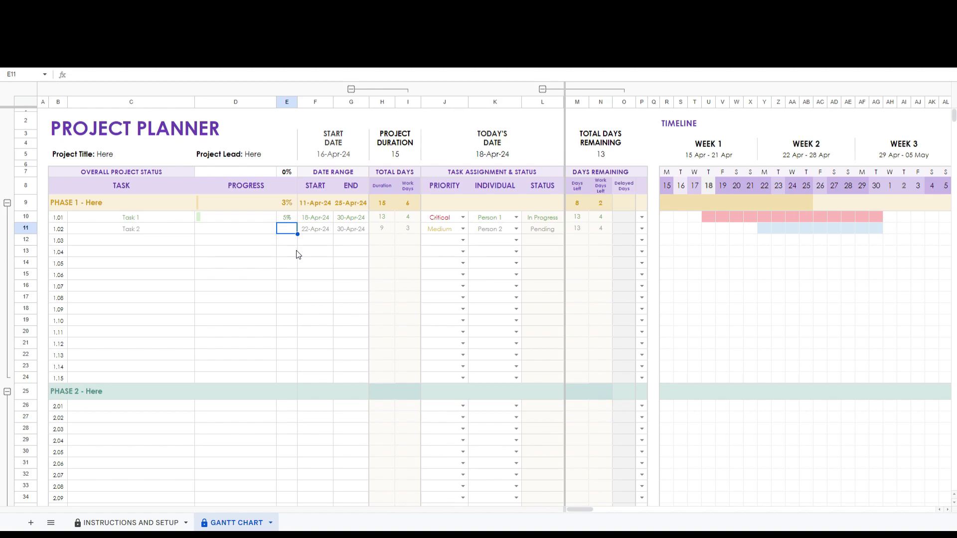
mouse_move(447, 256)
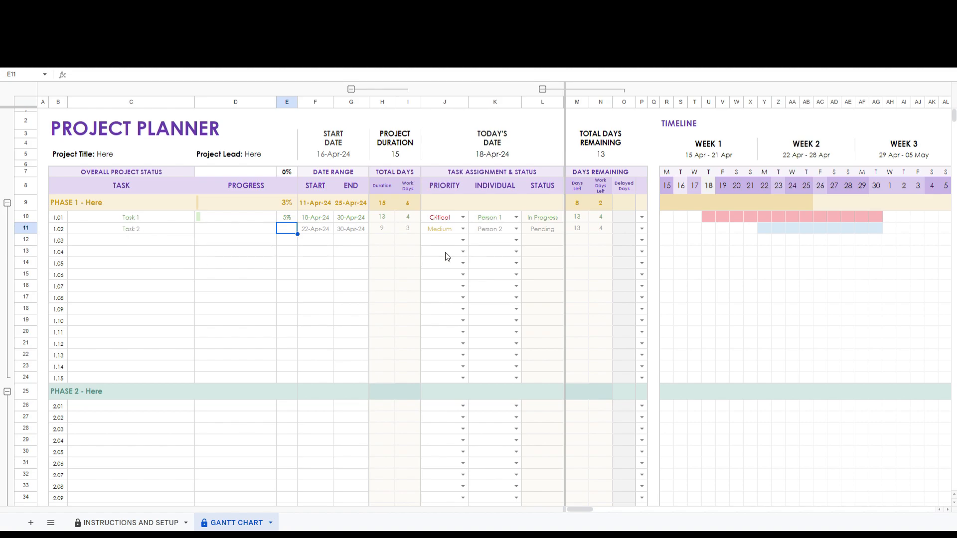
click(541, 217)
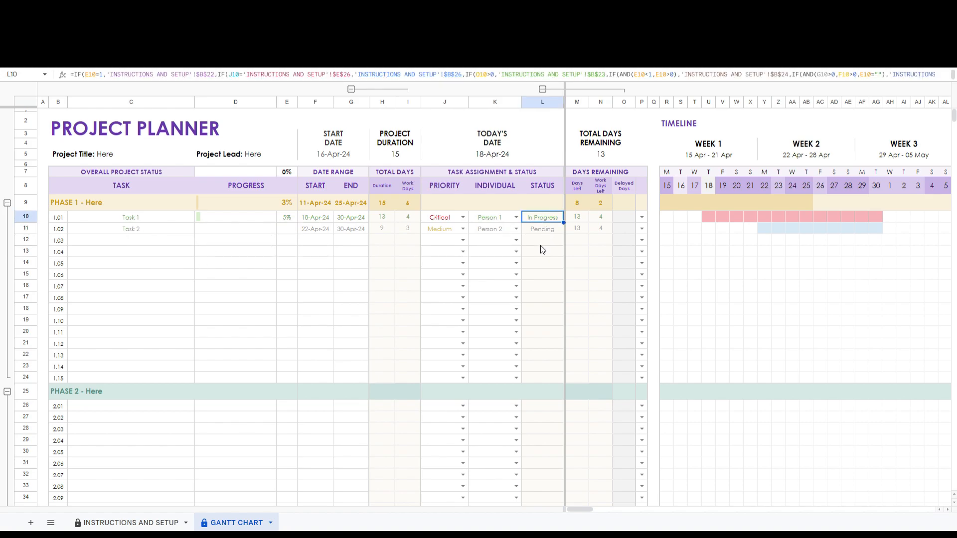
click(623, 217)
text(2)
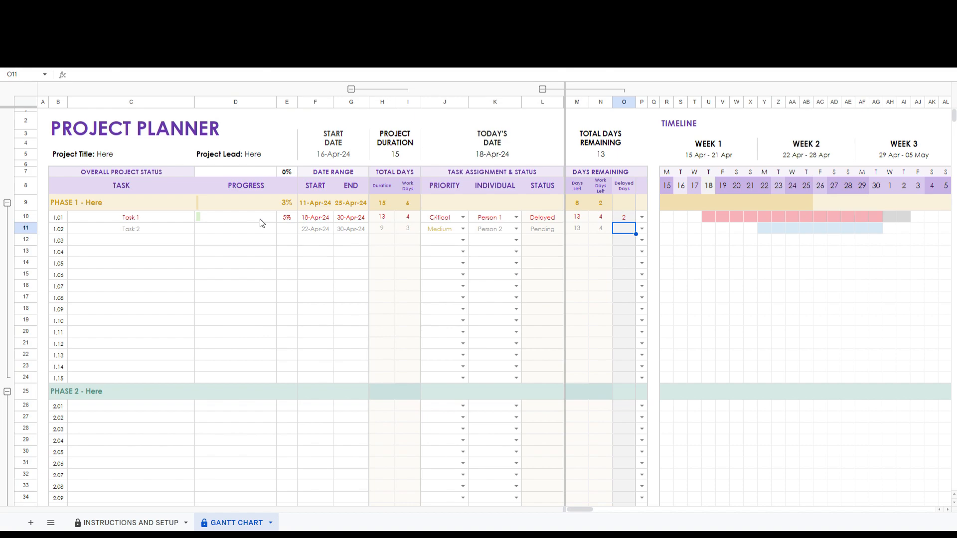
mouse_move(900, 222)
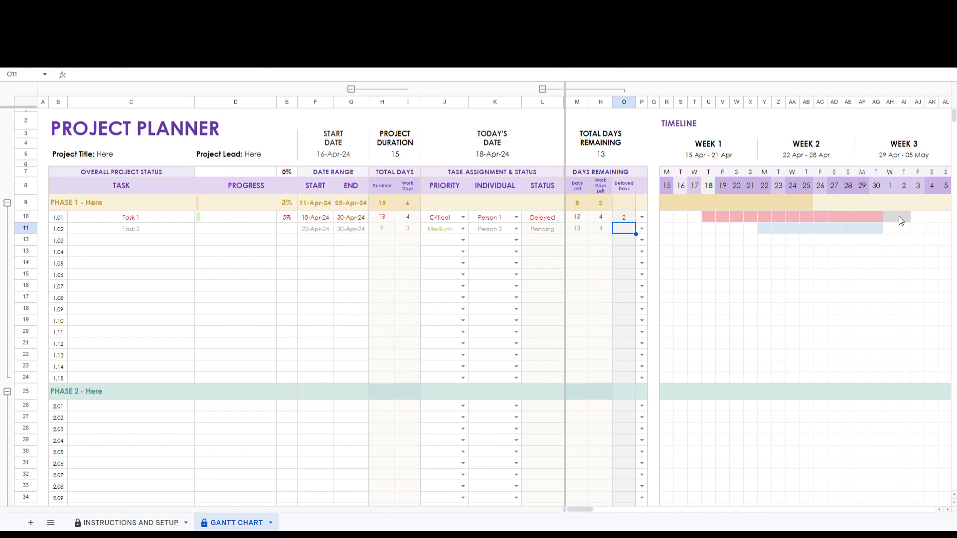
mouse_move(608, 246)
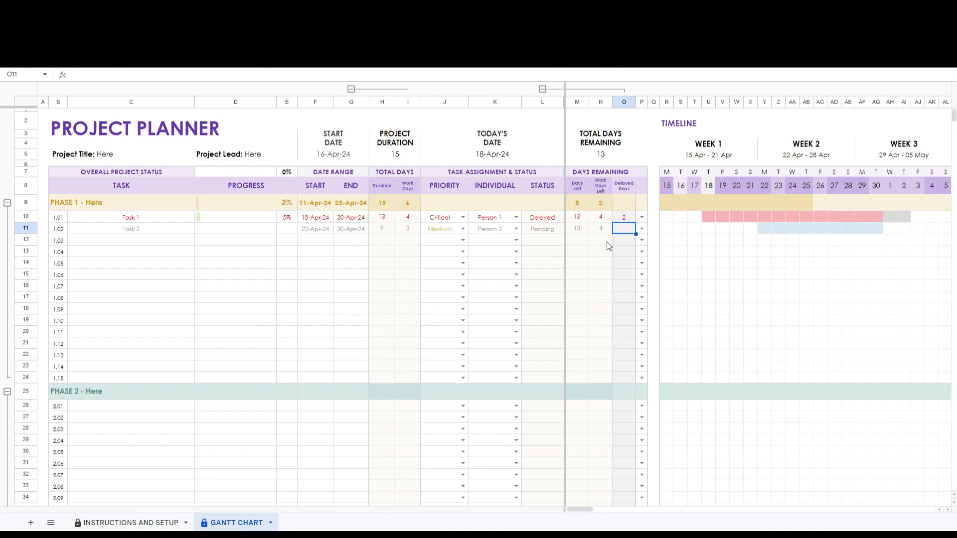
mouse_move(410, 236)
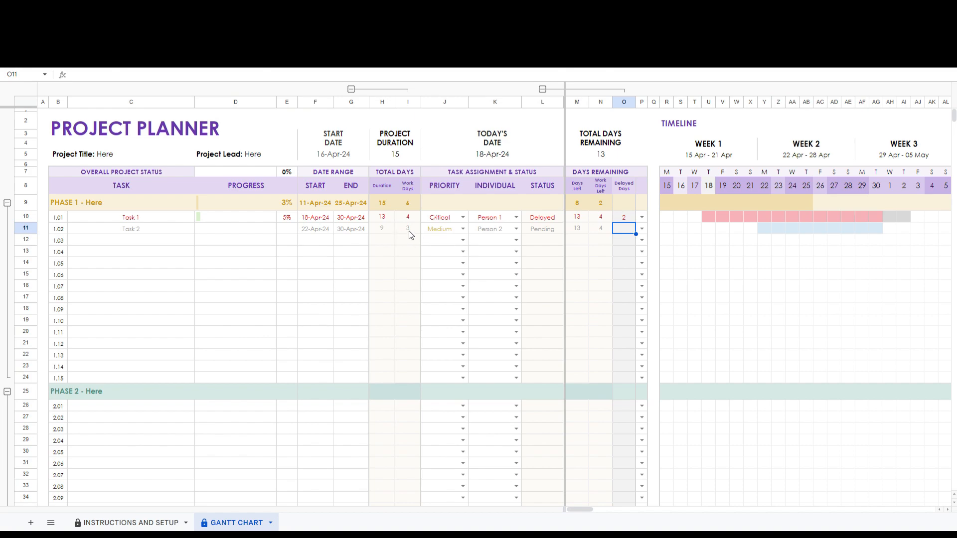
Mark Task 1 as 100% done and set Task 2's priority to On Hold.
click(623, 217)
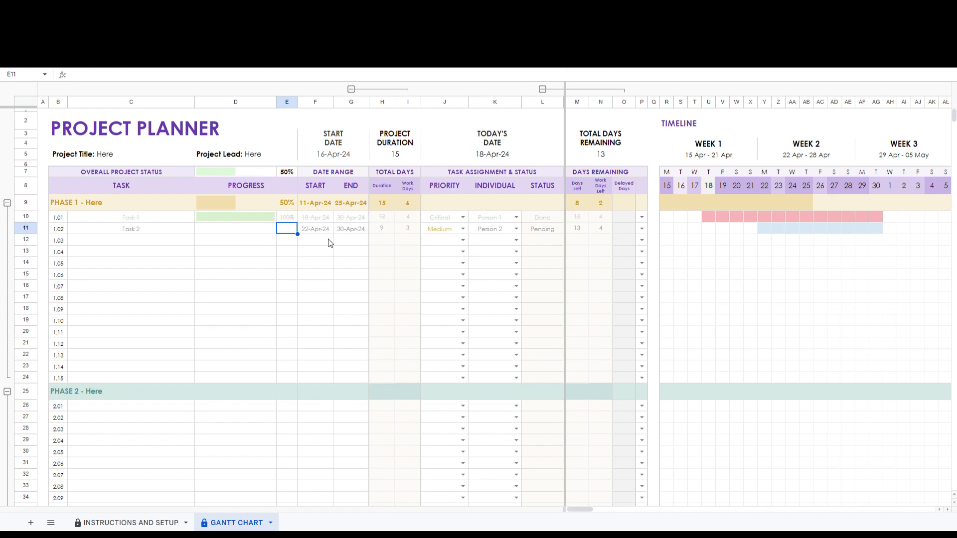
click(462, 229)
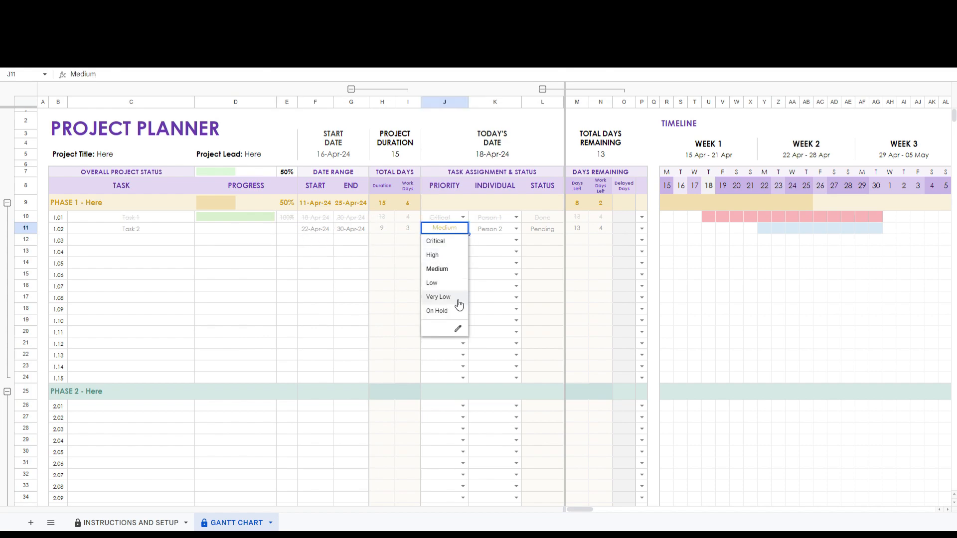
click(436, 311)
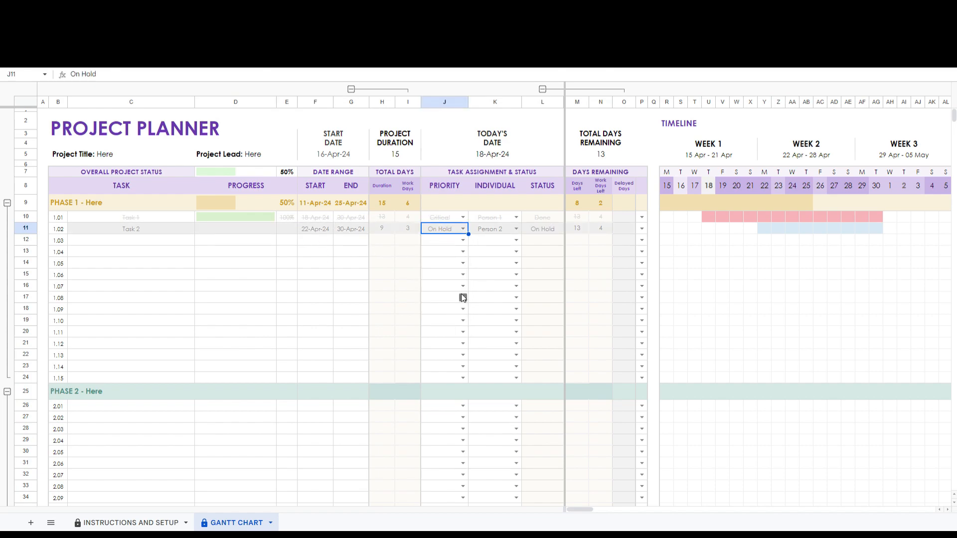
mouse_move(583, 234)
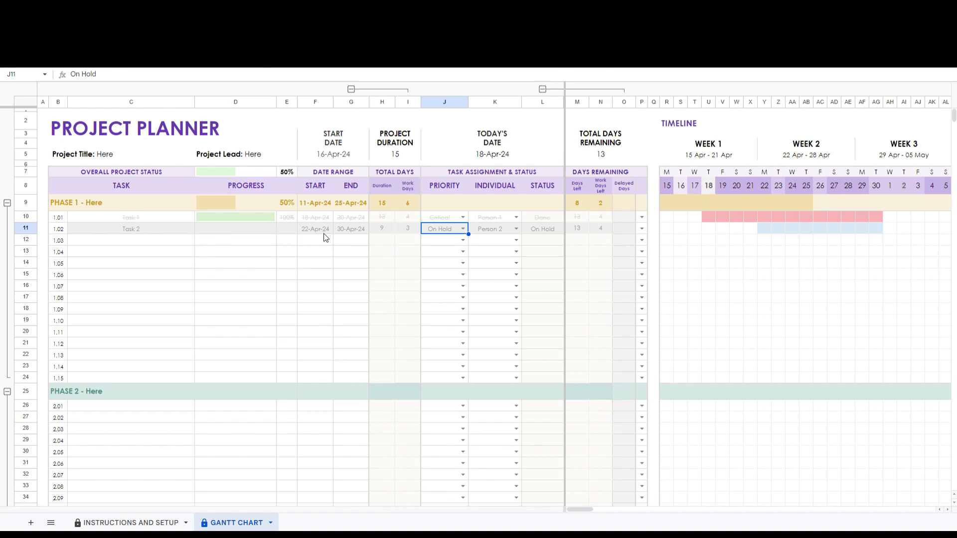
mouse_move(343, 244)
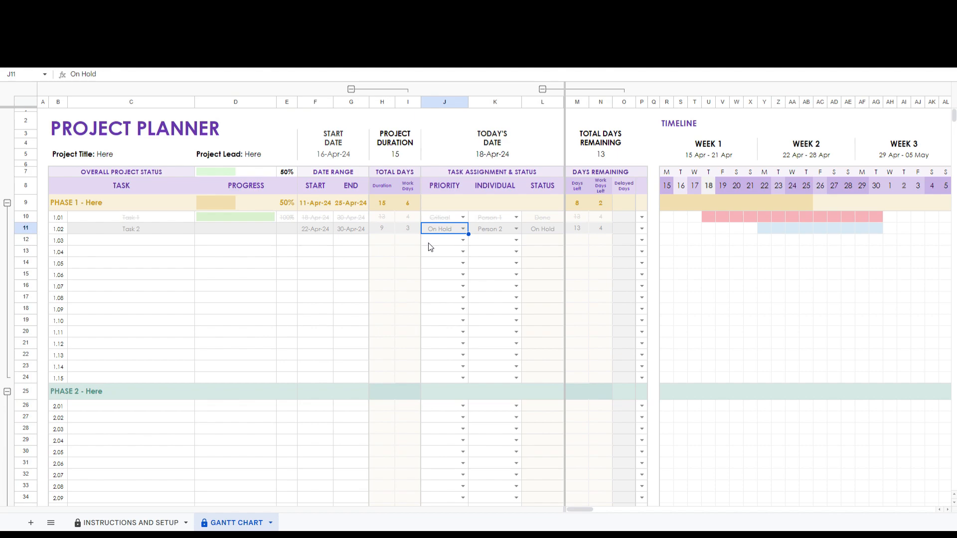
click(92, 202)
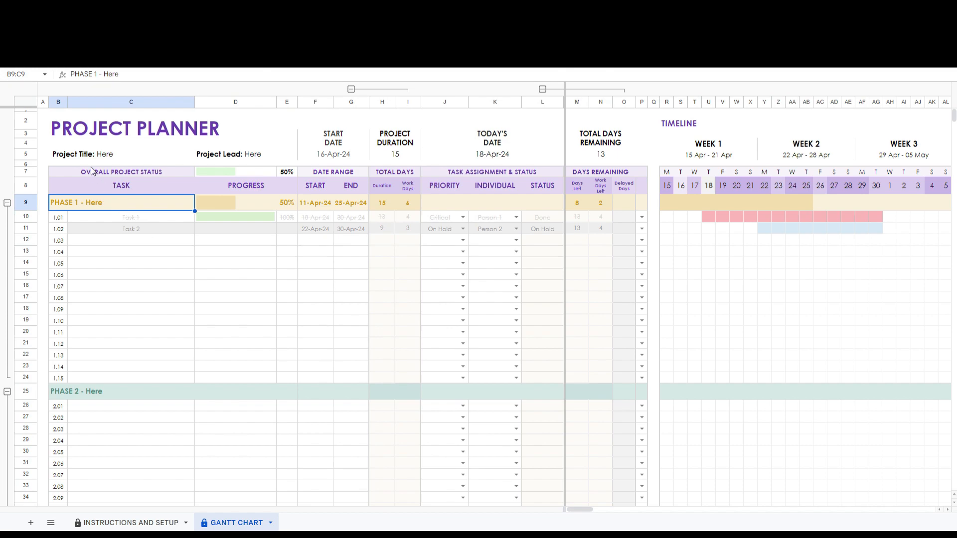
click(120, 153)
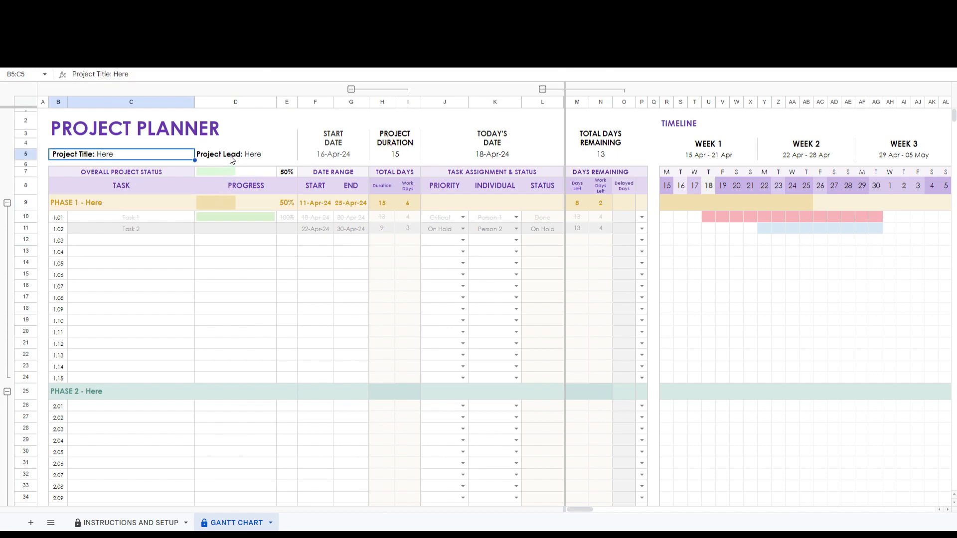
click(235, 154)
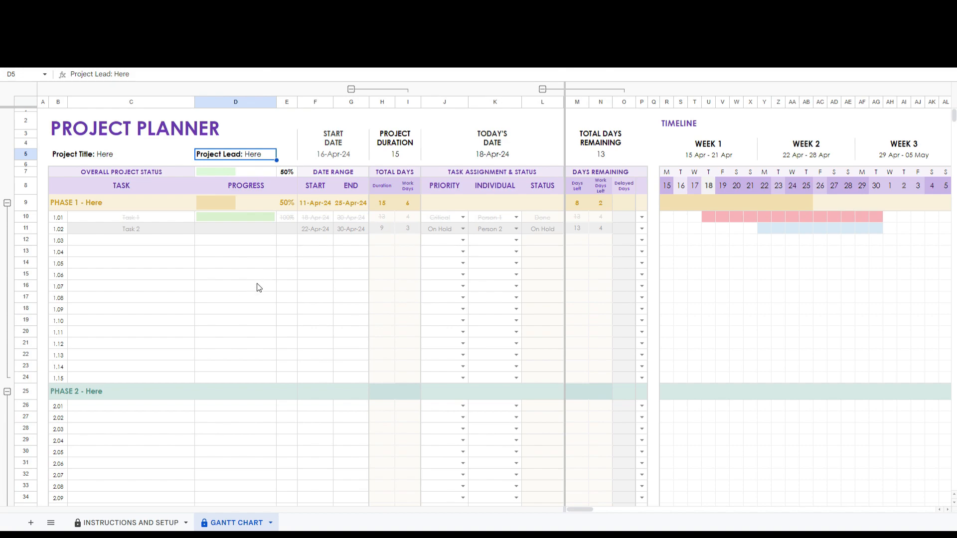
mouse_move(507, 287)
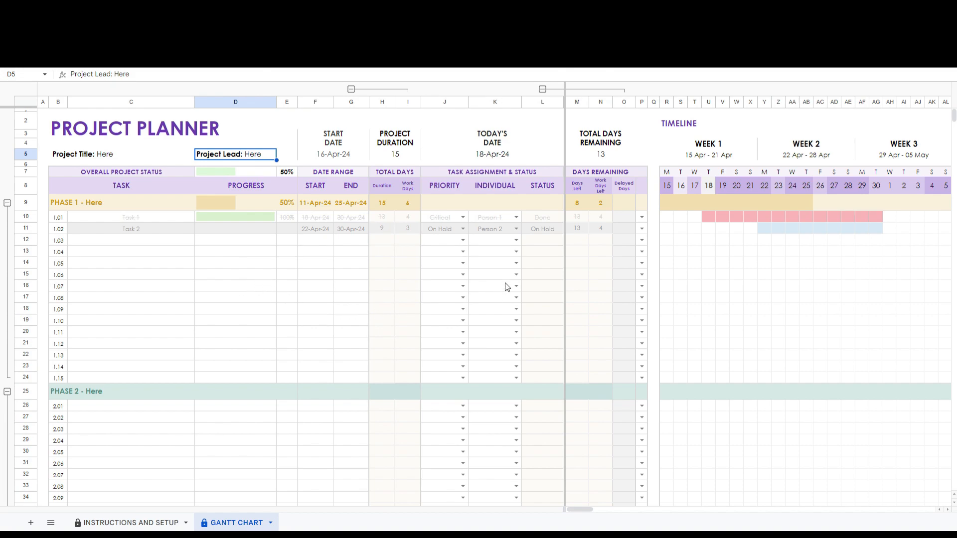
mouse_move(546, 282)
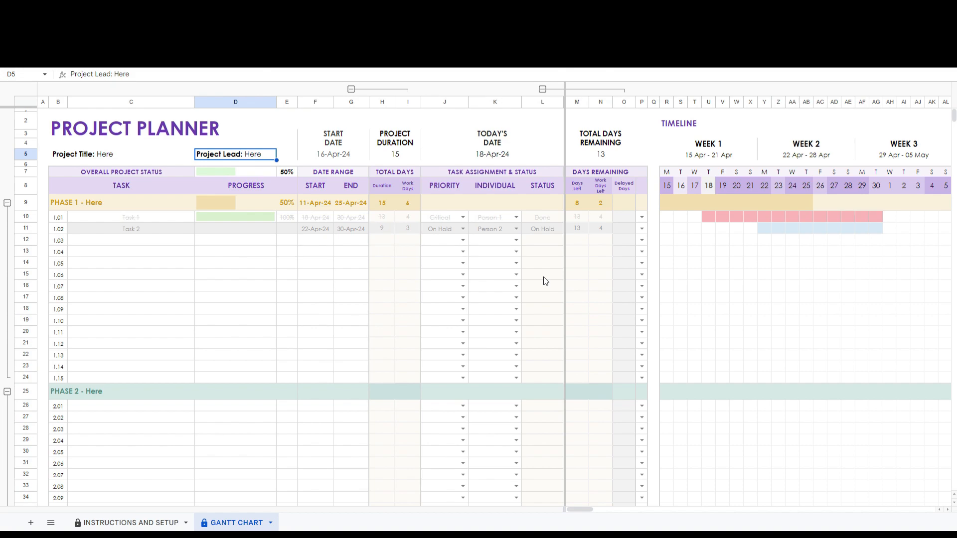